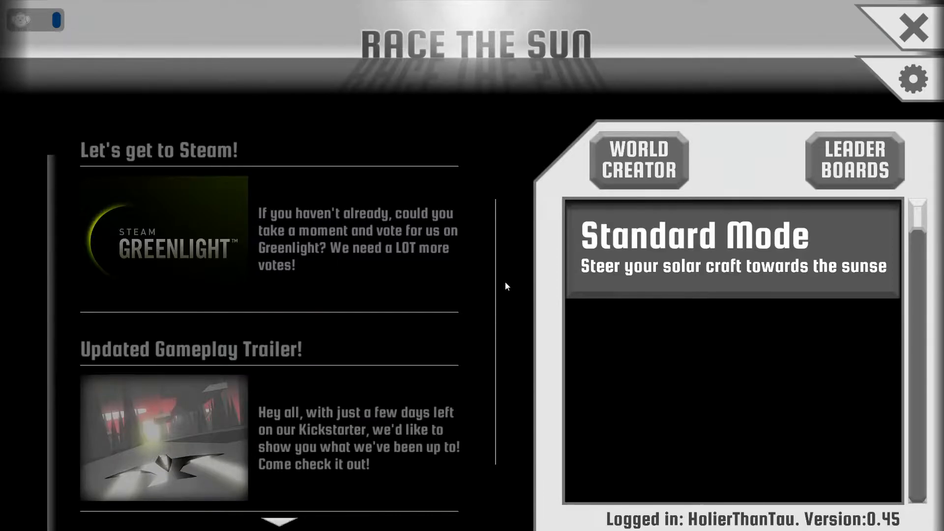
Create a new empty world named 'Tau' in the World Creator
{"action": "left_click", "coordinate": [638, 161]}
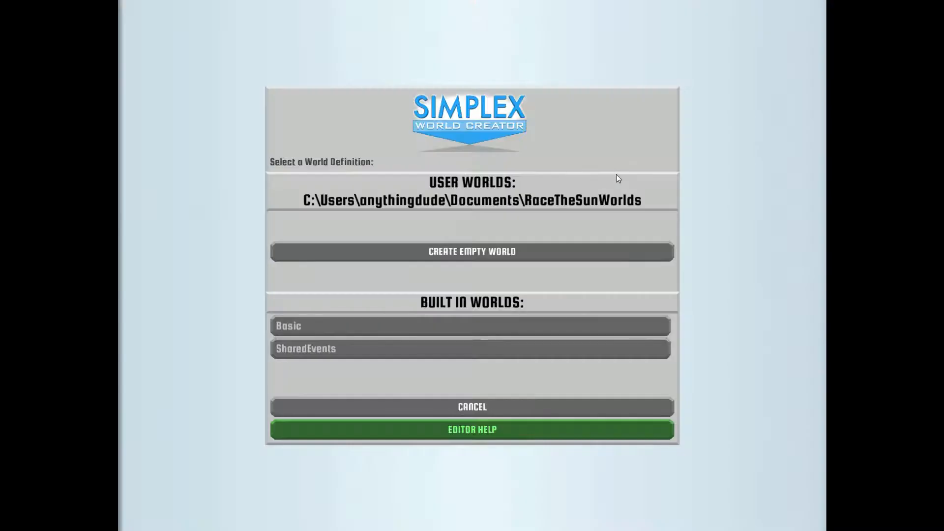
{"action": "left_click", "coordinate": [472, 251]}
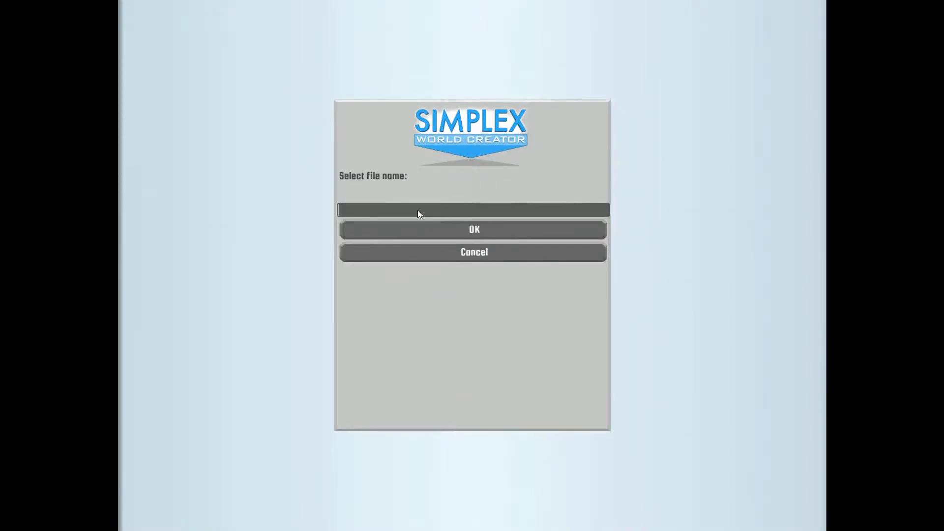
{"action": "type", "text": "Tau"}
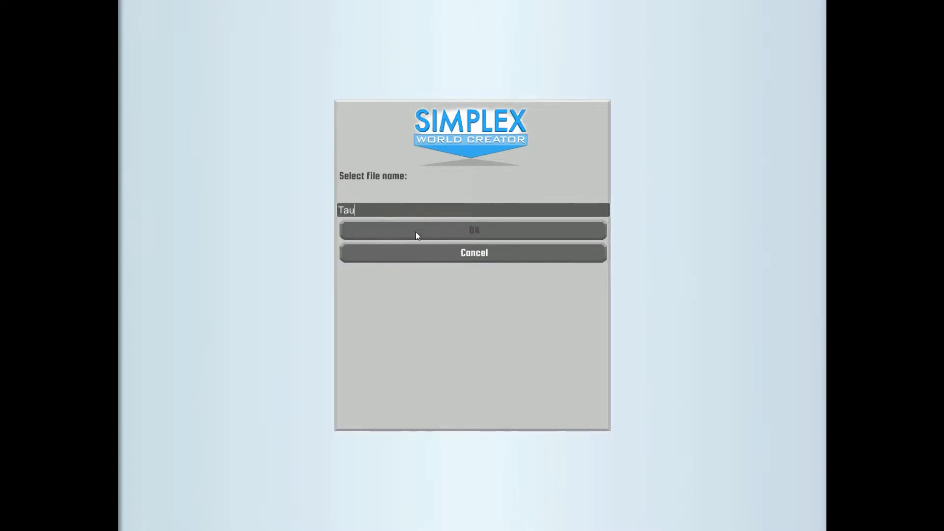
{"action": "left_click", "coordinate": [474, 231]}
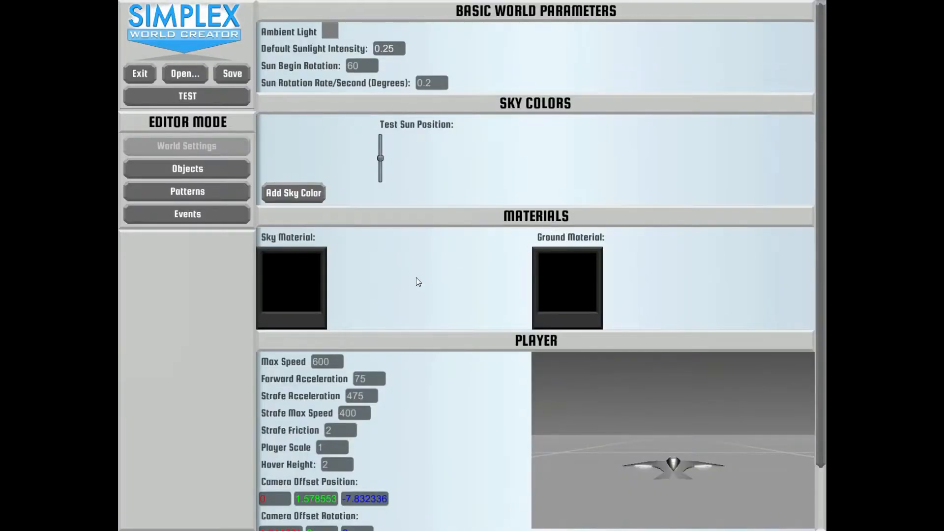
Add a sky colour entry and set it to blue, RGB 0,159,194
{"action": "scroll", "scroll_direction": "down", "scroll_amount": 3}
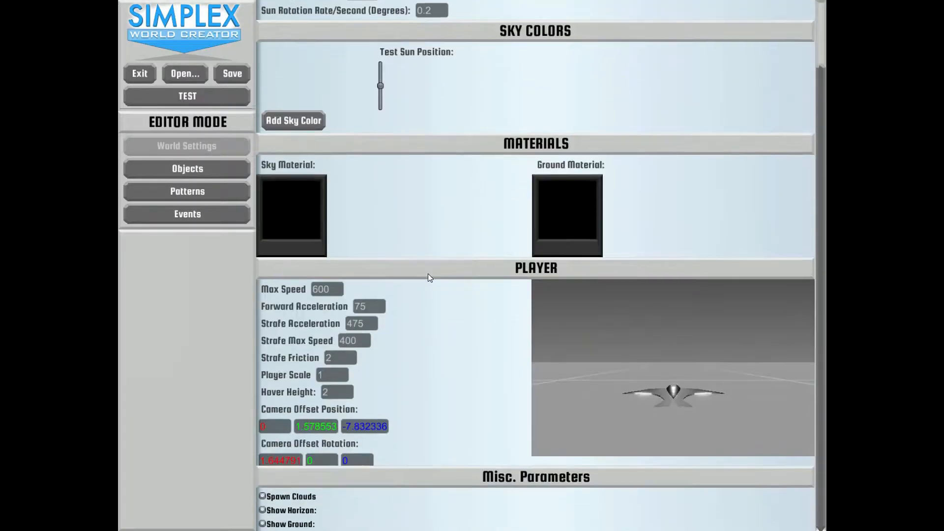
{"action": "scroll", "scroll_direction": "up", "scroll_amount": 3}
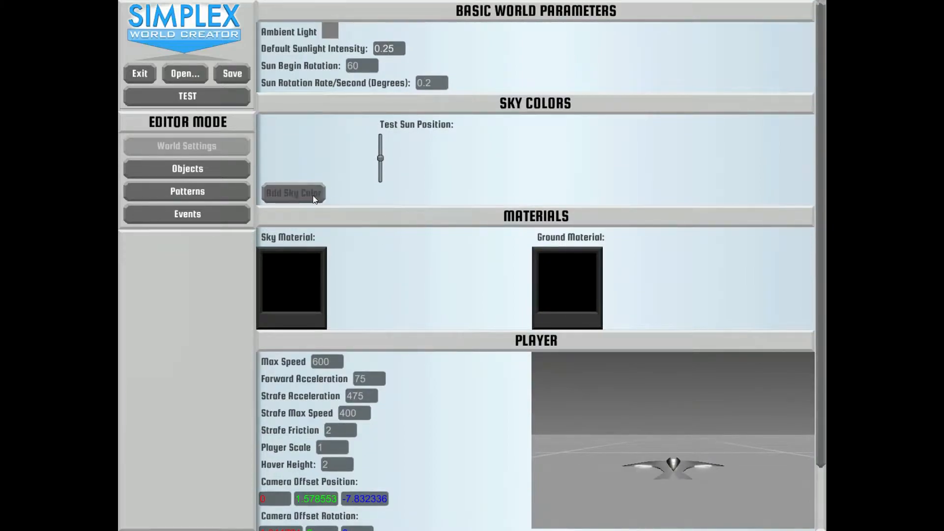
{"action": "left_click", "coordinate": [293, 193]}
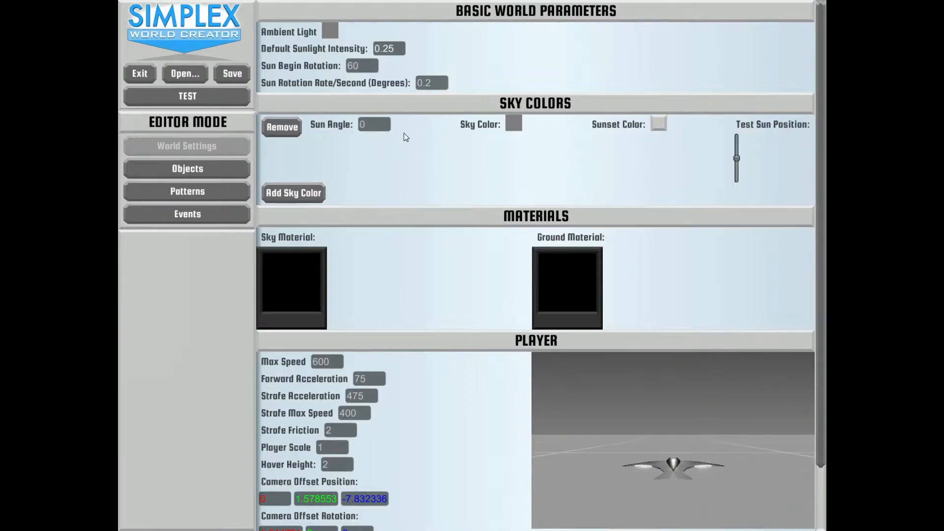
{"action": "left_click", "coordinate": [513, 123]}
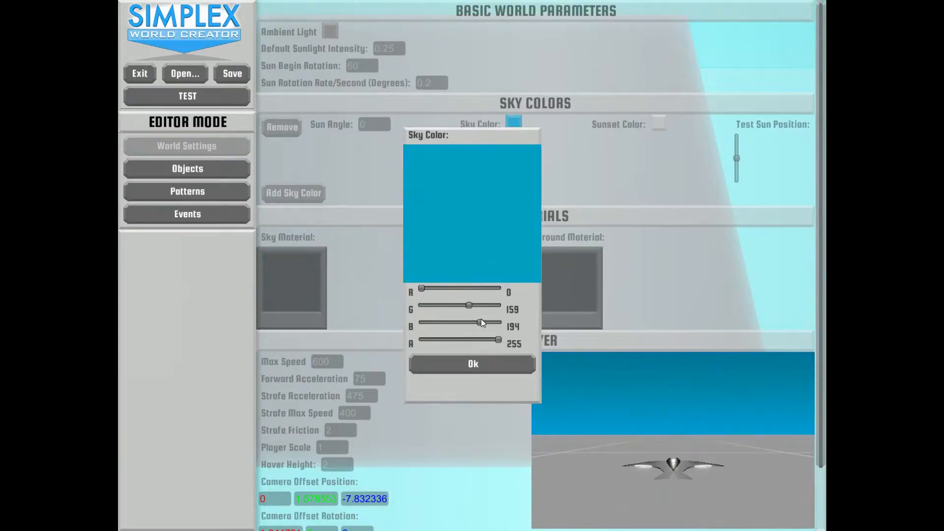
{"action": "left_click", "coordinate": [472, 364]}
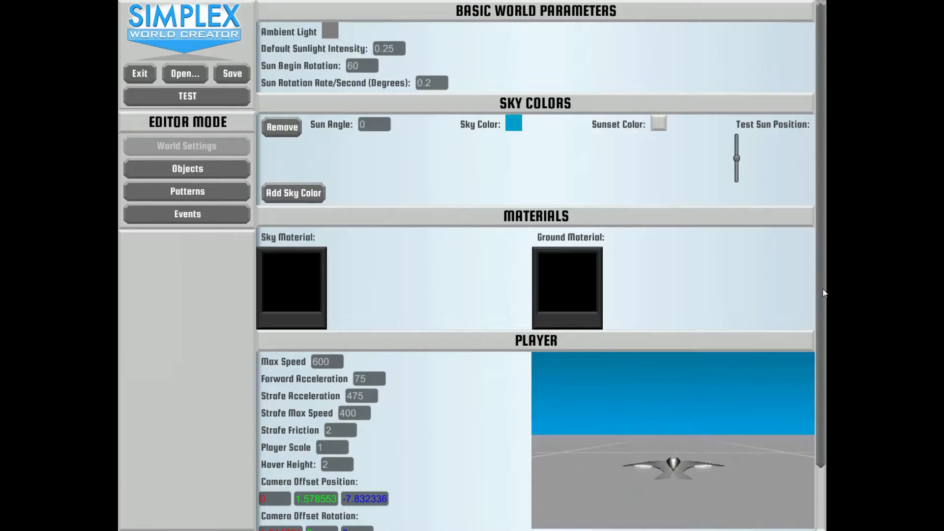
{"action": "scroll", "scroll_direction": "down", "scroll_amount": 3}
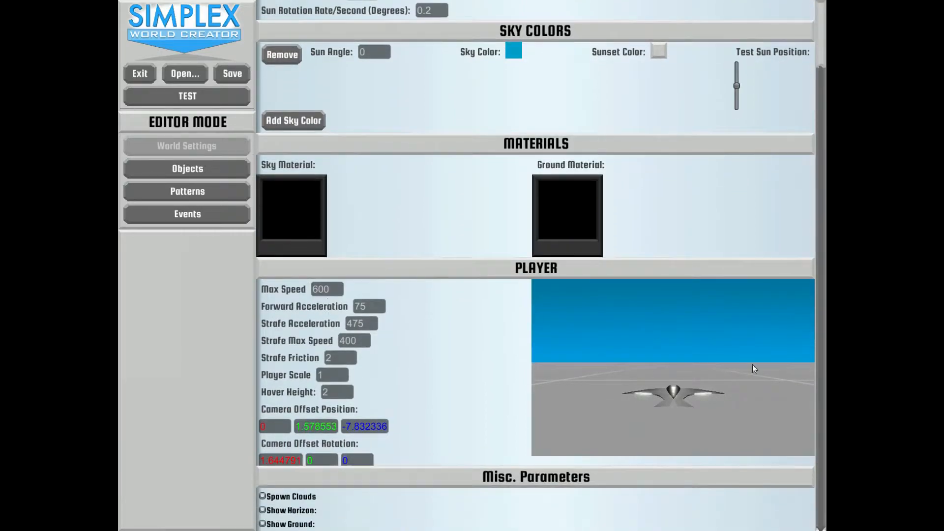
{"action": "scroll", "scroll_direction": "up", "scroll_amount": 3}
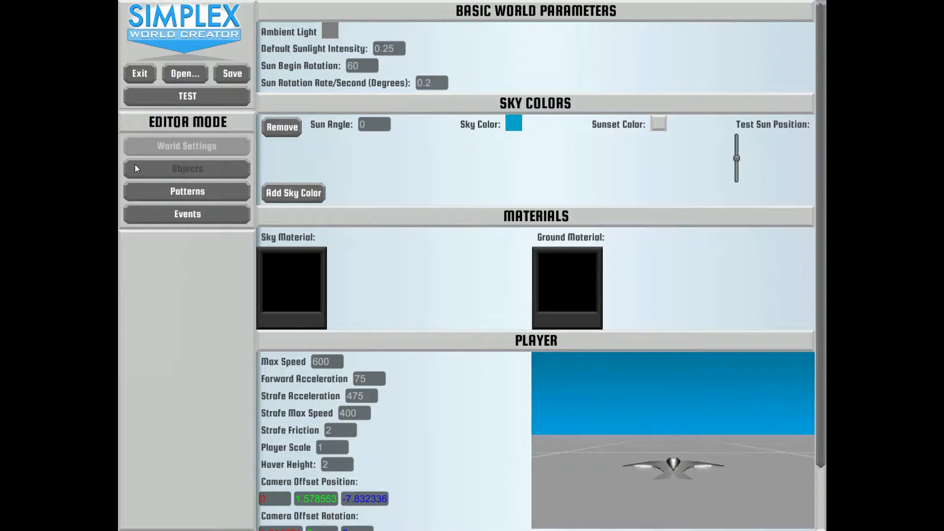
Create a TreeTrunk object as an Octo primitive scaled 0.5 × 3 × 0.5
{"action": "left_click", "coordinate": [187, 168]}
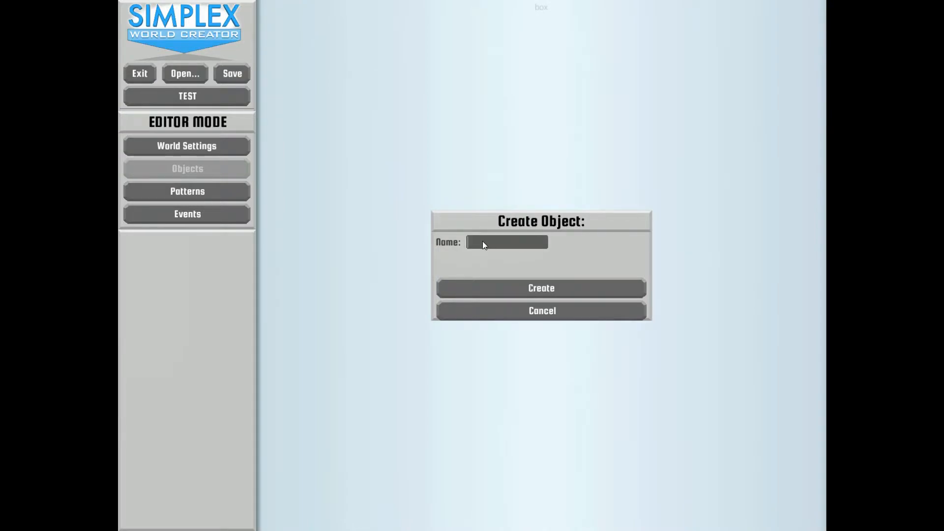
{"action": "type", "text": "TreeTrun"}
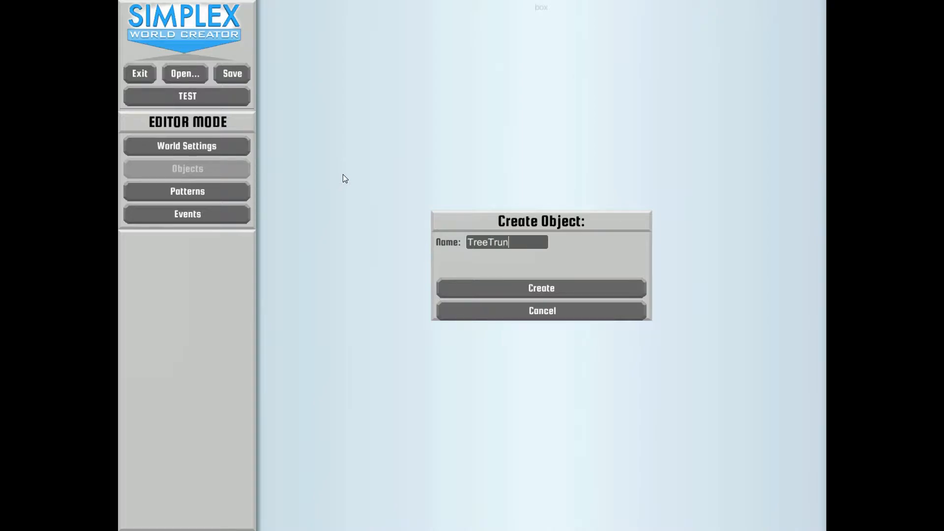
{"action": "left_click", "coordinate": [540, 288]}
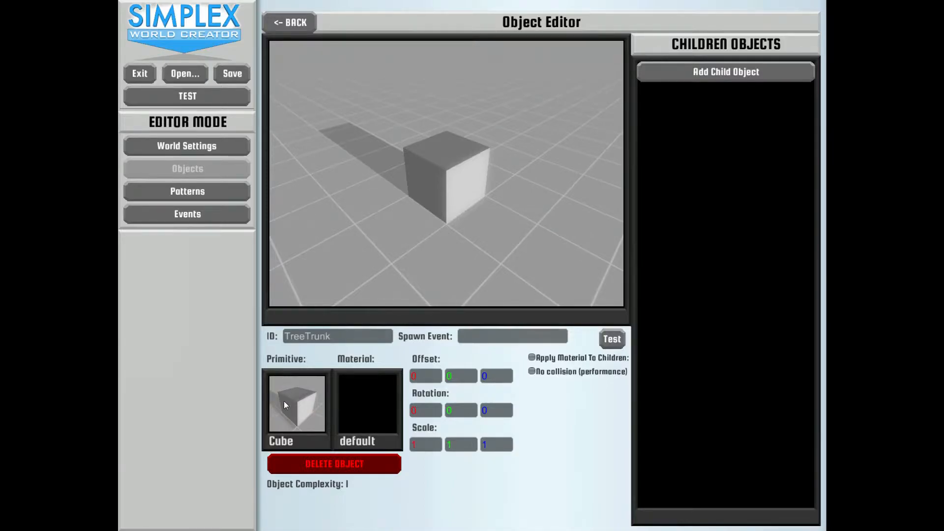
{"action": "left_click", "coordinate": [295, 403]}
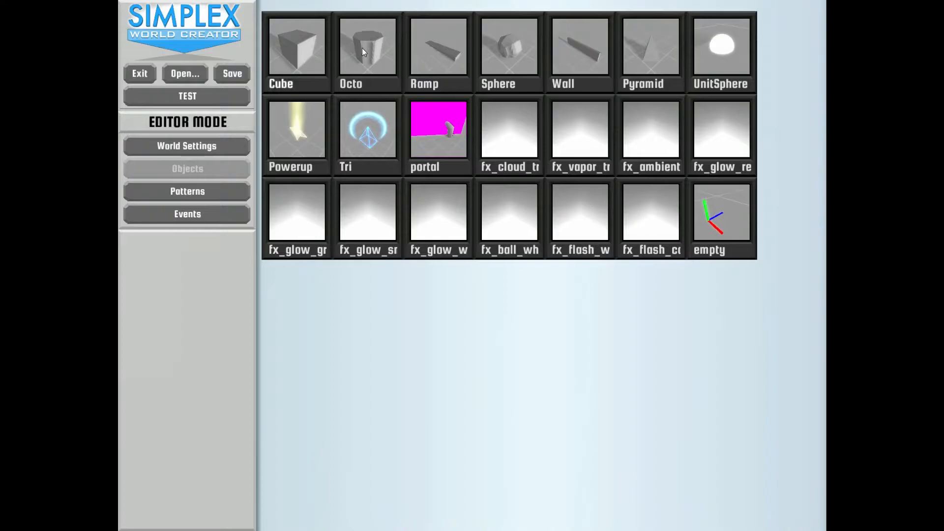
{"action": "double_click", "coordinate": [367, 49]}
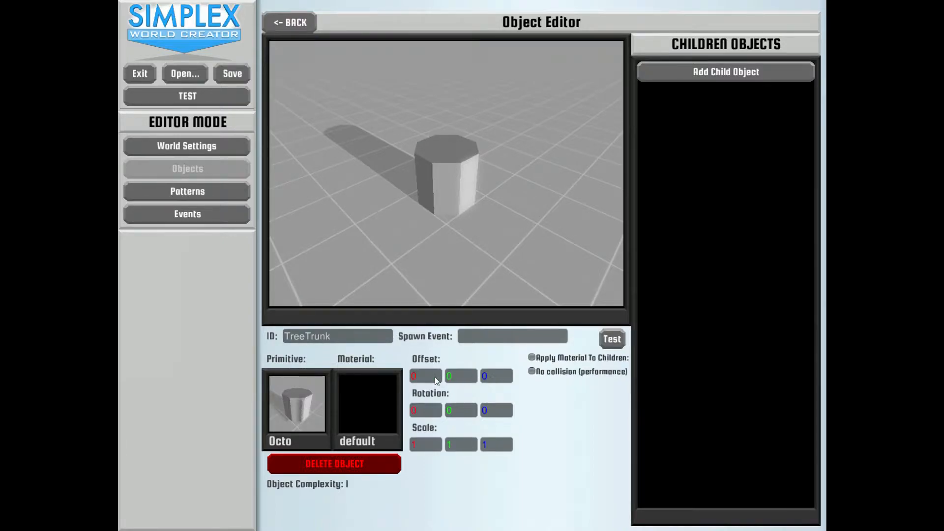
{"action": "mouse_move", "coordinate": [424, 412]}
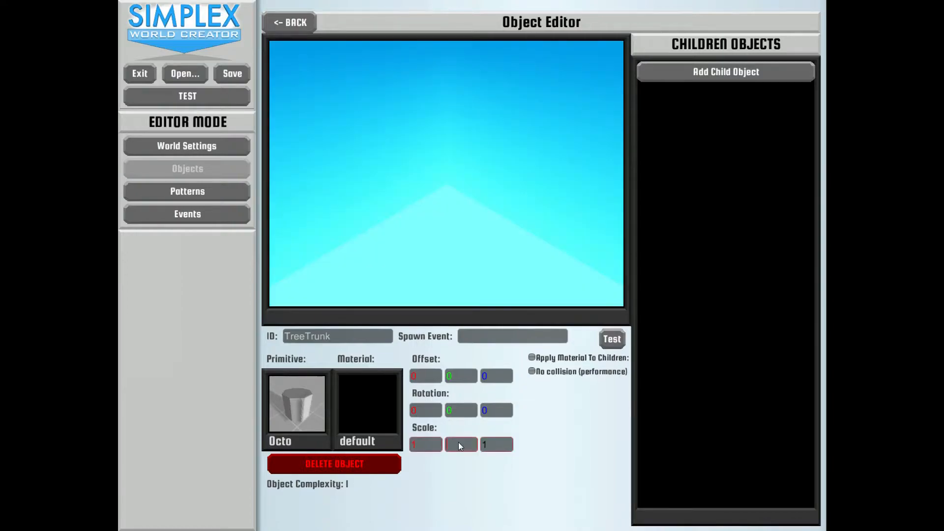
{"action": "type", "text": "3"}
{"action": "left_click", "coordinate": [497, 444]}
{"action": "type", "text": "0.5"}
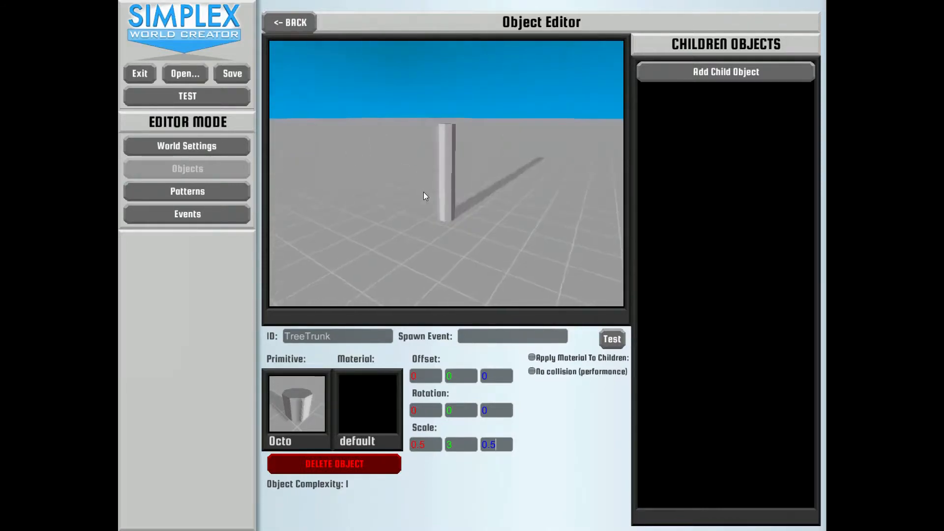
{"action": "left_click", "coordinate": [367, 403]}
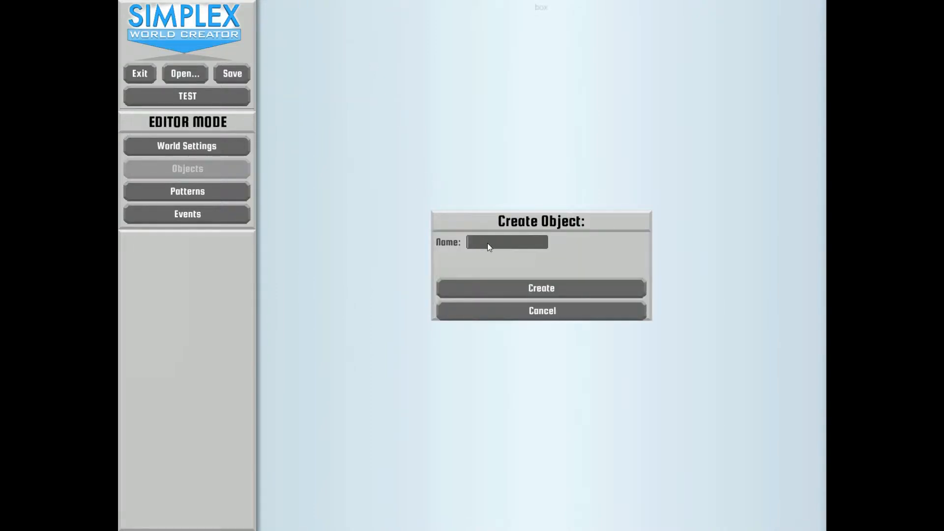
Create a TreeTuft object with a Sphere primitive and green material
{"action": "type", "text": "Trr"}
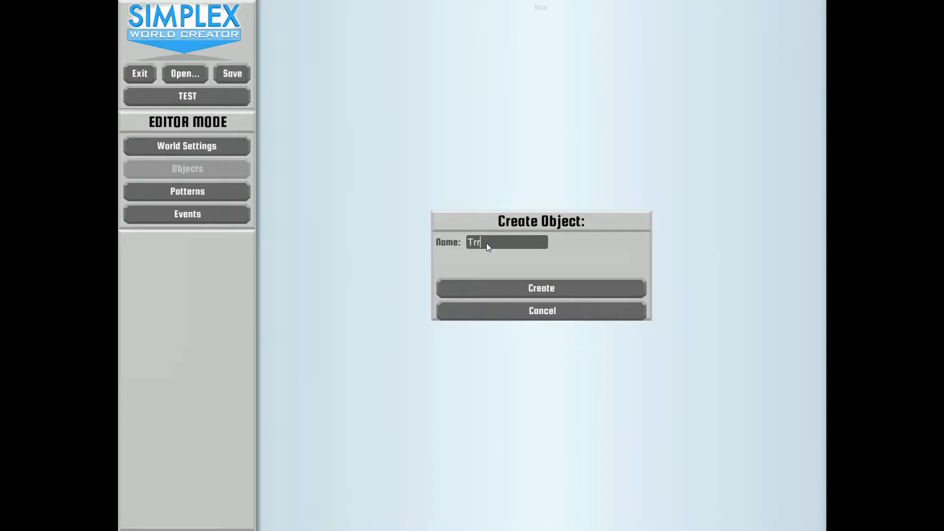
{"action": "type", "text": "Tuft"}
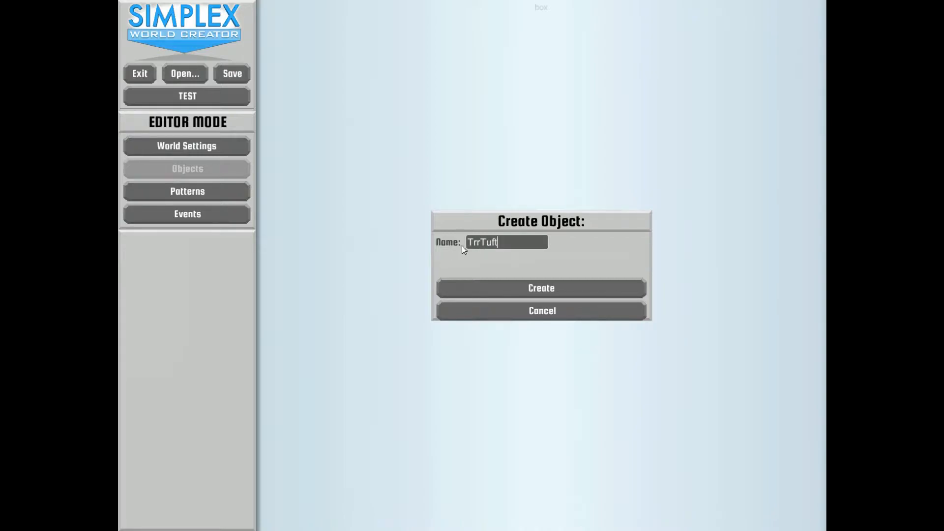
{"action": "type", "text": "TreeTuft"}
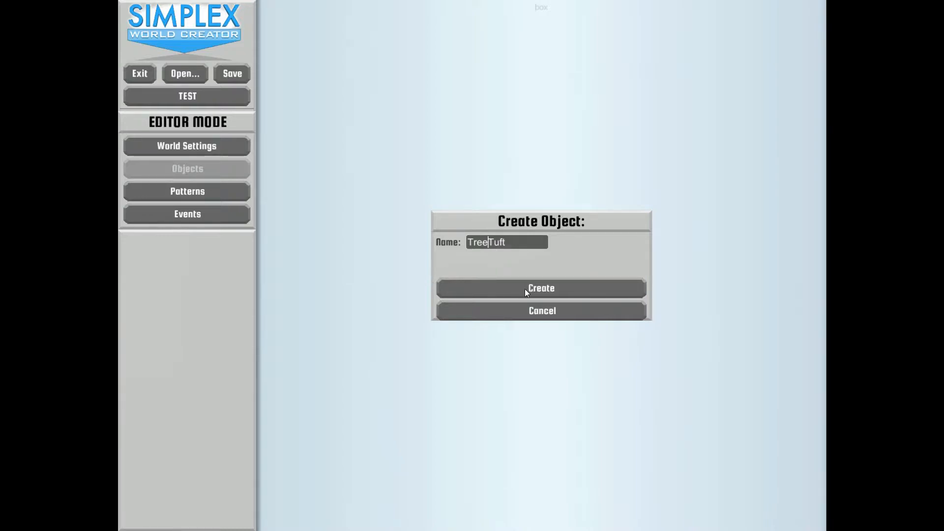
{"action": "left_click", "coordinate": [540, 288]}
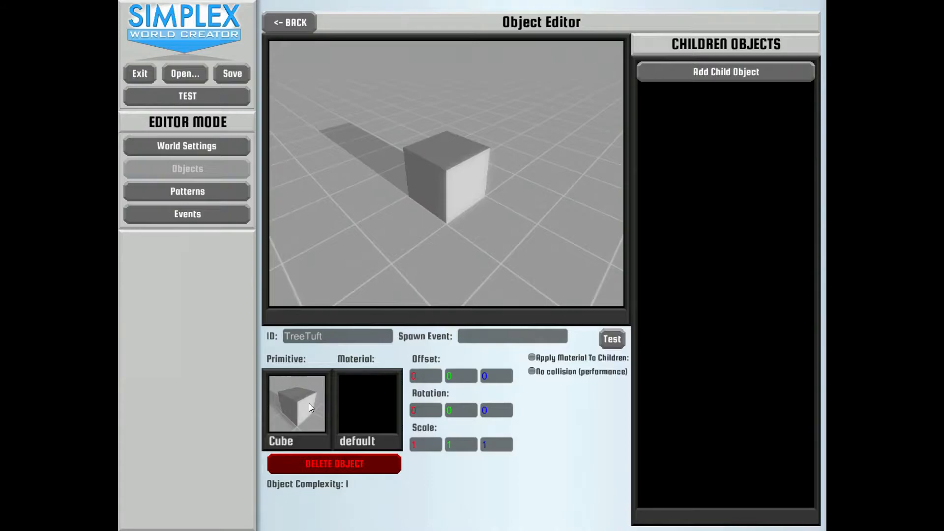
{"action": "left_click", "coordinate": [296, 405]}
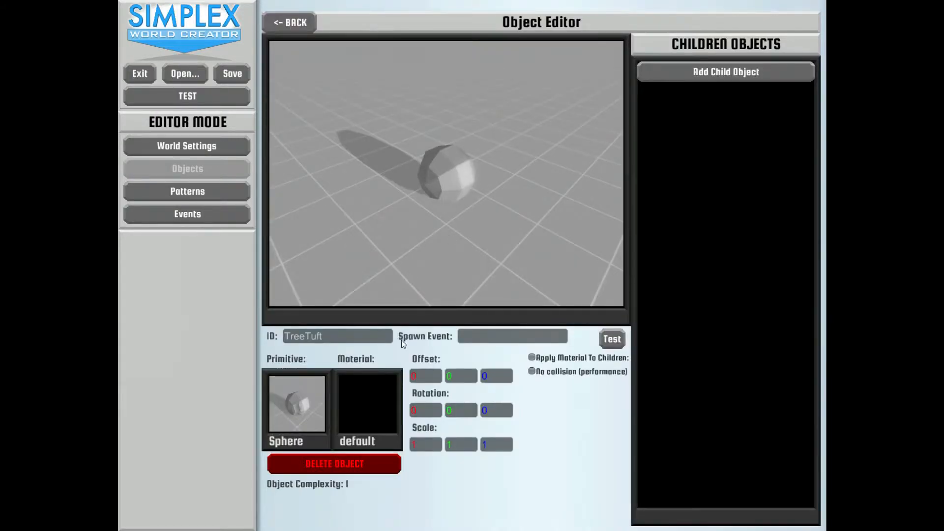
{"action": "left_click", "coordinate": [366, 403]}
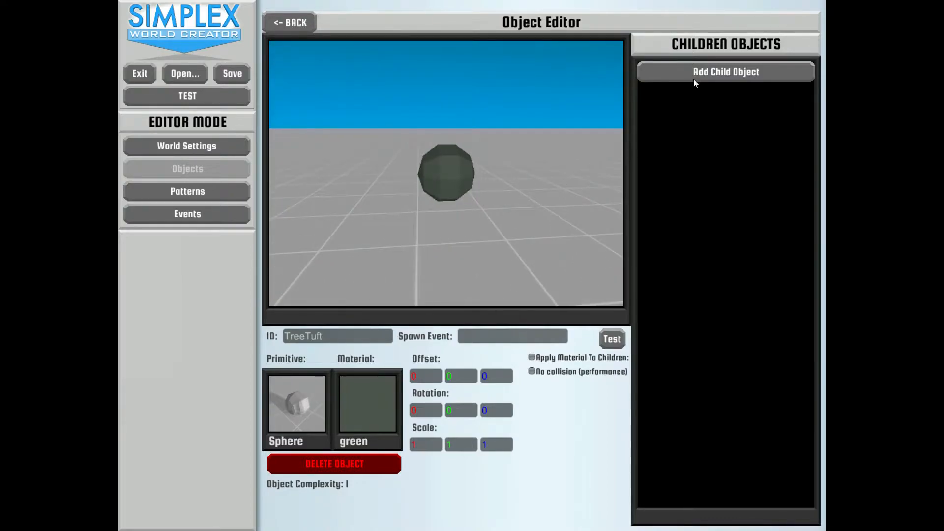
Add TreeTrunk as a child at Offset Y −40 and set TreeTuft's Offset Y to 40
{"action": "left_click", "coordinate": [725, 72]}
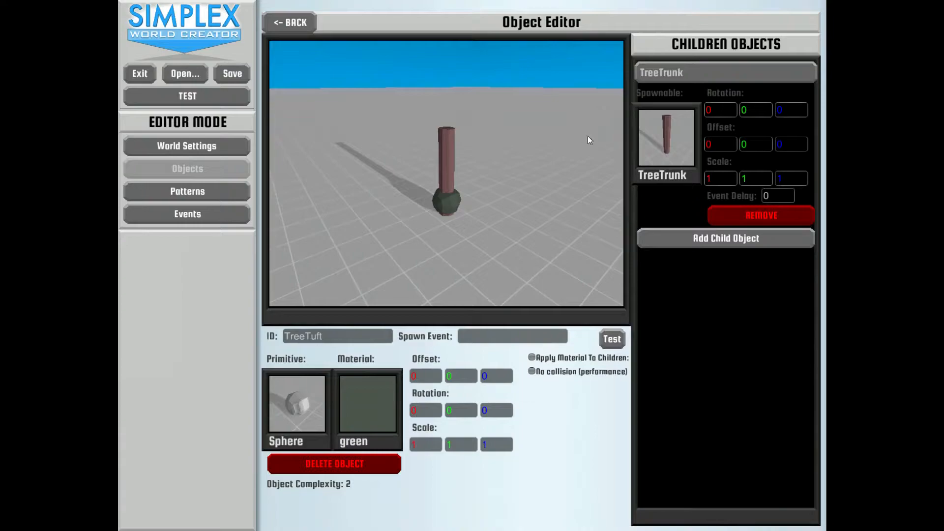
{"action": "mouse_move", "coordinate": [719, 148]}
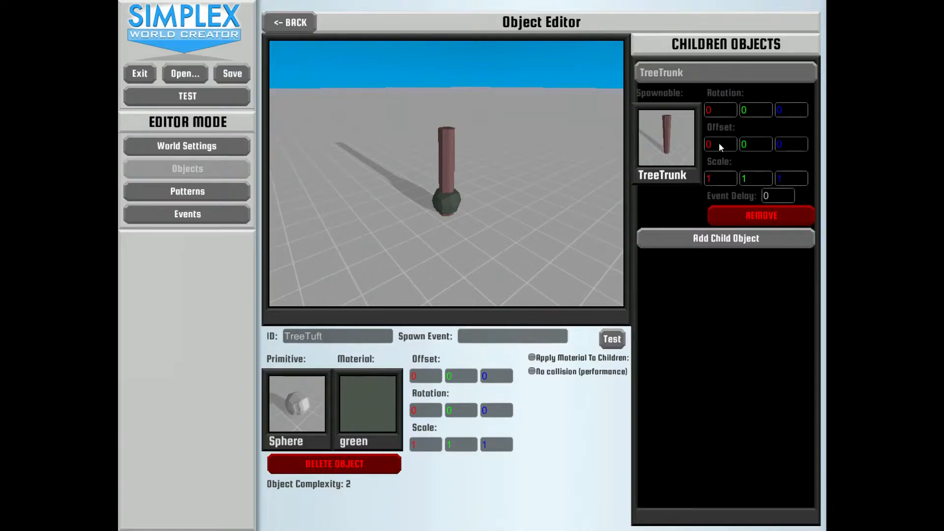
{"action": "mouse_move", "coordinate": [755, 148]}
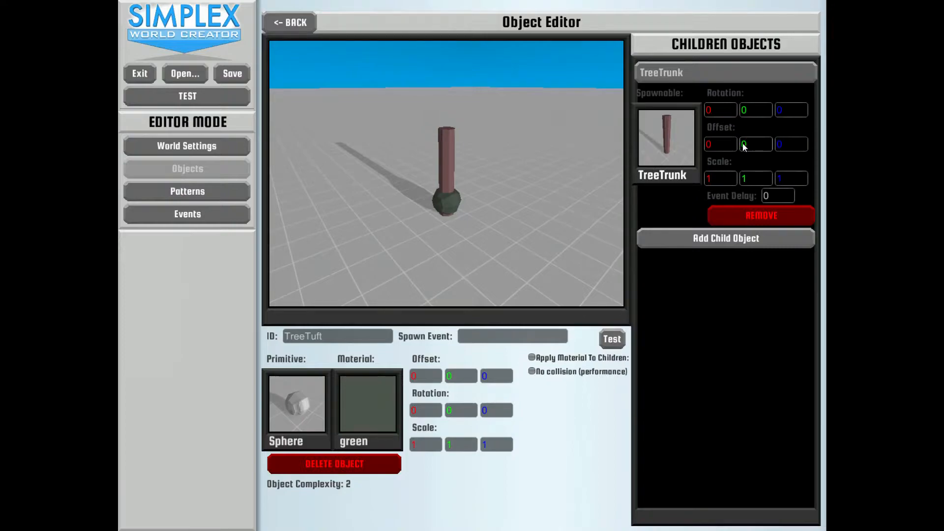
{"action": "type", "text": "40"}
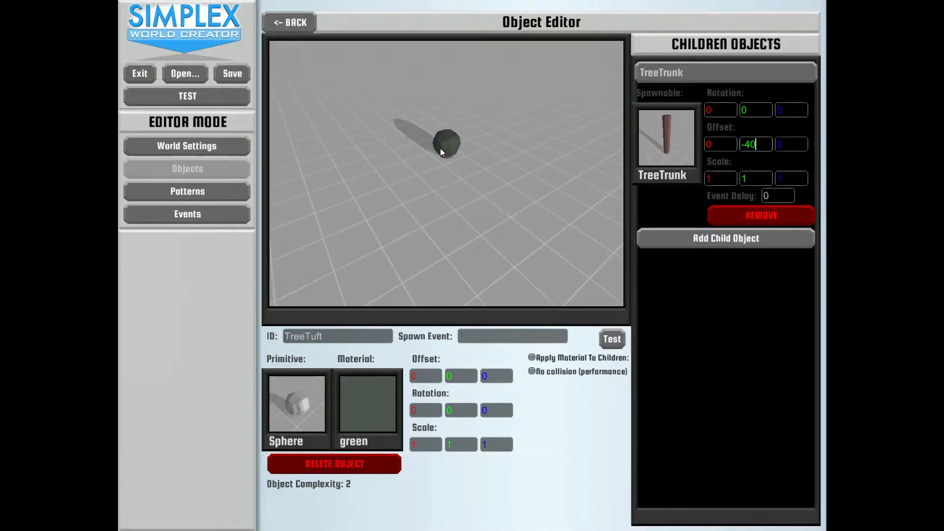
{"action": "left_click", "coordinate": [461, 376]}
{"action": "type", "text": "40"}
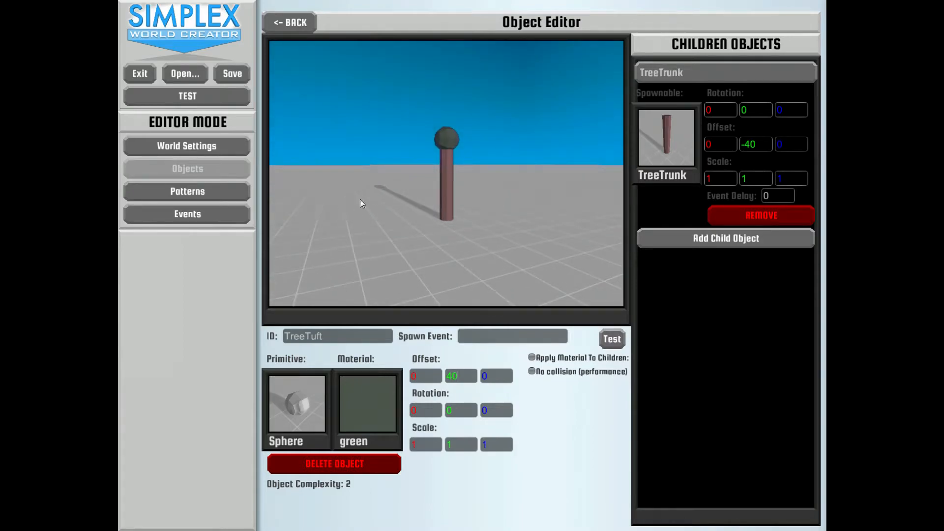
{"action": "mouse_move", "coordinate": [728, 185]}
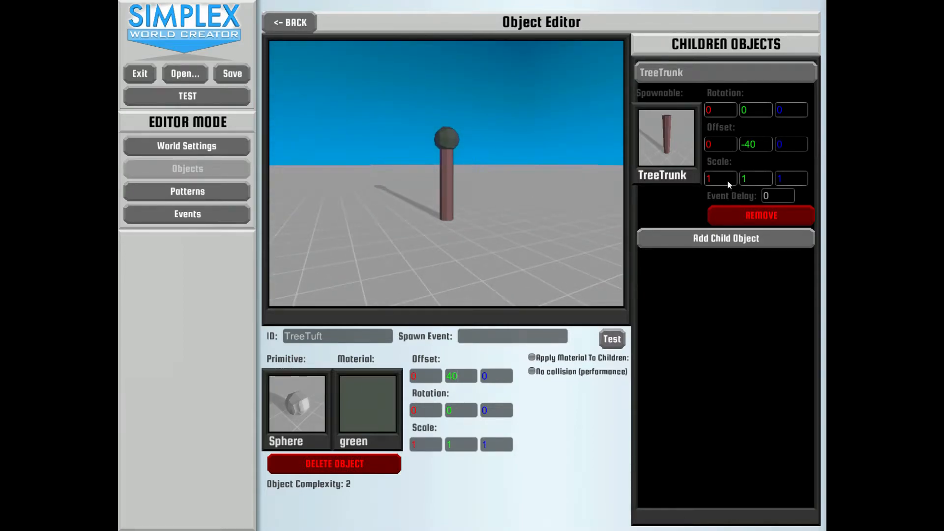
{"action": "mouse_move", "coordinate": [515, 196]}
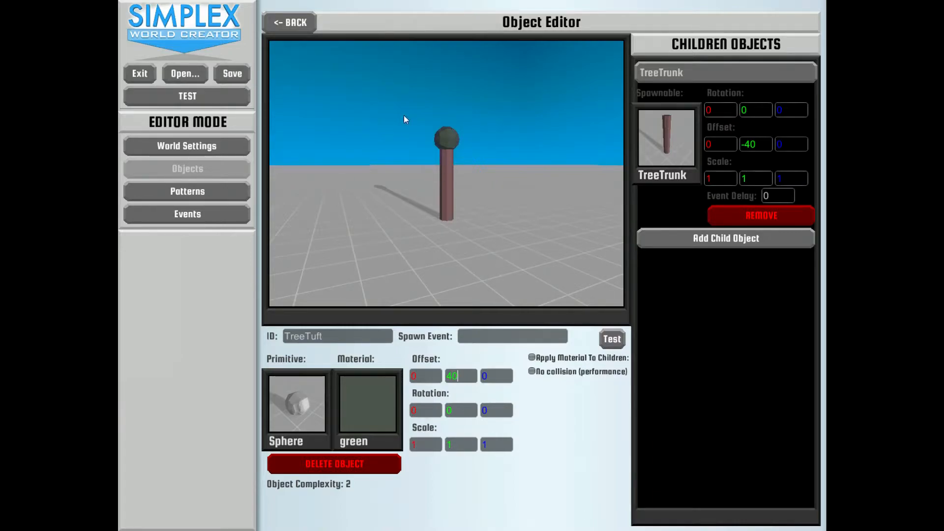
{"action": "mouse_move", "coordinate": [397, 119]}
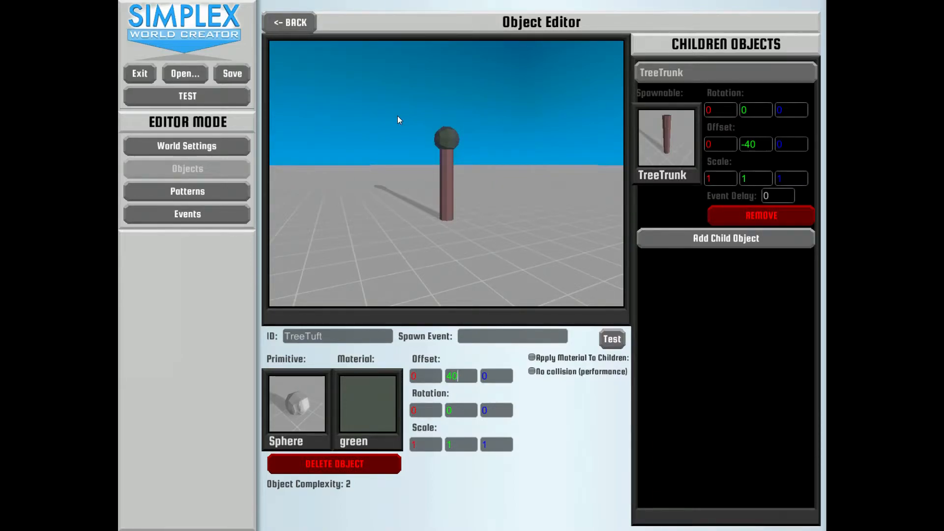
{"action": "mouse_move", "coordinate": [315, 57]}
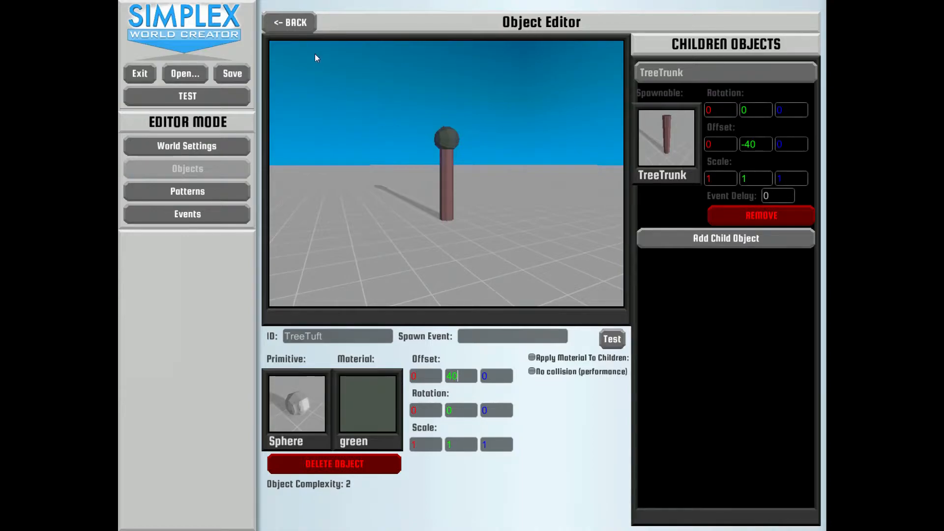
{"action": "mouse_move", "coordinate": [204, 193]}
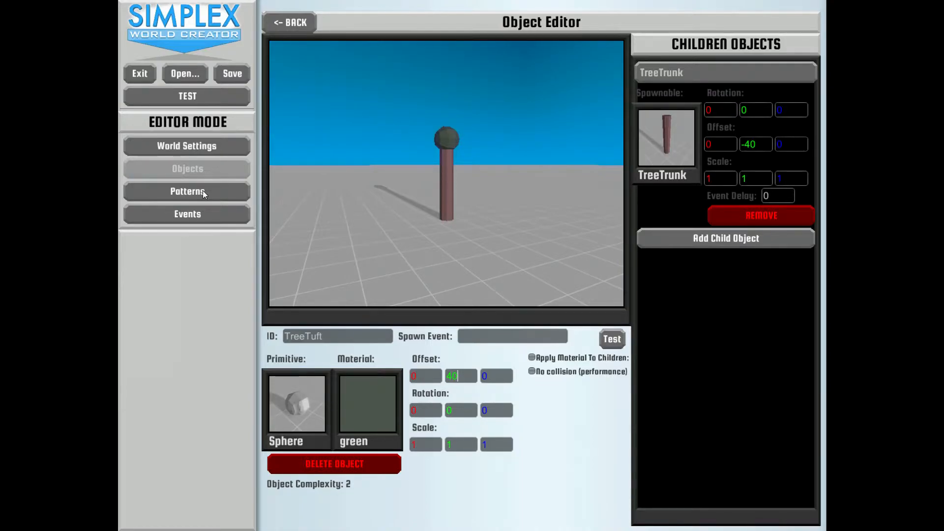
Place a tight TreeTuft cluster in pattern 1 and trees in a new pattern 2
{"action": "left_click", "coordinate": [187, 191]}
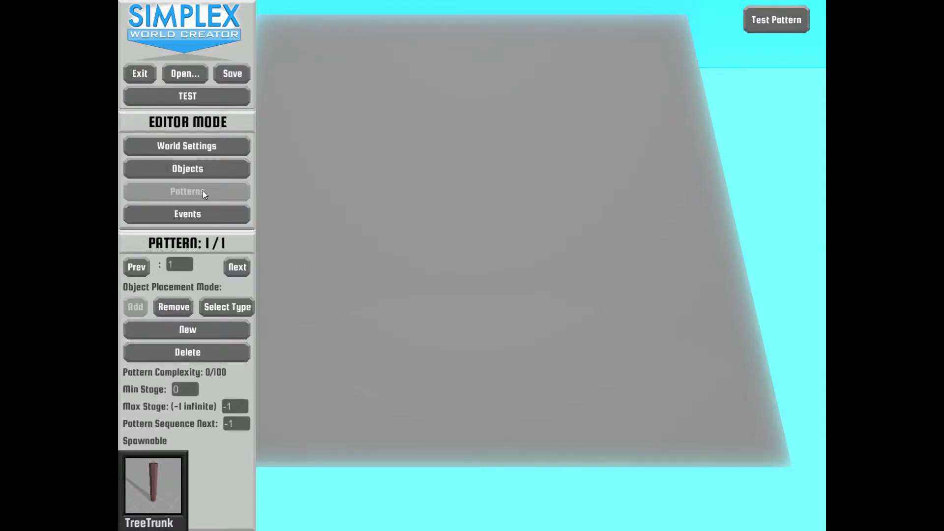
{"action": "mouse_move", "coordinate": [513, 193]}
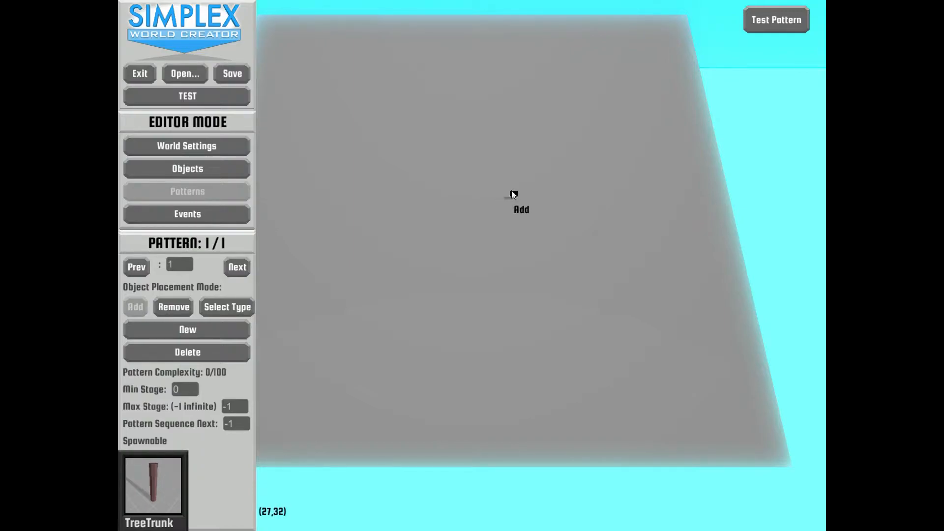
{"action": "mouse_move", "coordinate": [418, 293]}
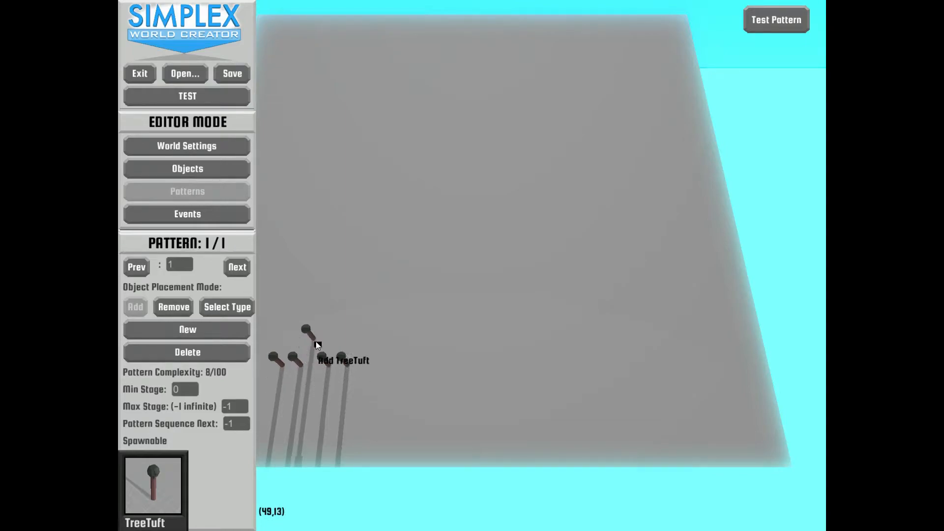
{"action": "left_click", "coordinate": [327, 346]}
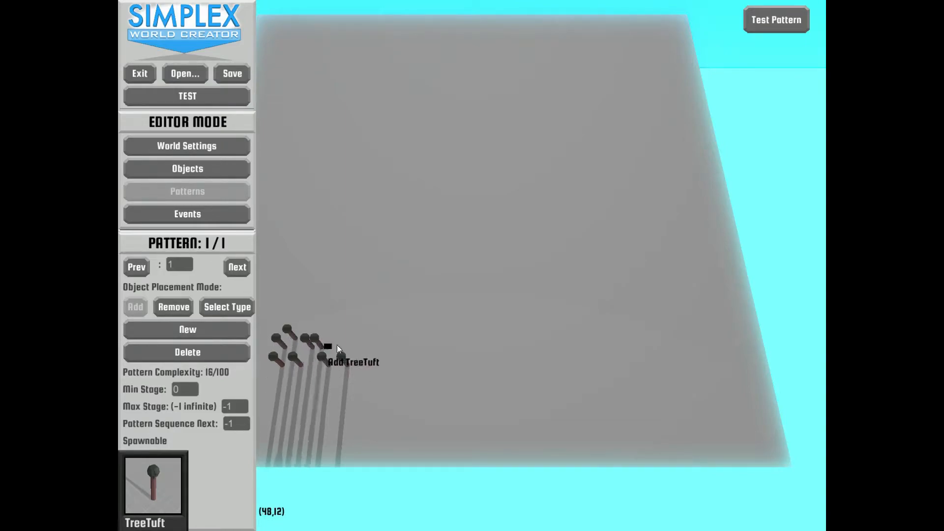
{"action": "left_click", "coordinate": [328, 346]}
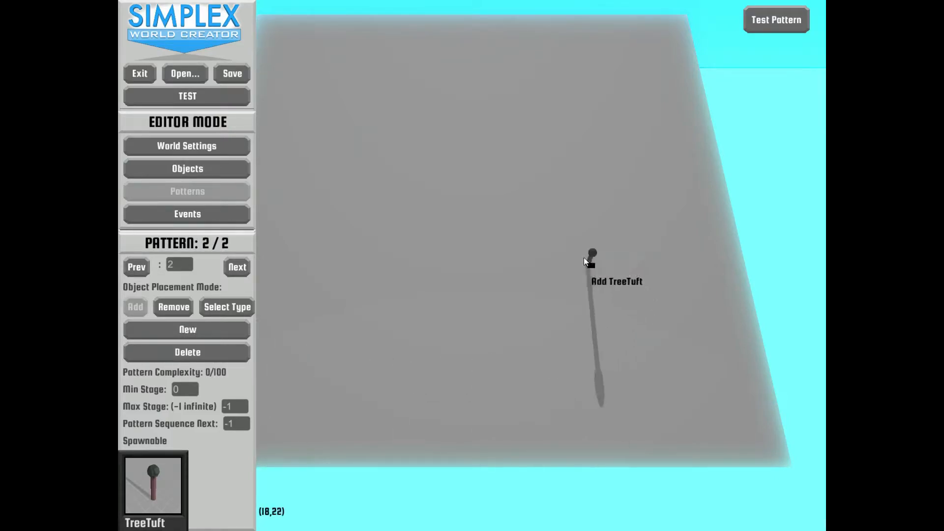
{"action": "left_click", "coordinate": [585, 263]}
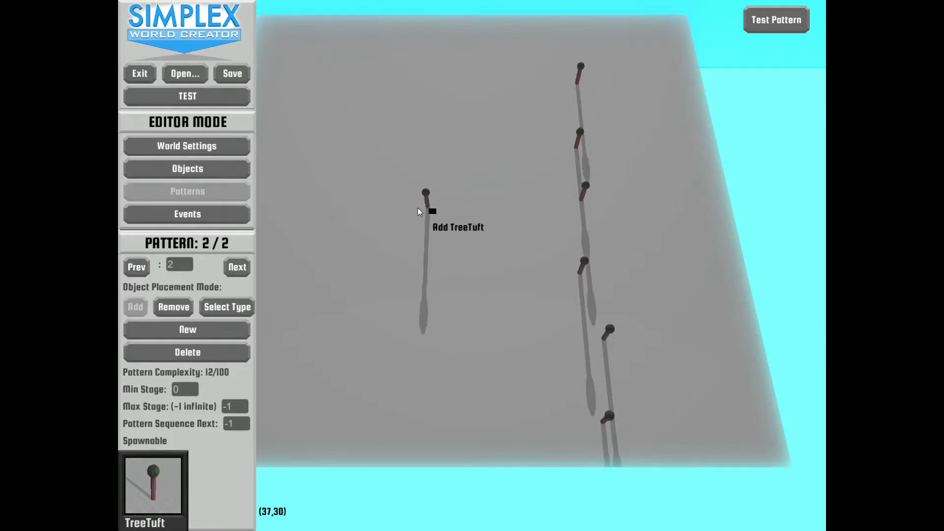
Test-play the world with Go! in Test Parameters
{"action": "left_click", "coordinate": [187, 96]}
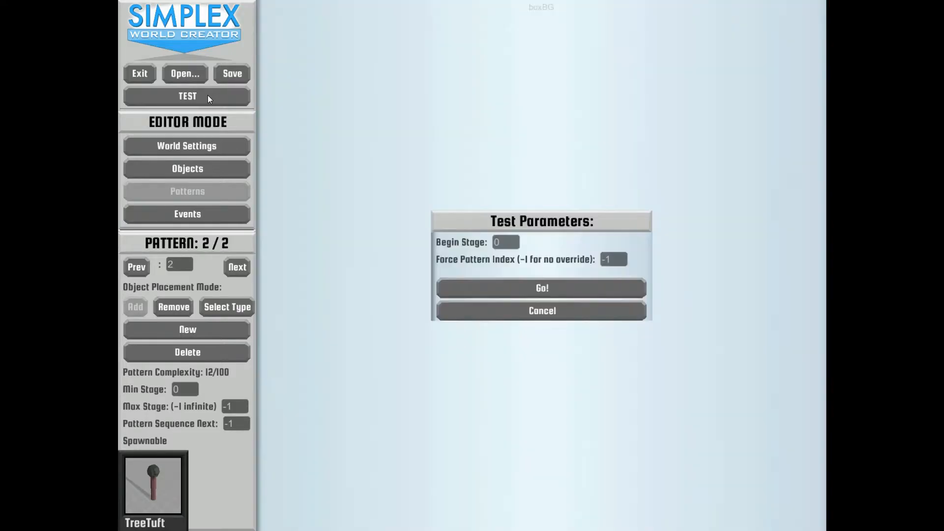
{"action": "left_click", "coordinate": [540, 288]}
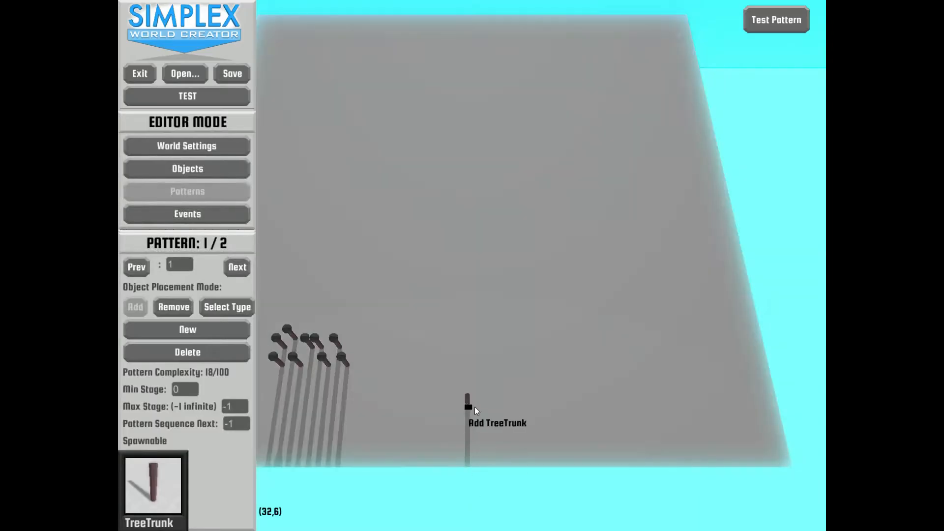
{"action": "mouse_move", "coordinate": [306, 331]}
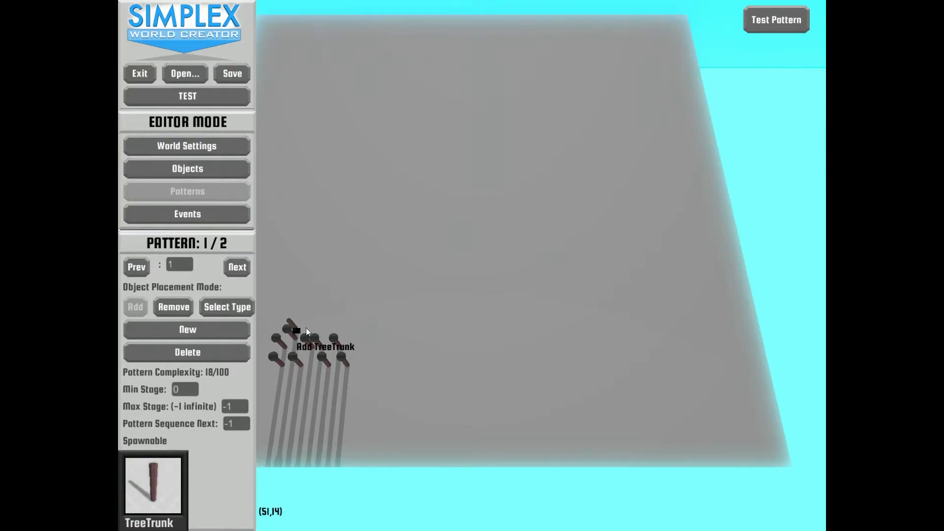
Delete pattern 1 and place TreeTuft trees in three parallel rows
{"action": "left_click", "coordinate": [186, 352]}
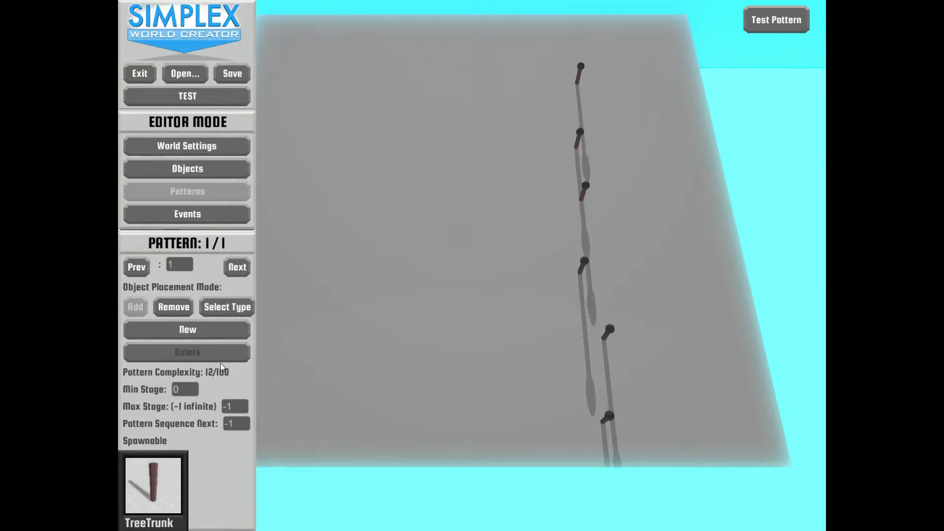
{"action": "left_click", "coordinate": [410, 70]}
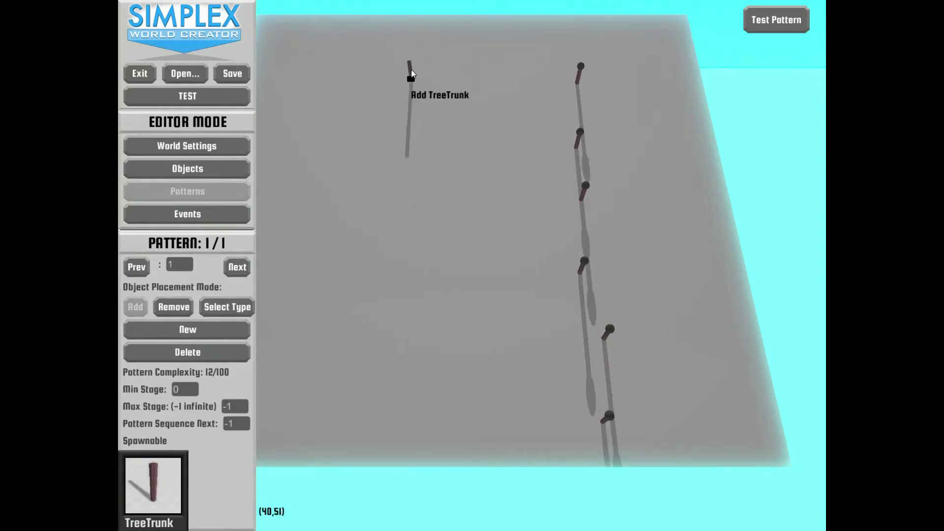
{"action": "left_click", "coordinate": [410, 73]}
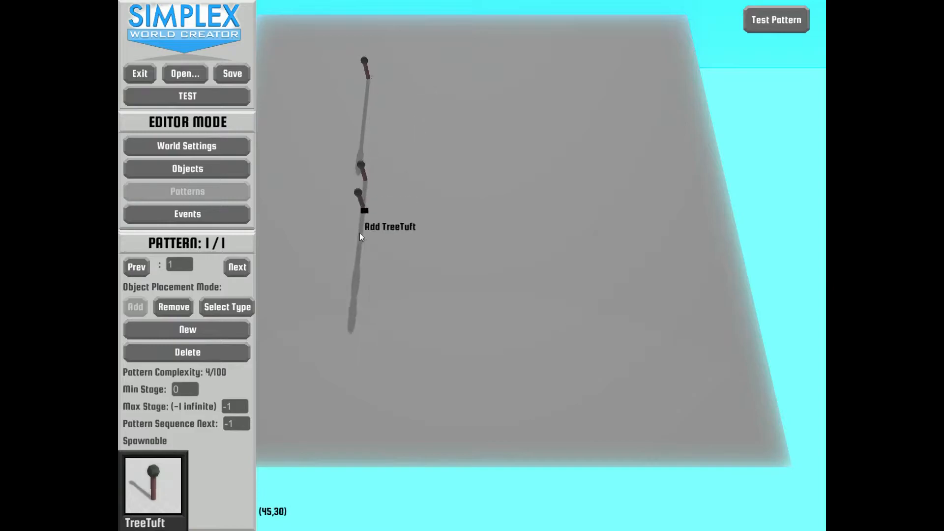
{"action": "left_click", "coordinate": [363, 211]}
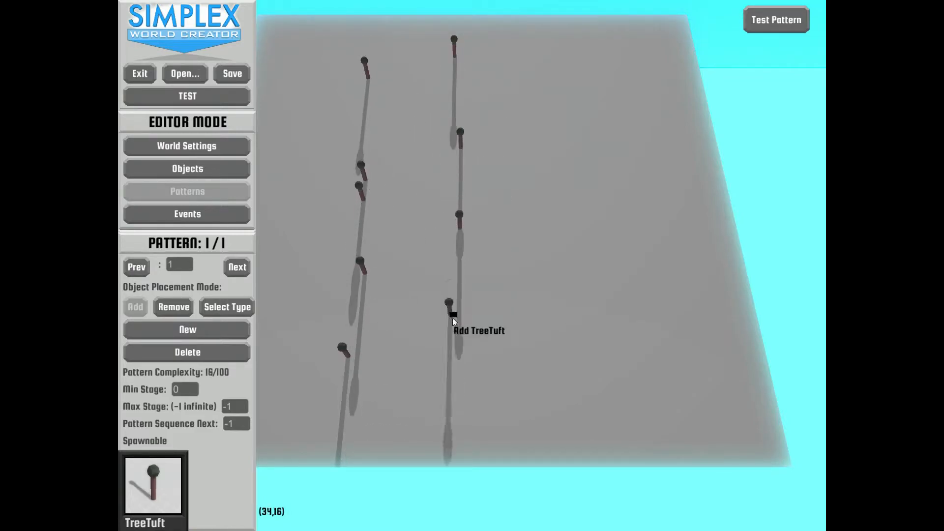
{"action": "left_click", "coordinate": [454, 316]}
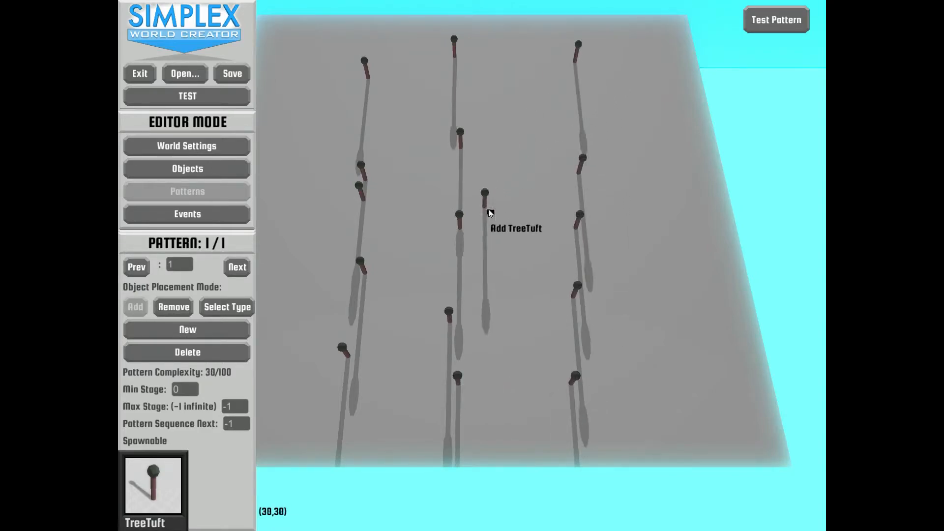
Start pattern 3 and place TreeTuft trees in a V-shaped funnel
{"action": "left_click", "coordinate": [236, 266]}
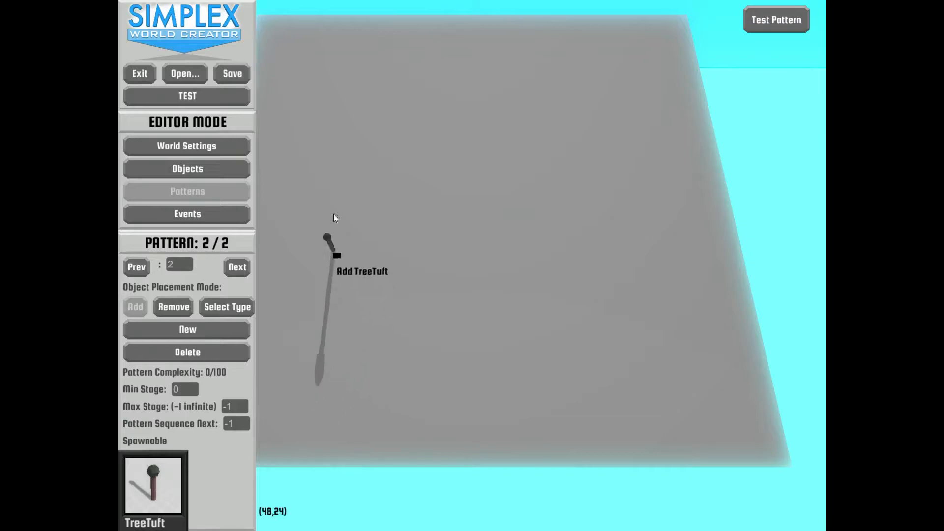
{"action": "left_click", "coordinate": [329, 382]}
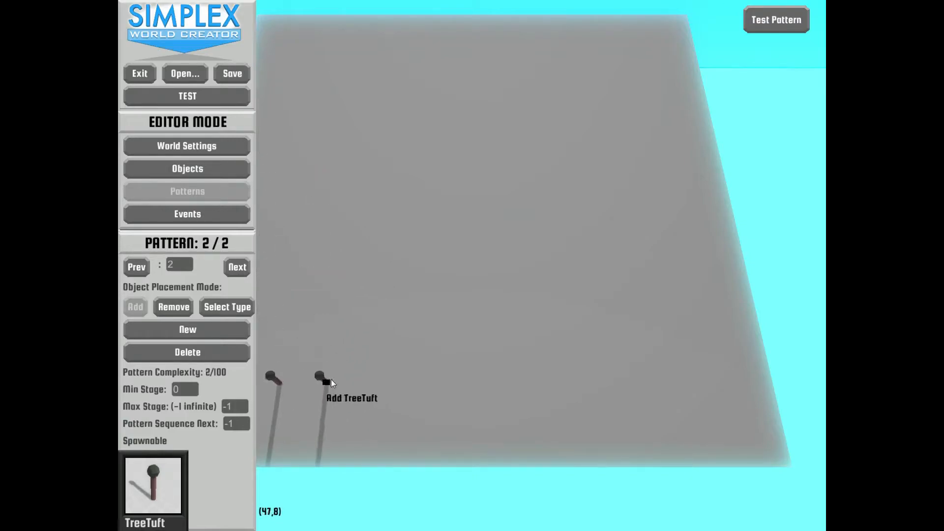
{"action": "left_click", "coordinate": [584, 367]}
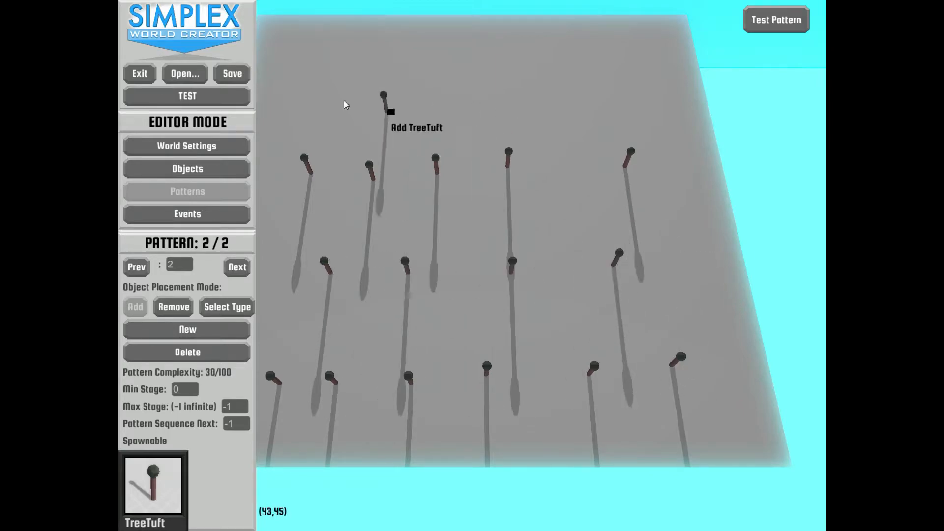
{"action": "mouse_move", "coordinate": [251, 290]}
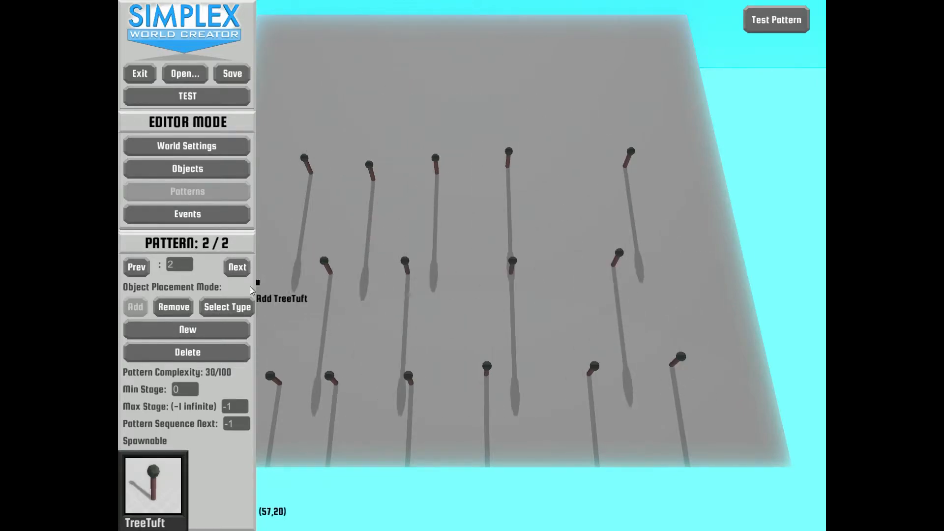
{"action": "left_click", "coordinate": [187, 329]}
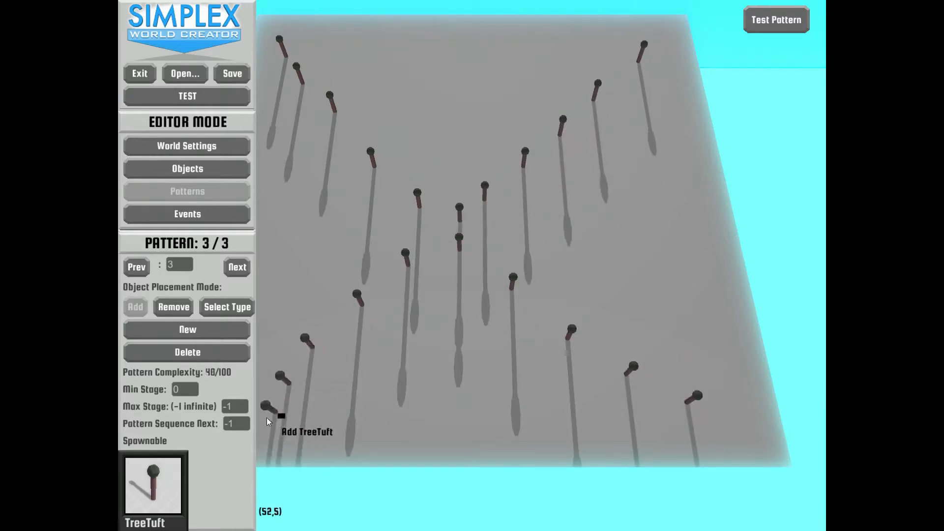
{"action": "mouse_move", "coordinate": [265, 156]}
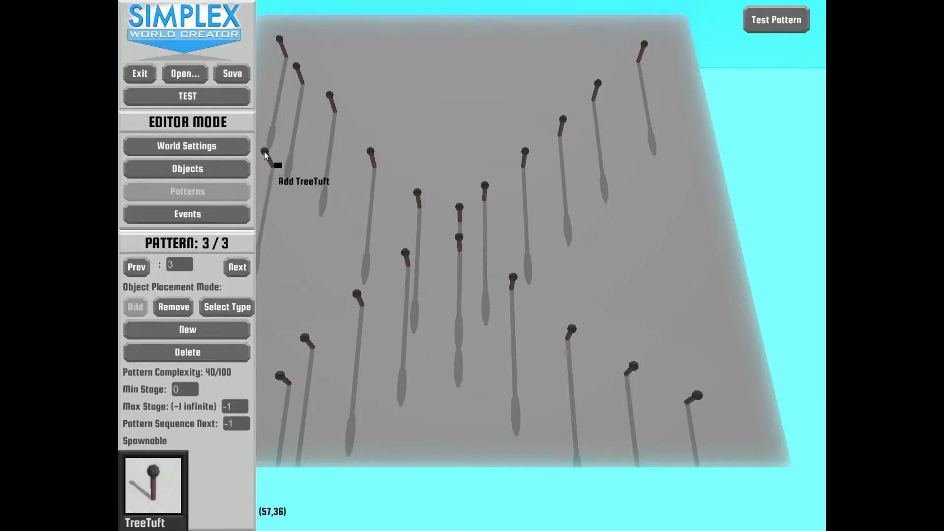
{"action": "mouse_move", "coordinate": [271, 165]}
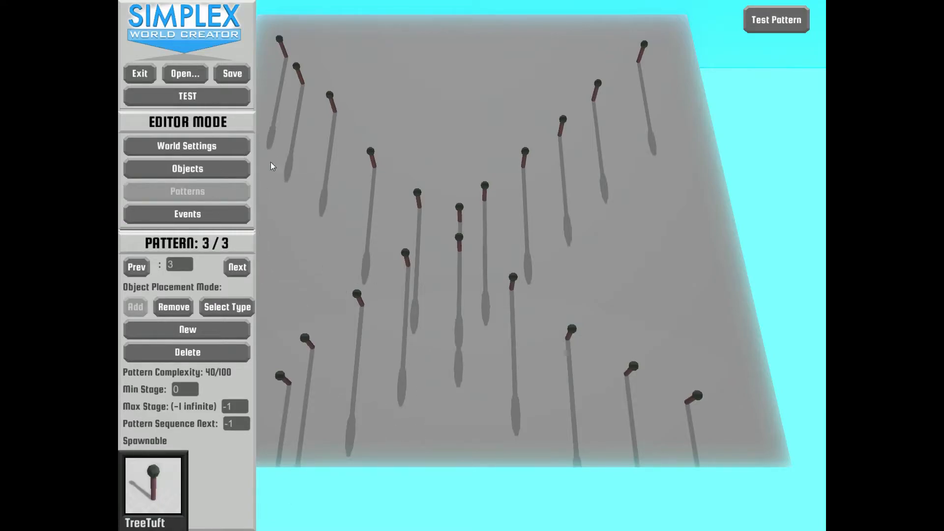
Add a GameEventGroup to the game events and give it ID 'FallOver'
{"action": "left_click", "coordinate": [186, 213]}
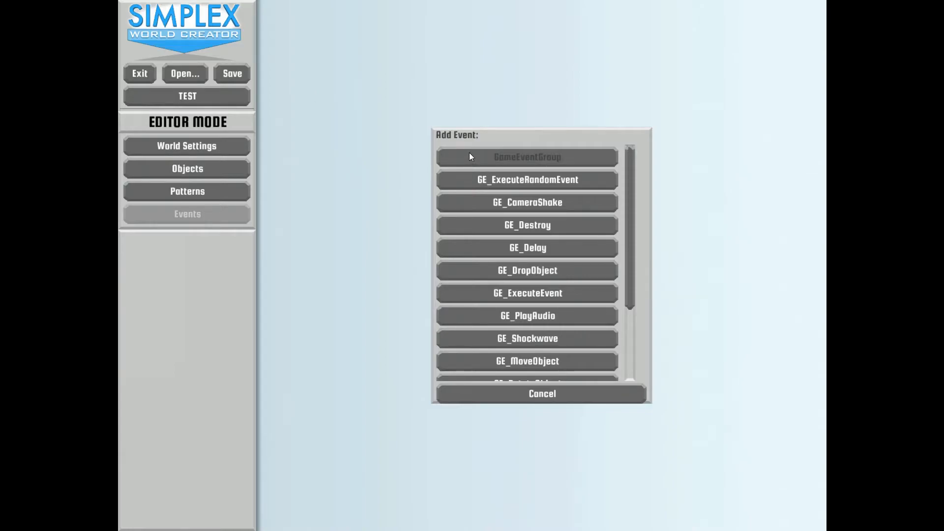
{"action": "left_click", "coordinate": [526, 157]}
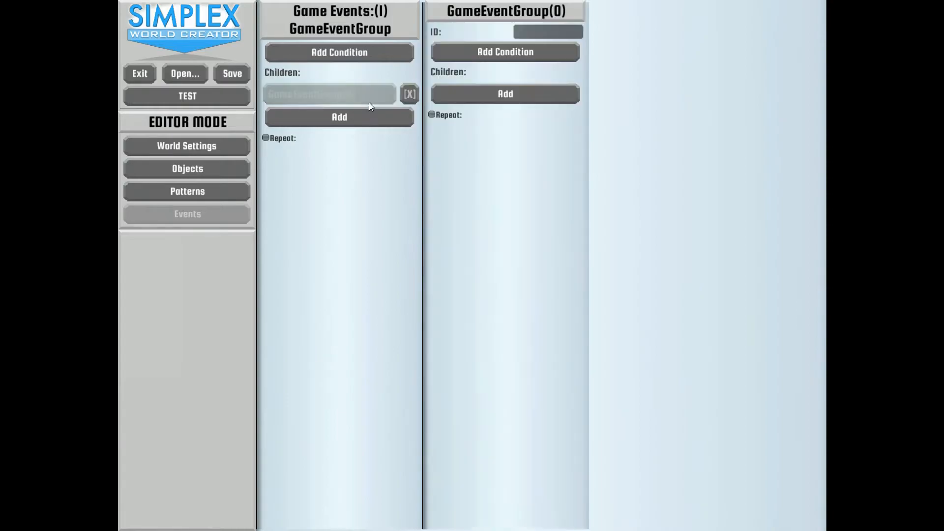
{"action": "mouse_move", "coordinate": [527, 68]}
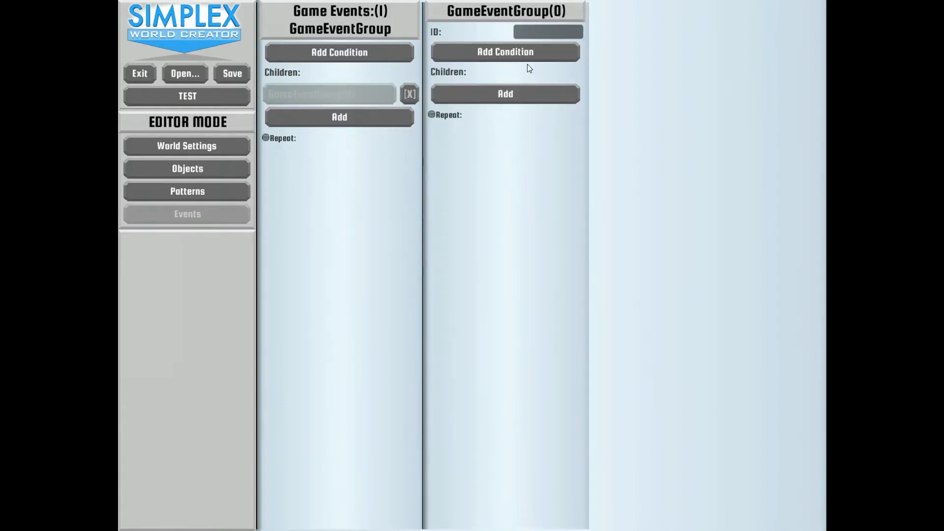
{"action": "mouse_move", "coordinate": [548, 172]}
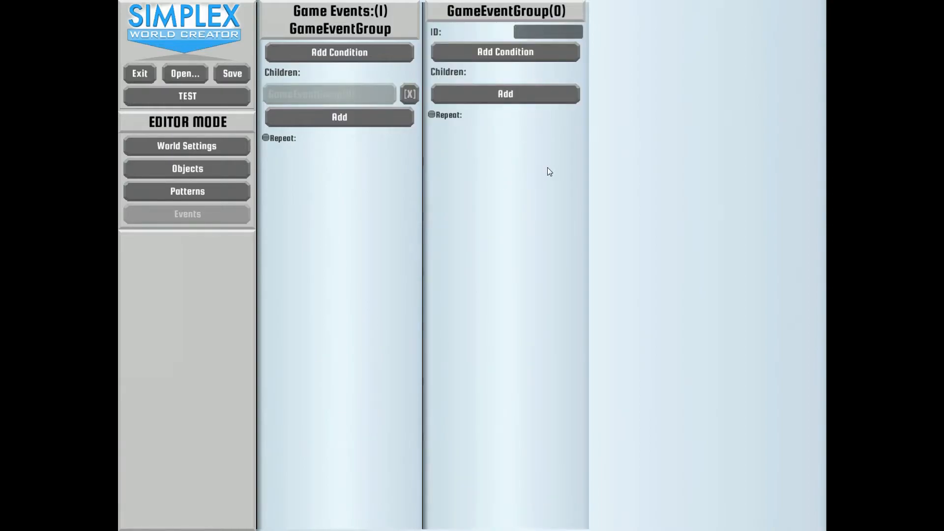
{"action": "type", "text": "Fall"}
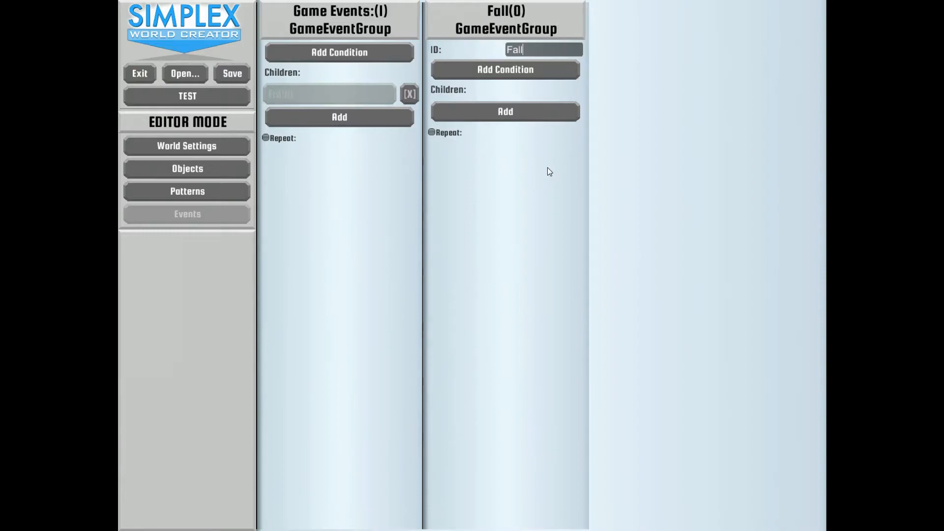
{"action": "type", "text": "Over"}
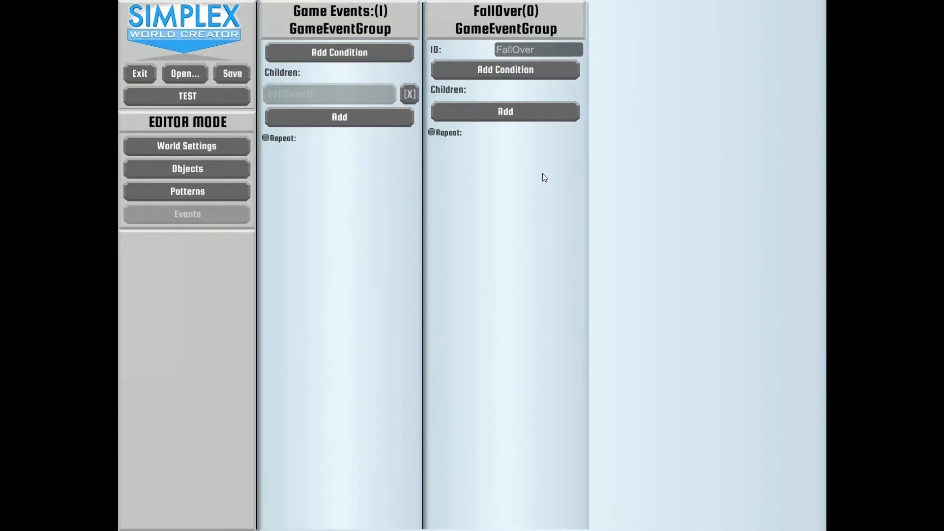
Add a GameEventGroup child named Left inside FallOver
{"action": "left_click", "coordinate": [505, 112]}
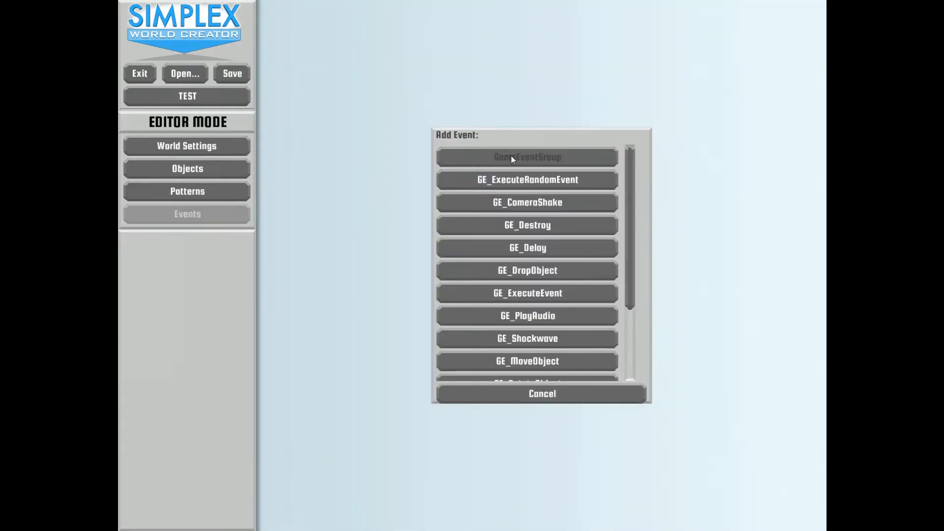
{"action": "left_click", "coordinate": [526, 156]}
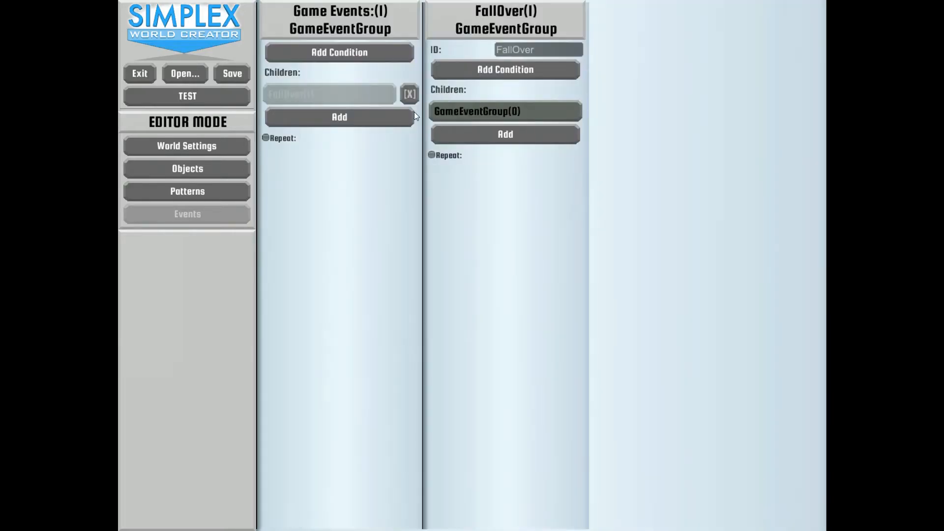
{"action": "left_click", "coordinate": [505, 111]}
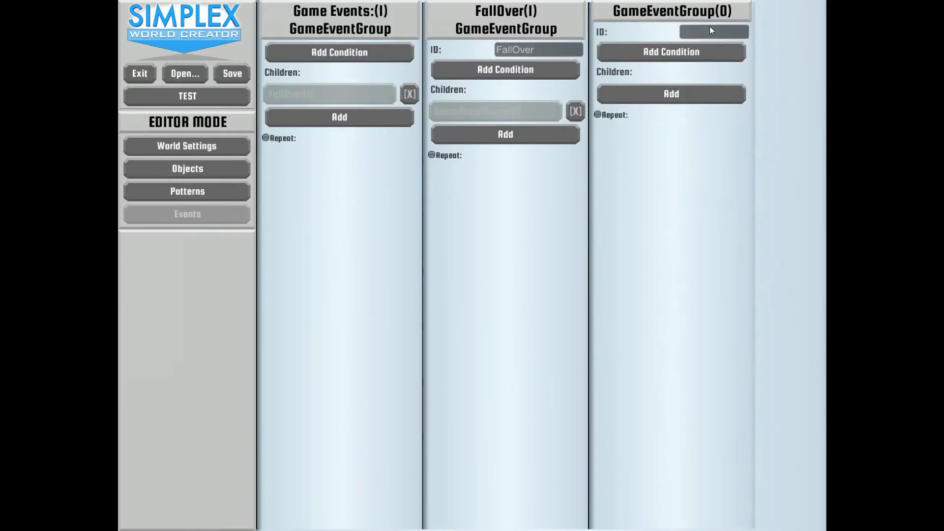
{"action": "type", "text": "L"}
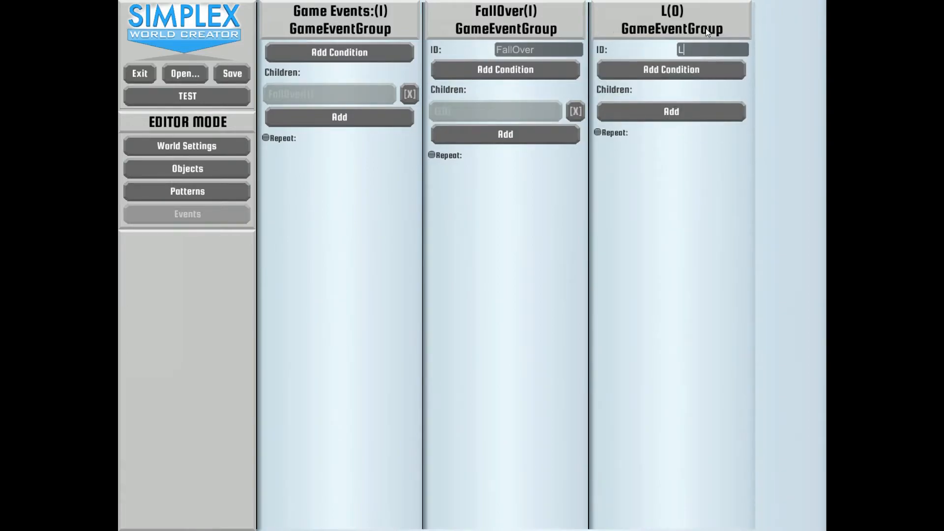
{"action": "type", "text": "eft"}
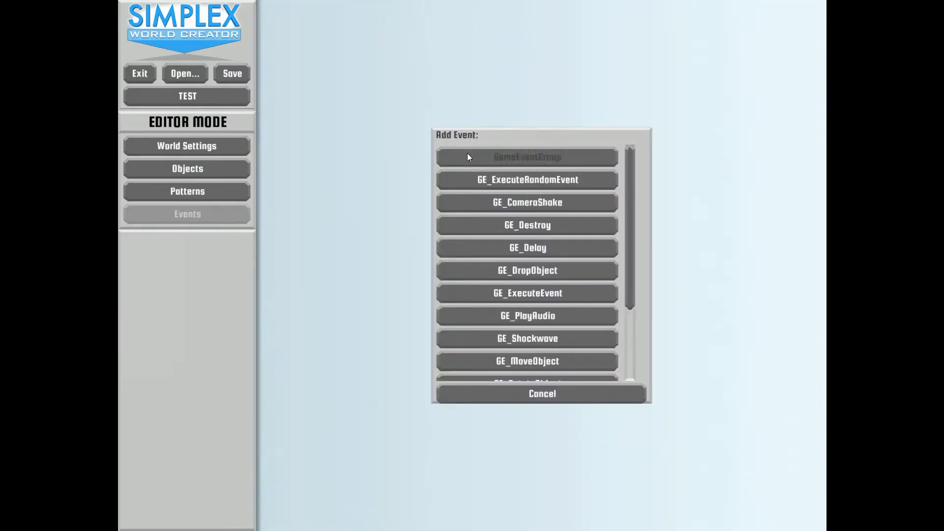
Add a second child group named Right, then open the Left group
{"action": "left_click", "coordinate": [527, 156]}
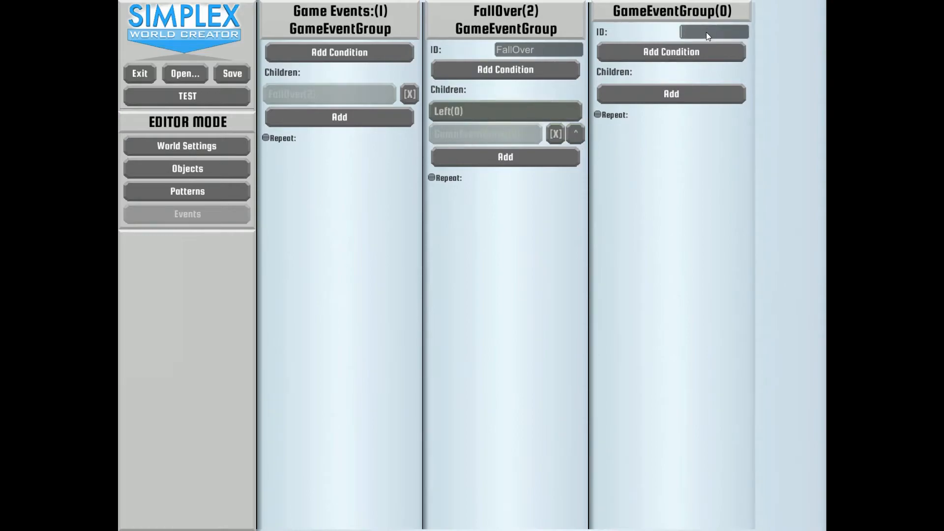
{"action": "type", "text": "Right"}
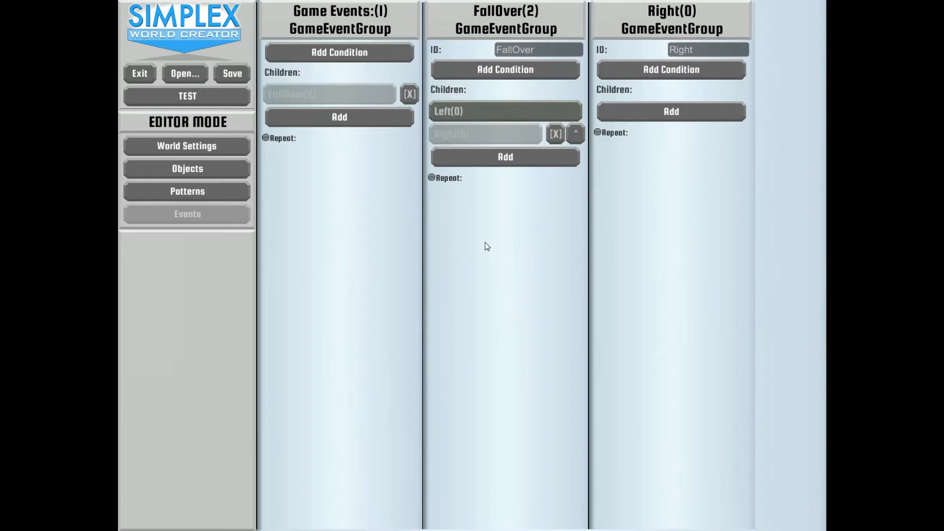
{"action": "left_click", "coordinate": [574, 133]}
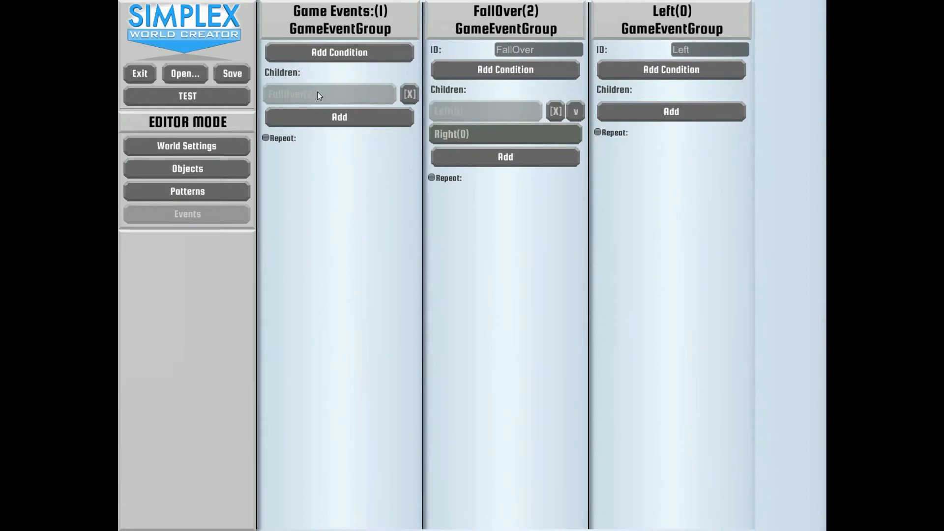
{"action": "mouse_move", "coordinate": [345, 98]}
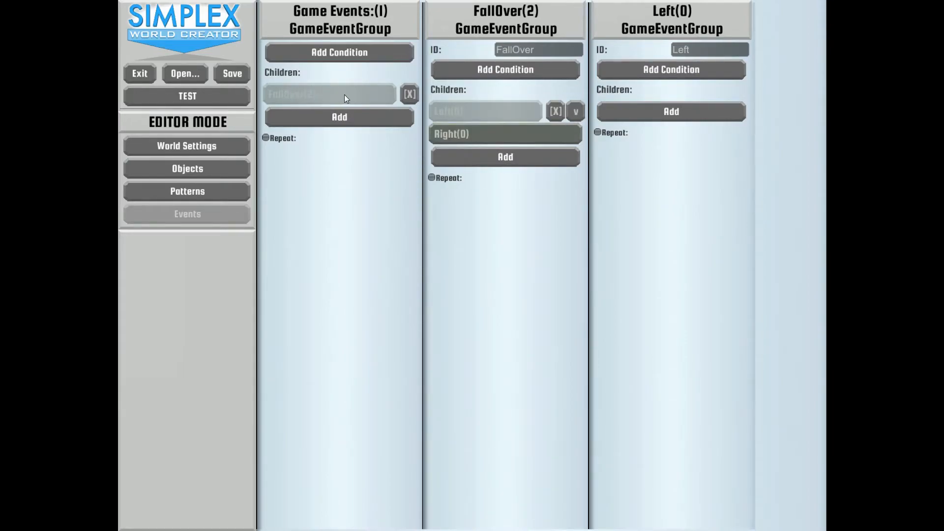
{"action": "mouse_move", "coordinate": [456, 113]}
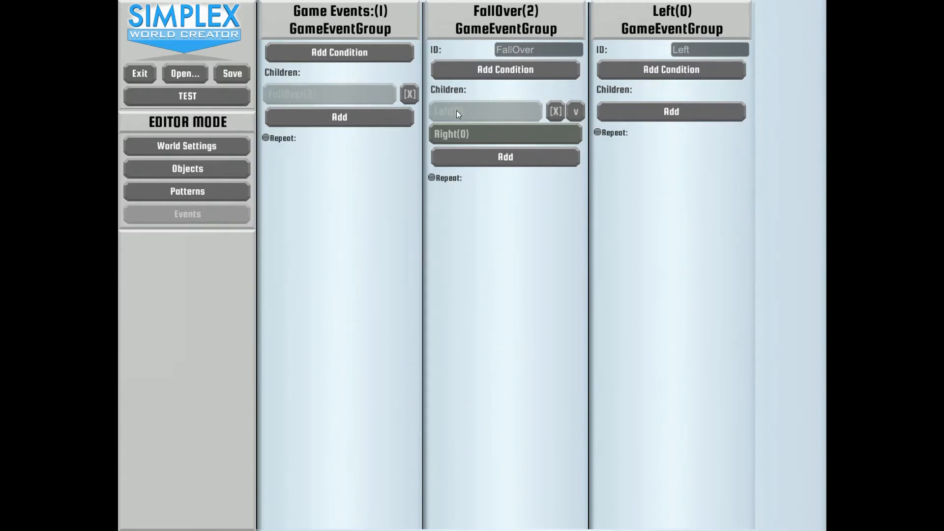
{"action": "mouse_move", "coordinate": [471, 120]}
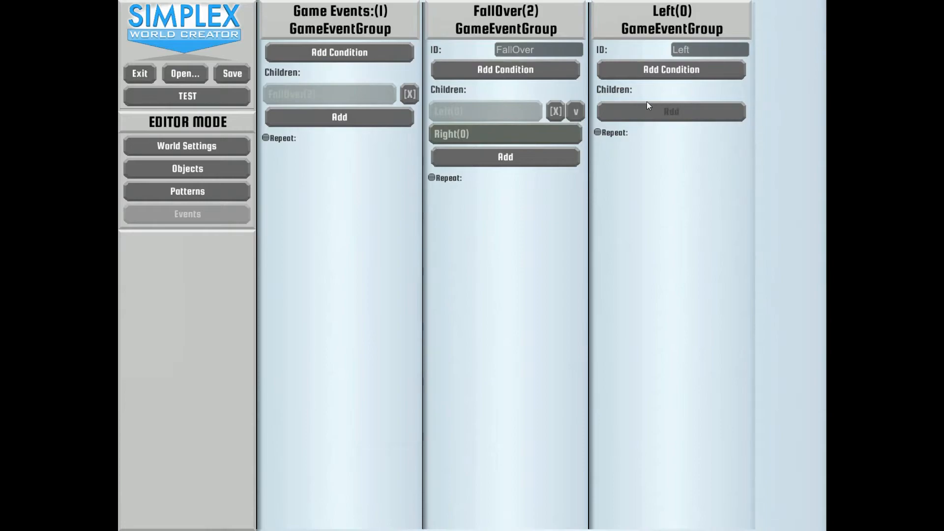
Add a GE_Delay to Left that triggers at player time to impact 2
{"action": "left_click", "coordinate": [670, 112]}
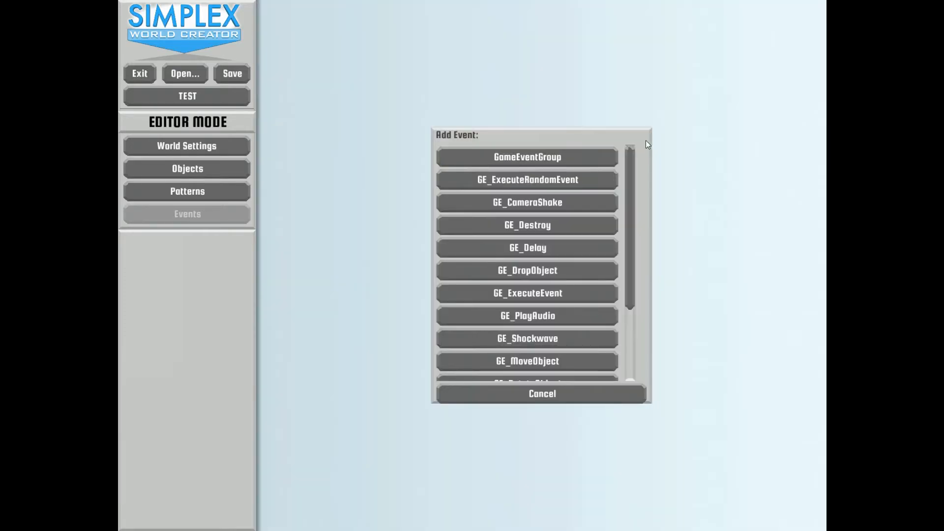
{"action": "mouse_move", "coordinate": [632, 189]}
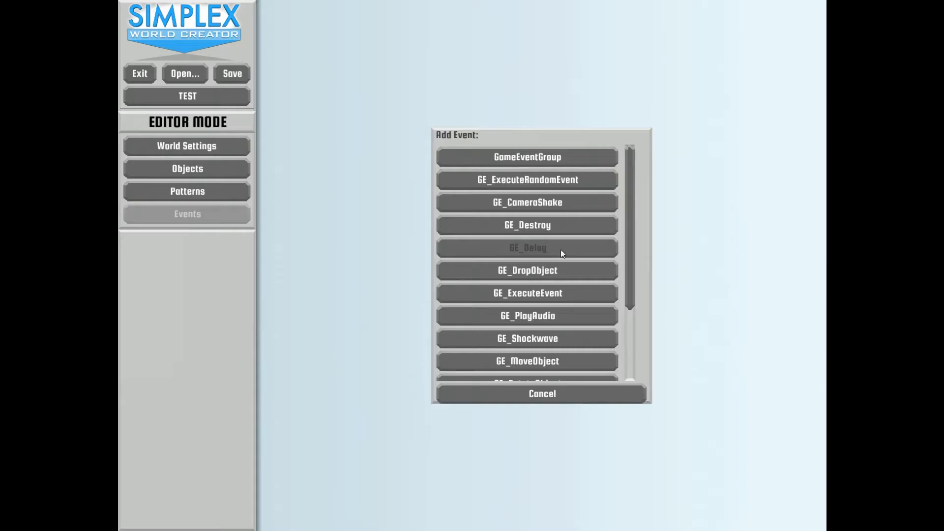
{"action": "left_click", "coordinate": [526, 248]}
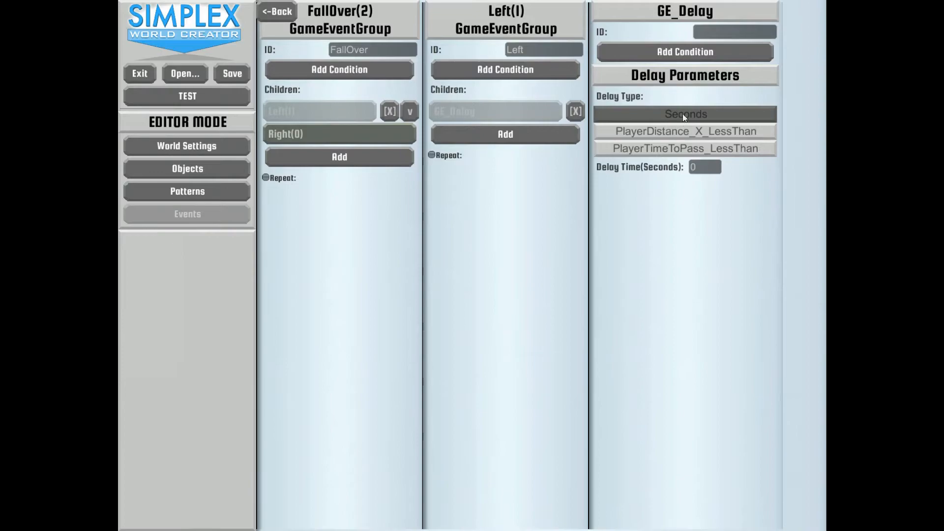
{"action": "mouse_move", "coordinate": [656, 134]}
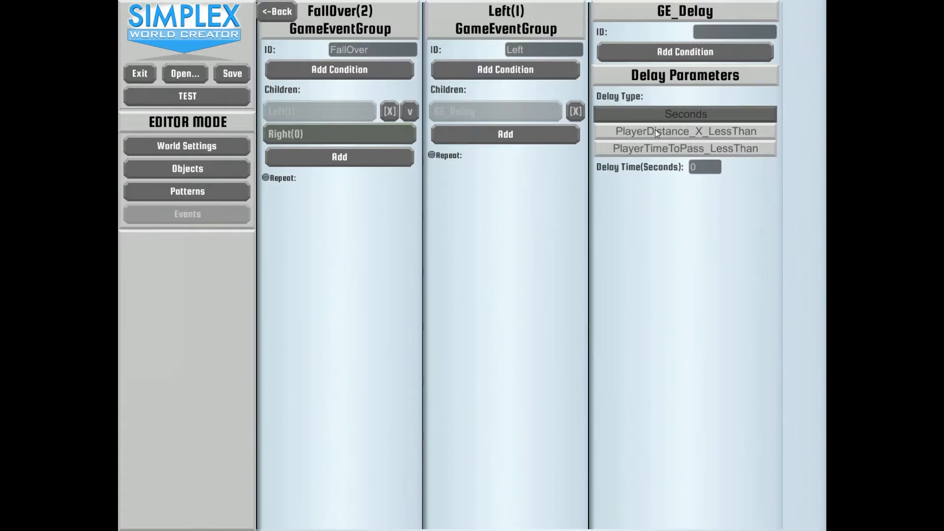
{"action": "mouse_move", "coordinate": [643, 138]}
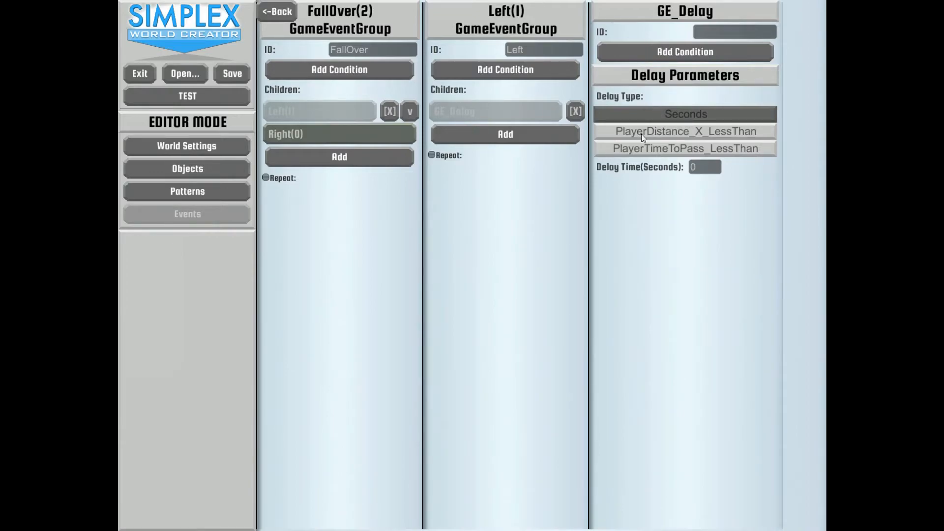
{"action": "mouse_move", "coordinate": [778, 142]}
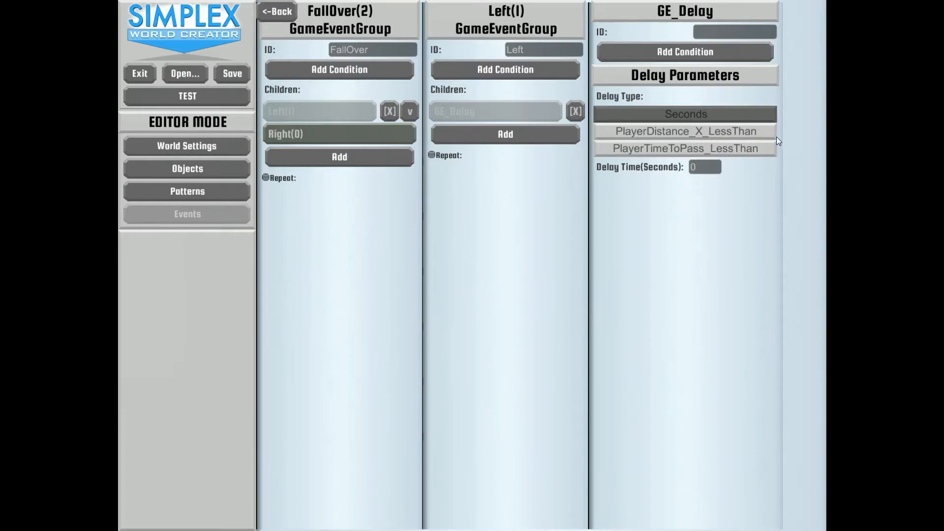
{"action": "mouse_move", "coordinate": [746, 156]}
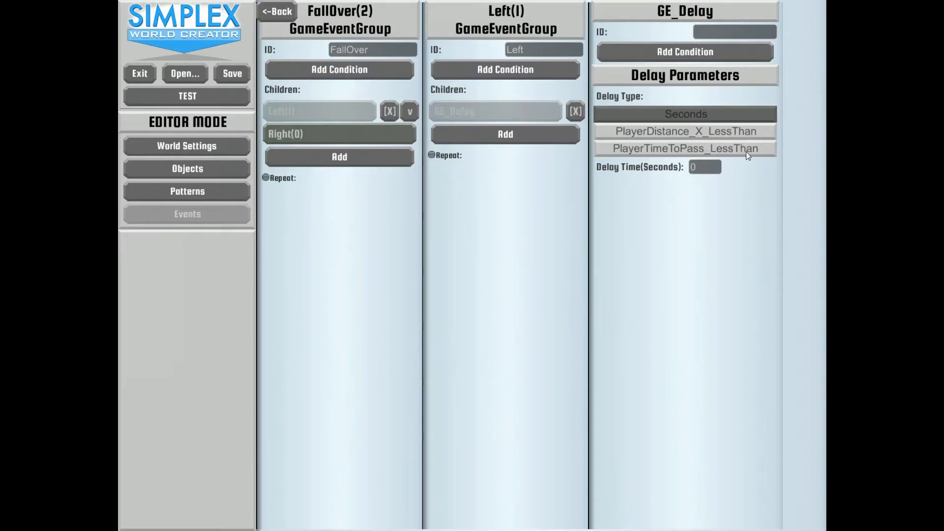
{"action": "left_click", "coordinate": [684, 148]}
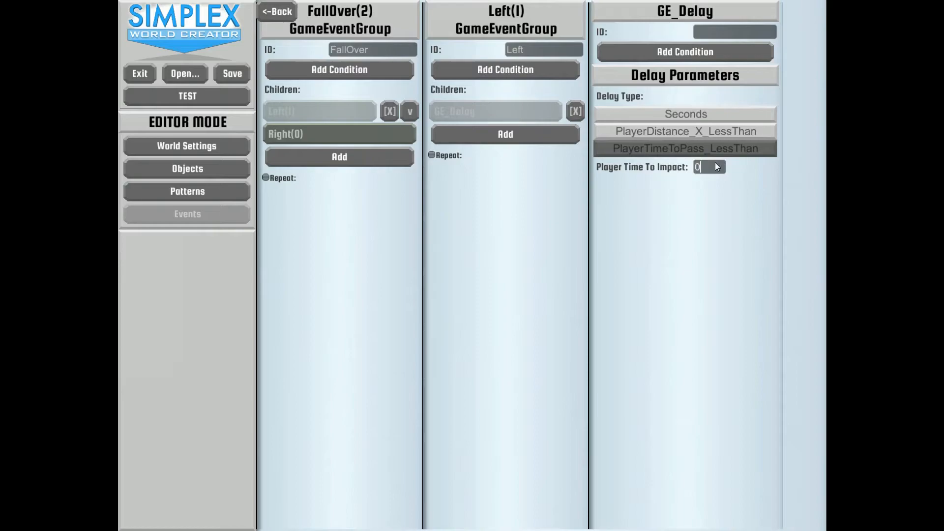
{"action": "type", "text": "2"}
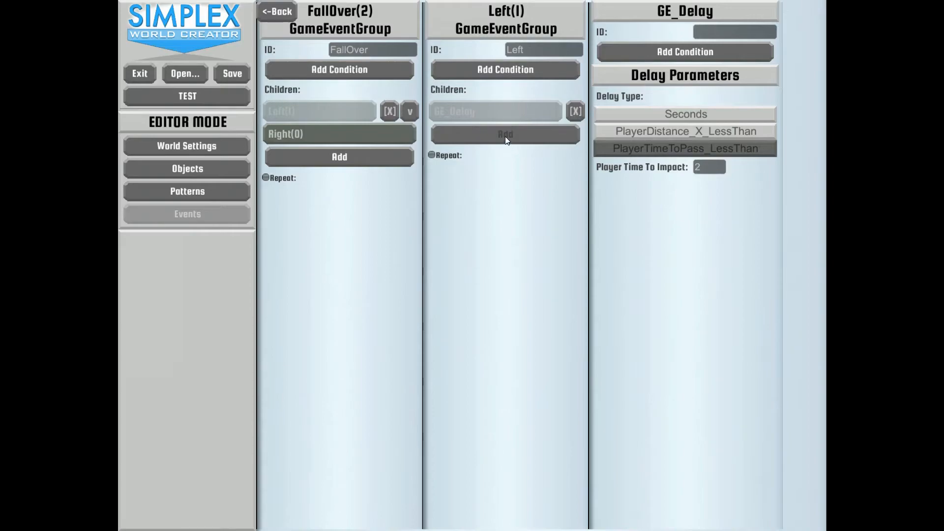
Add a GE_RotateObject to Left: rotation X 90, Interpolate_EaseIn, interpolate time 1
{"action": "left_click", "coordinate": [505, 134]}
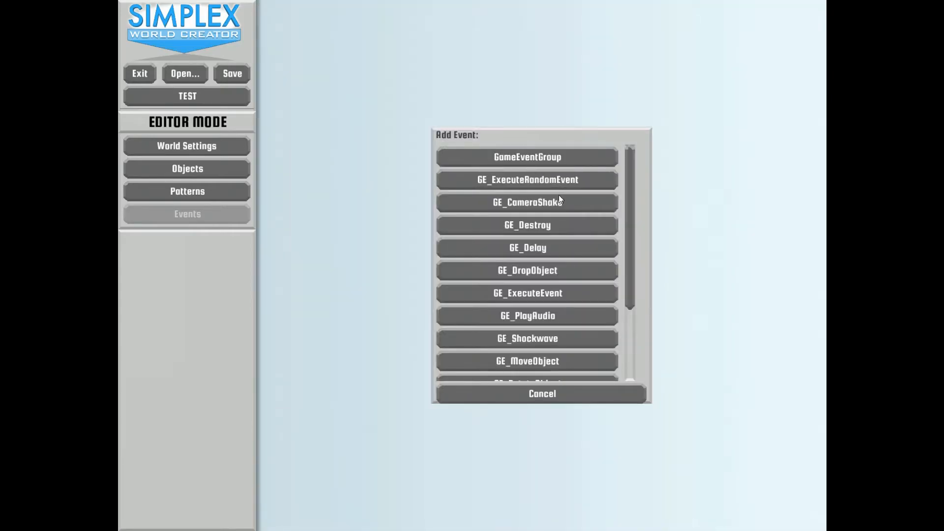
{"action": "scroll", "scroll_direction": "down", "scroll_amount": 3}
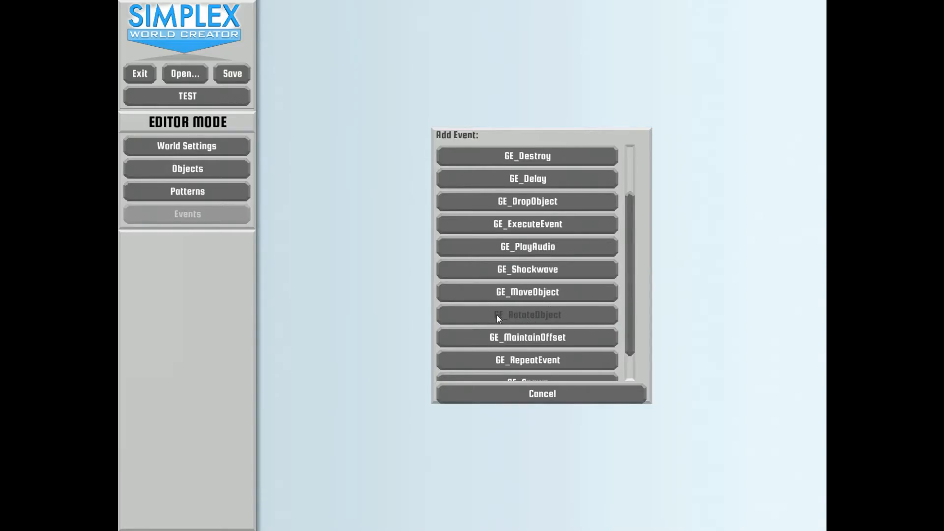
{"action": "left_click", "coordinate": [526, 314]}
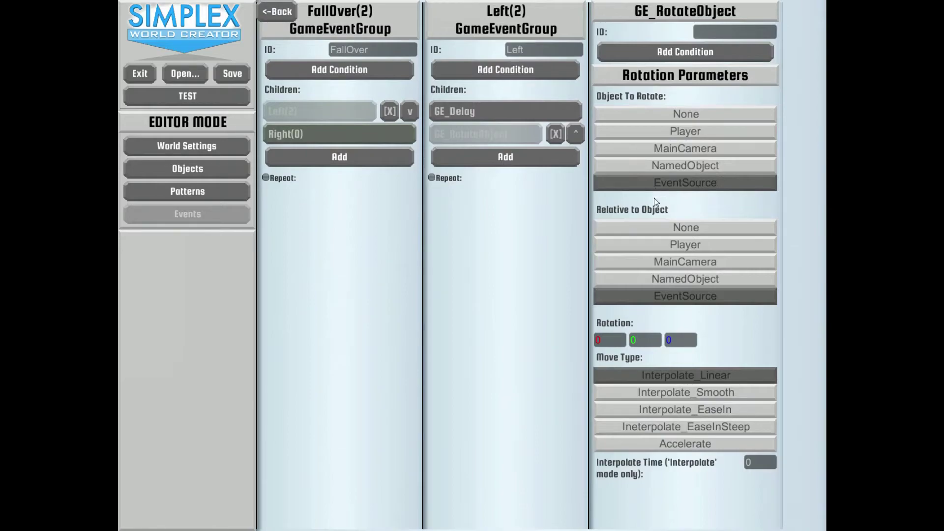
{"action": "mouse_move", "coordinate": [654, 110]}
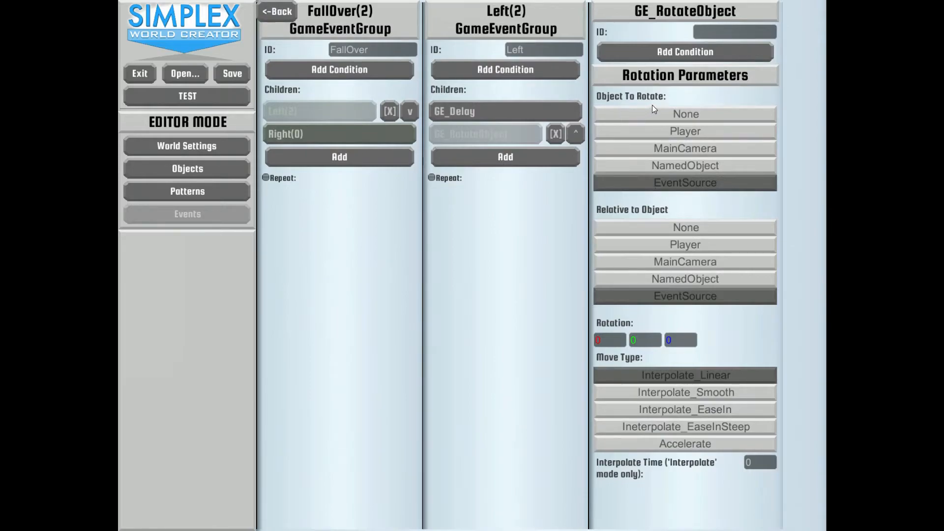
{"action": "mouse_move", "coordinate": [649, 341]}
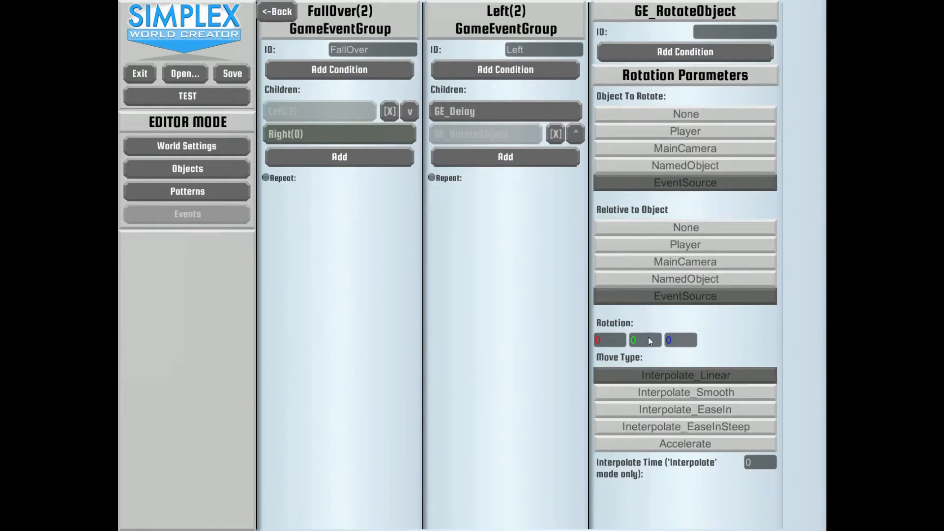
{"action": "left_click", "coordinate": [684, 410]}
{"action": "type", "text": "1"}
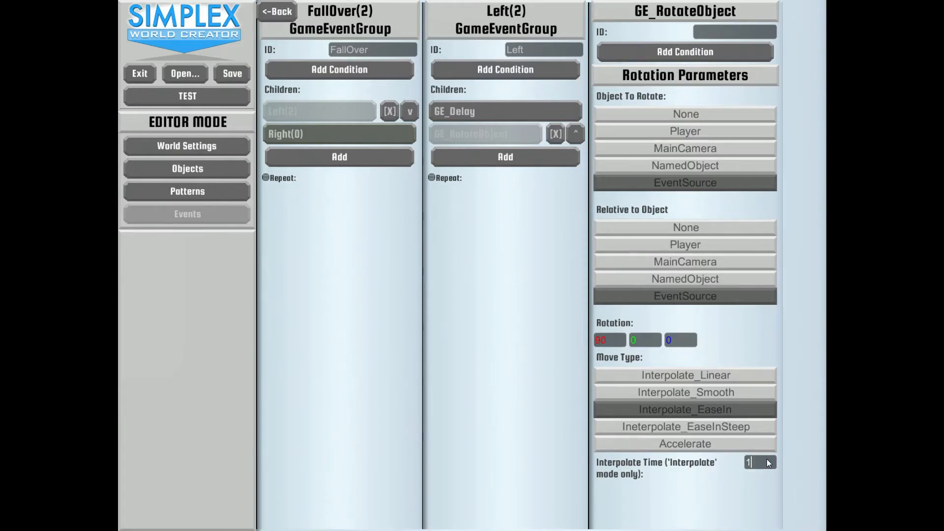
{"action": "mouse_move", "coordinate": [489, 204]}
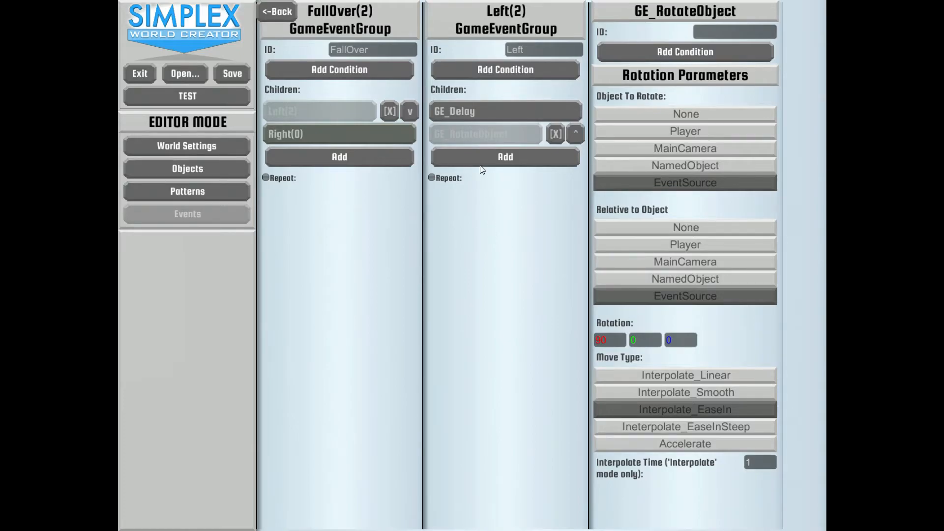
Add a GE_PlayAudio event playing BigBoom to Left, then open the Right group
{"action": "left_click", "coordinate": [505, 156]}
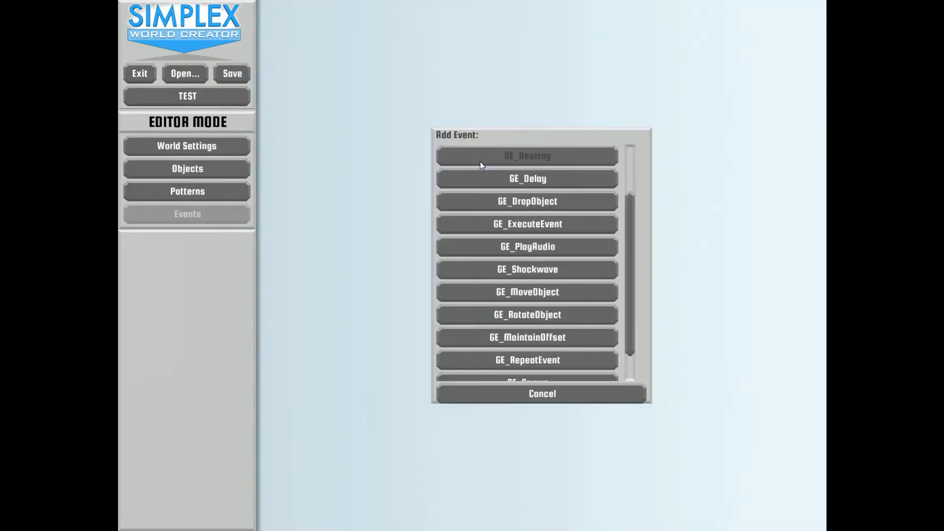
{"action": "scroll", "scroll_direction": "down", "scroll_amount": 3}
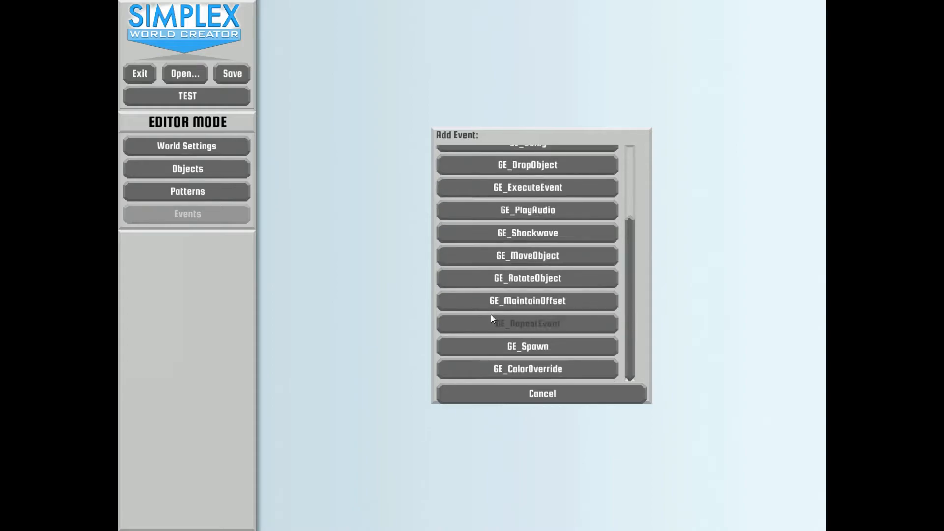
{"action": "left_click", "coordinate": [526, 278]}
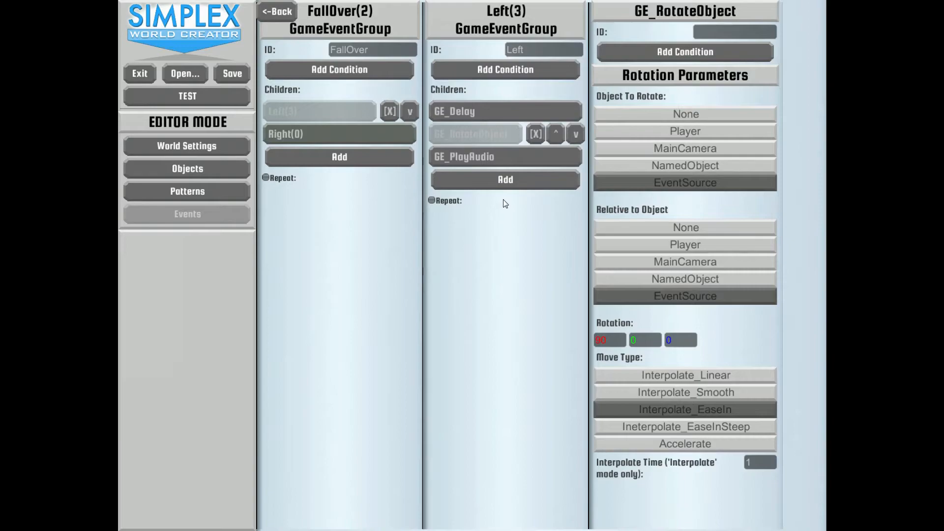
{"action": "left_click", "coordinate": [504, 156]}
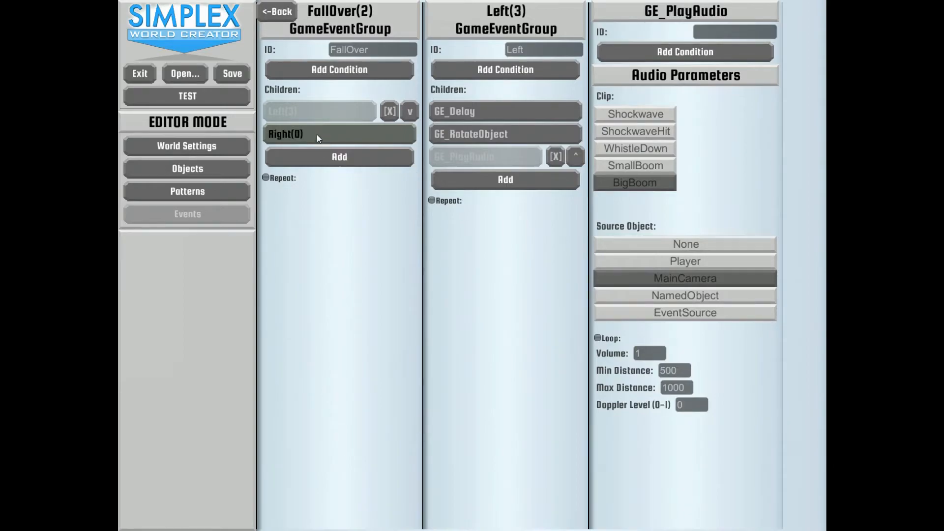
{"action": "left_click", "coordinate": [276, 11]}
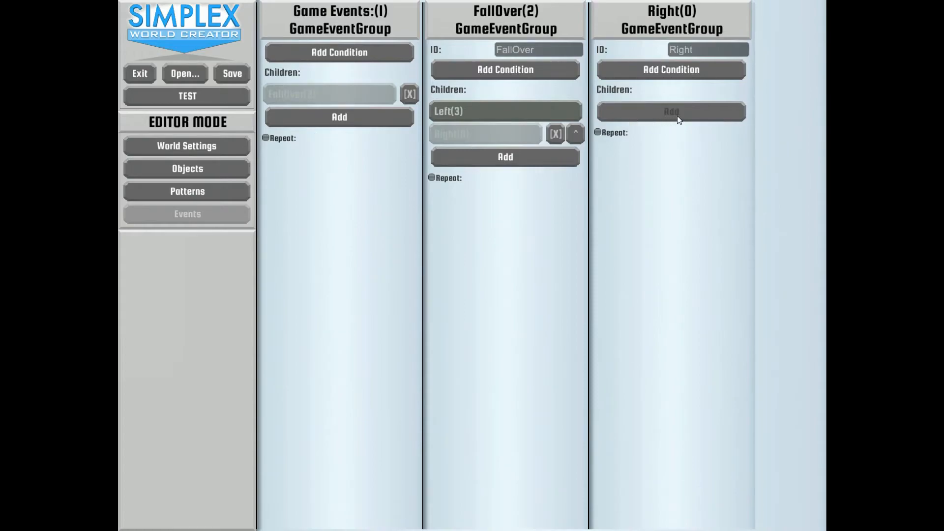
Give Right a GE_Delay of 2 and a GE_RotateObject of -90 easing in
{"action": "left_click", "coordinate": [671, 112]}
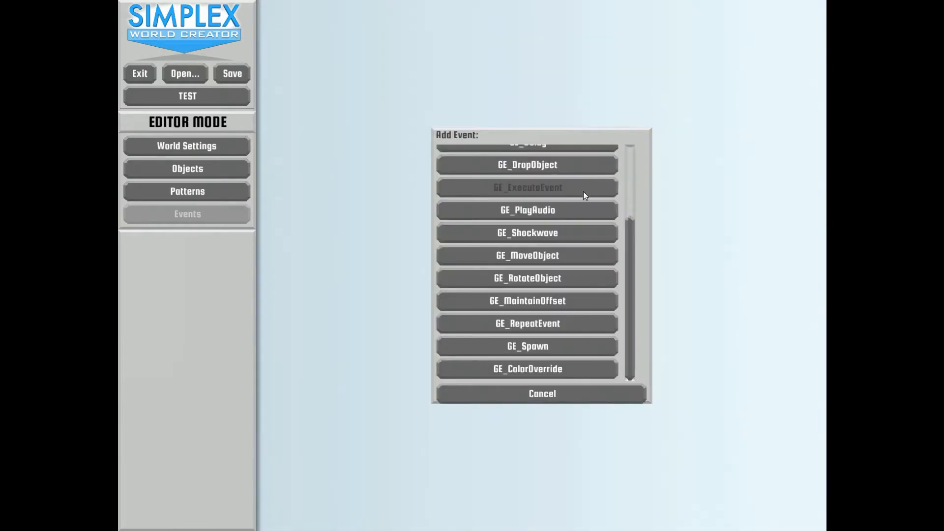
{"action": "scroll", "scroll_direction": "up", "scroll_amount": 3}
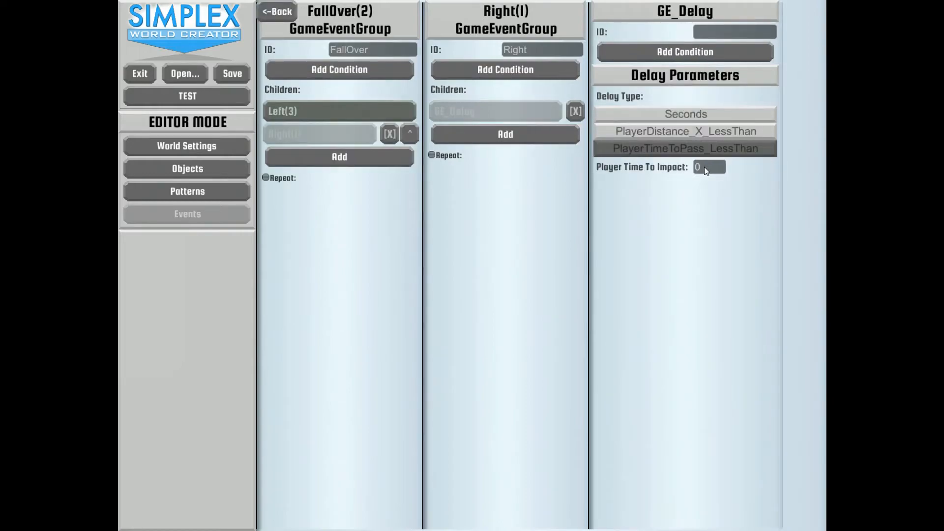
{"action": "type", "text": "2"}
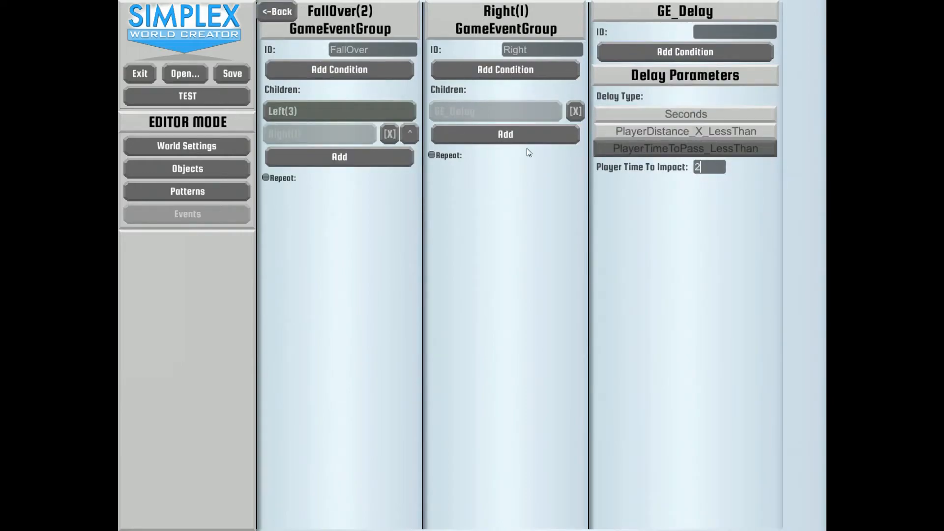
{"action": "left_click", "coordinate": [505, 134]}
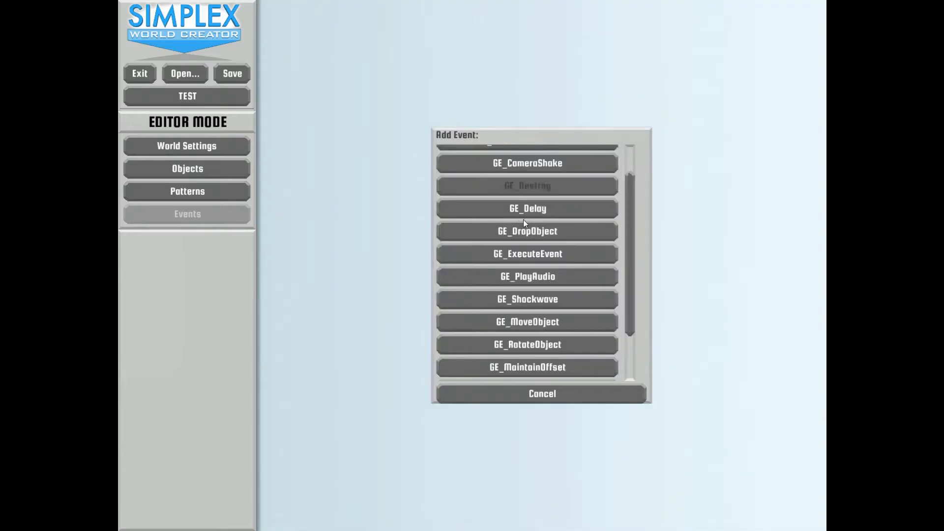
{"action": "mouse_move", "coordinate": [493, 286]}
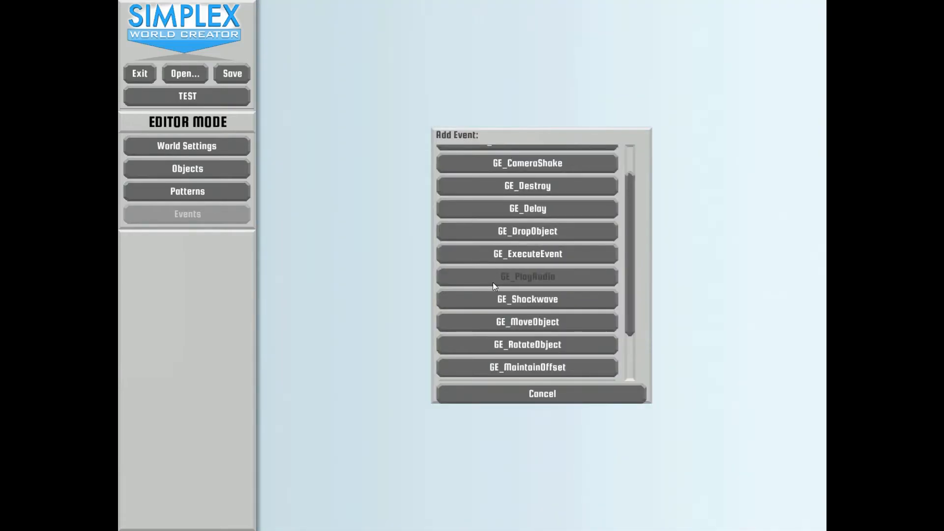
{"action": "left_click", "coordinate": [526, 207]}
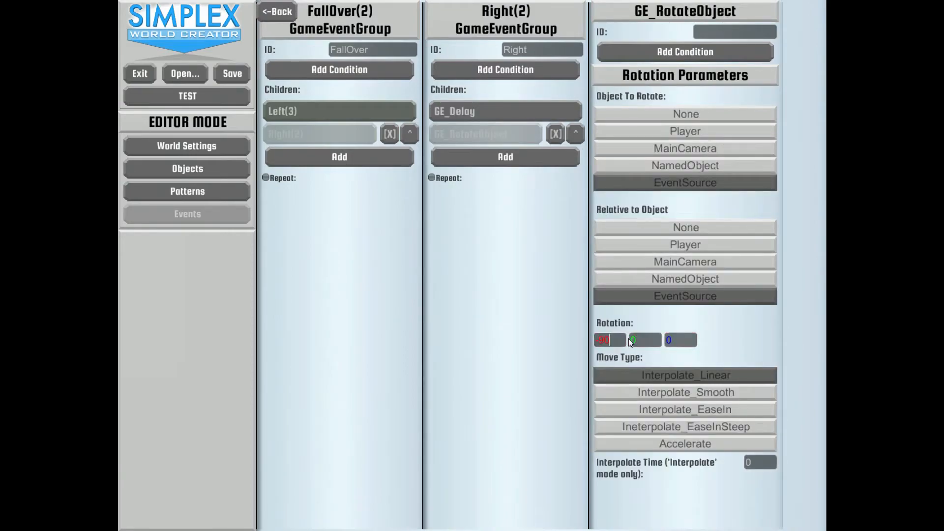
{"action": "left_click", "coordinate": [684, 409]}
{"action": "type", "text": "1"}
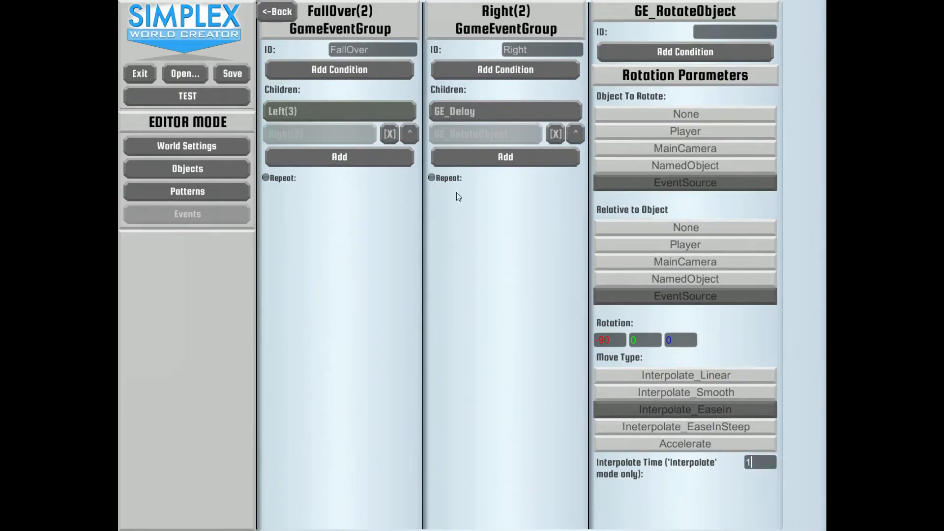
Add a GE_PlayAudio playing BigBoom to Right and show the world objects list
{"action": "left_click", "coordinate": [504, 156]}
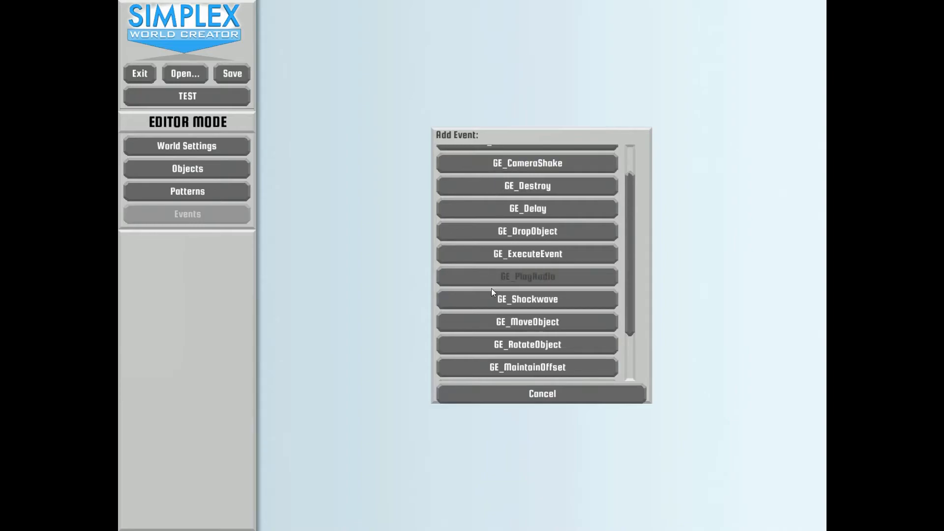
{"action": "scroll", "scroll_direction": "down", "scroll_amount": 3}
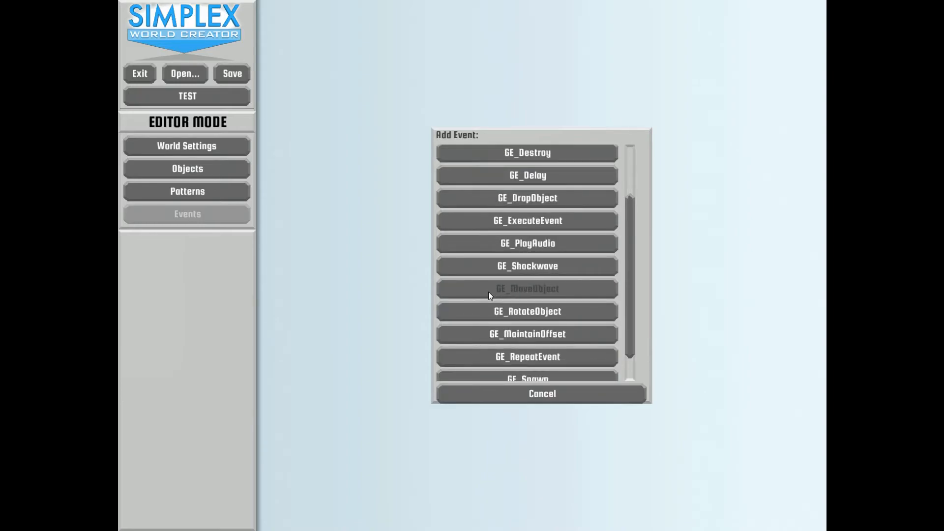
{"action": "left_click", "coordinate": [527, 312]}
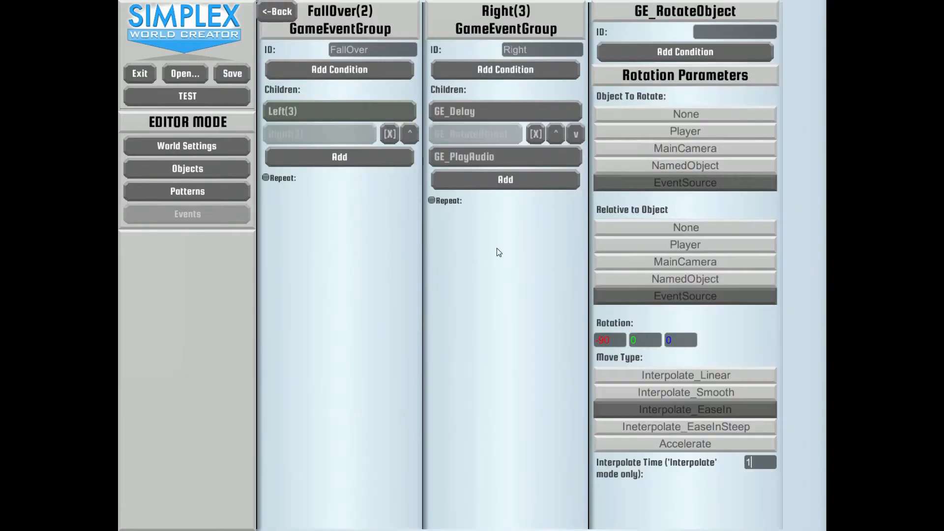
{"action": "left_click", "coordinate": [505, 156]}
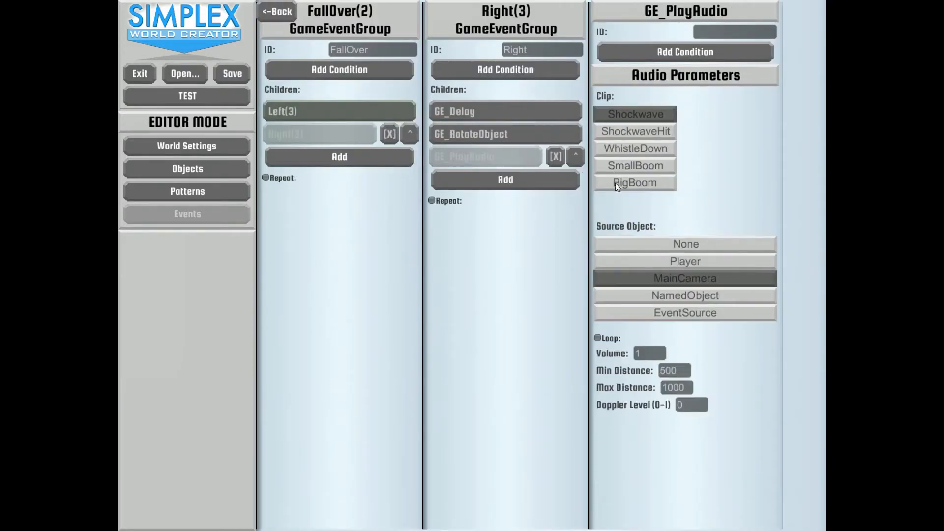
{"action": "left_click", "coordinate": [634, 182]}
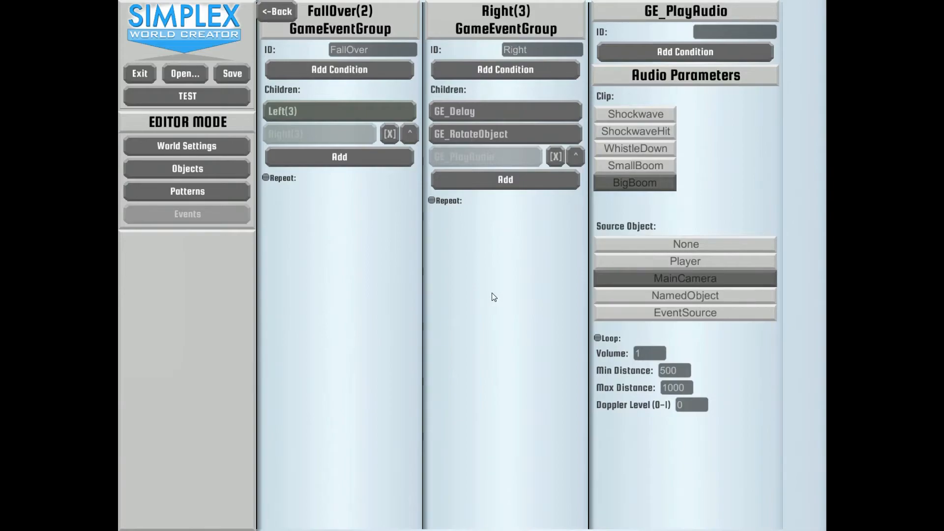
{"action": "left_click", "coordinate": [186, 168]}
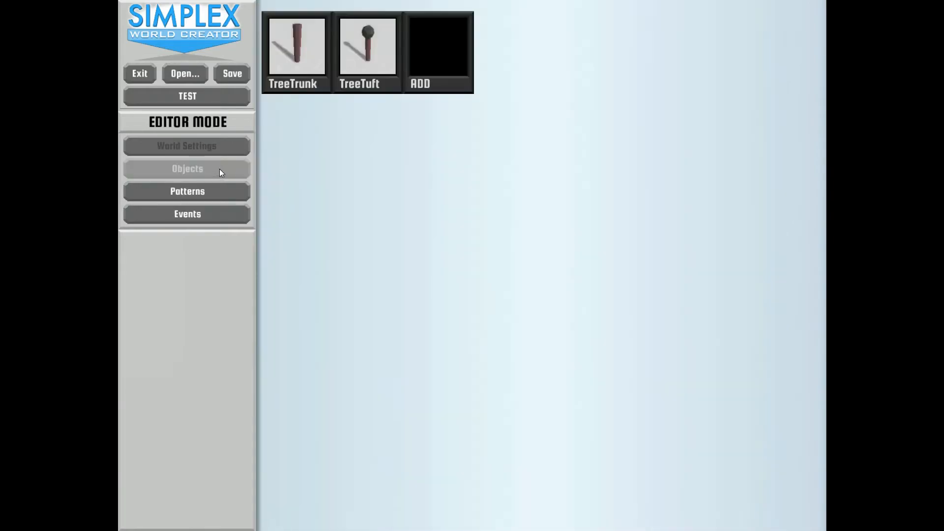
Set TreeTuft's spawn event to FallOver.Right and test the fall
{"action": "left_click", "coordinate": [367, 49]}
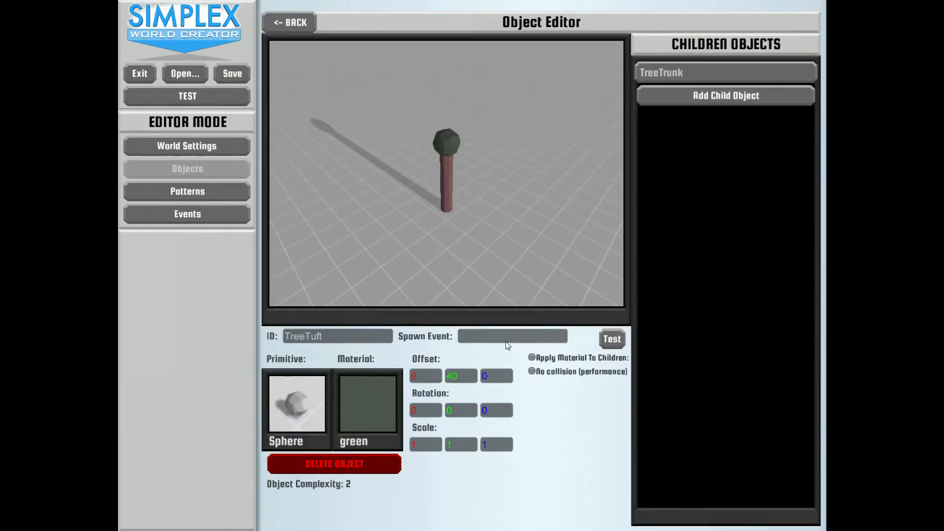
{"action": "type", "text": "FallOver.Right"}
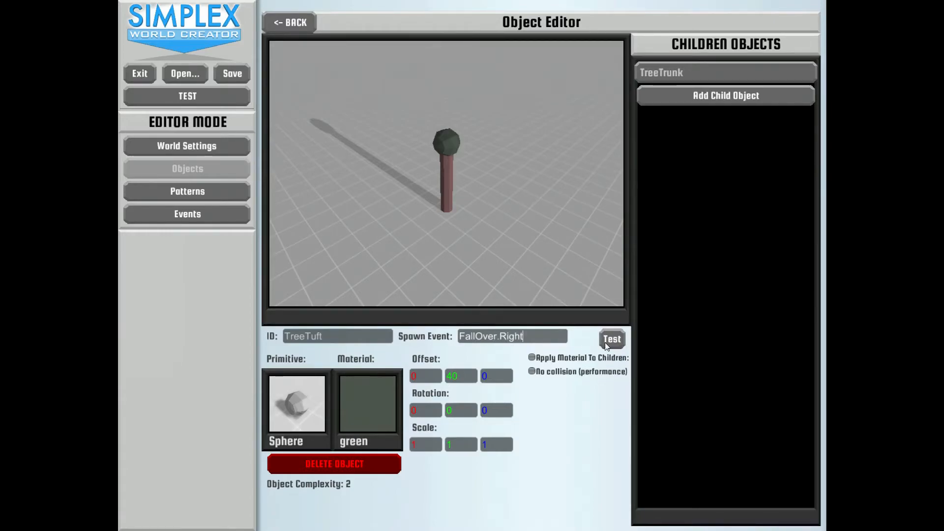
{"action": "left_click", "coordinate": [611, 339]}
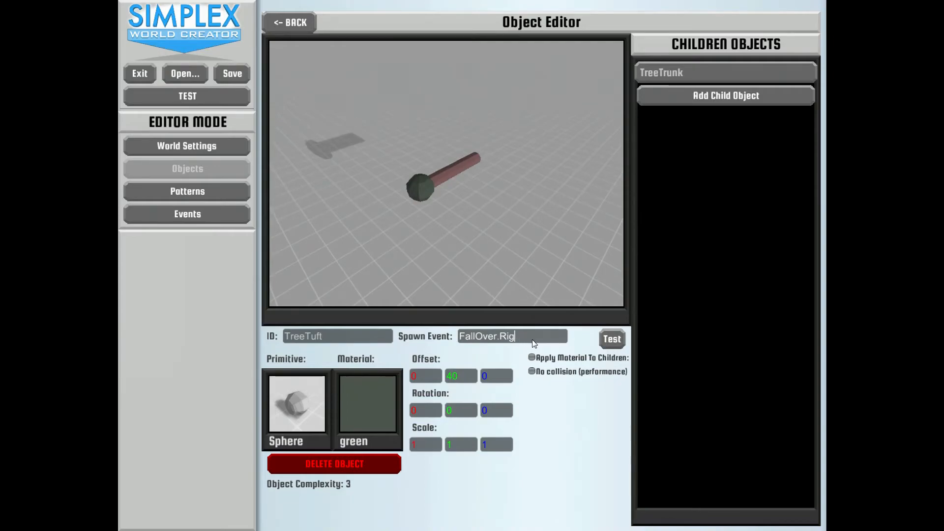
Switch to FallOver.Left and test, then clear the spawn event and return
{"action": "key", "text": "Backspace"}
{"action": "type", "text": "Left"}
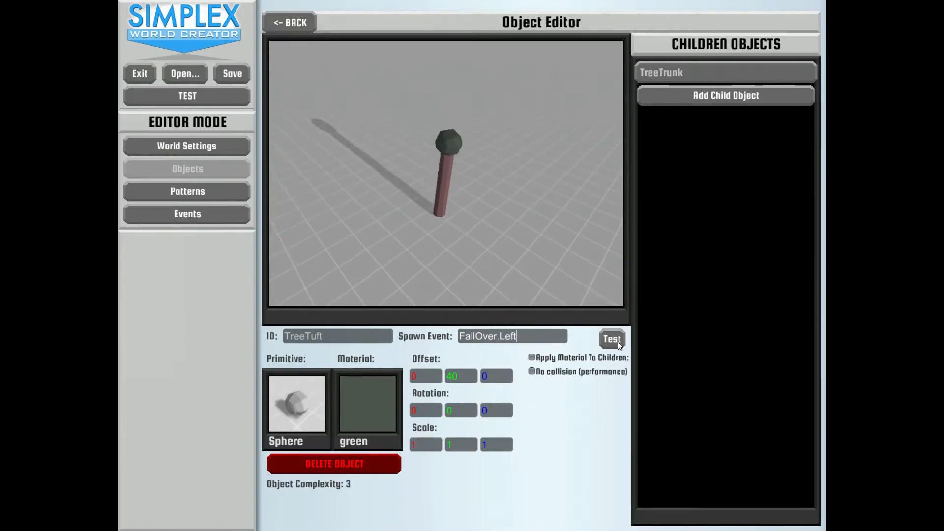
{"action": "left_click", "coordinate": [611, 338]}
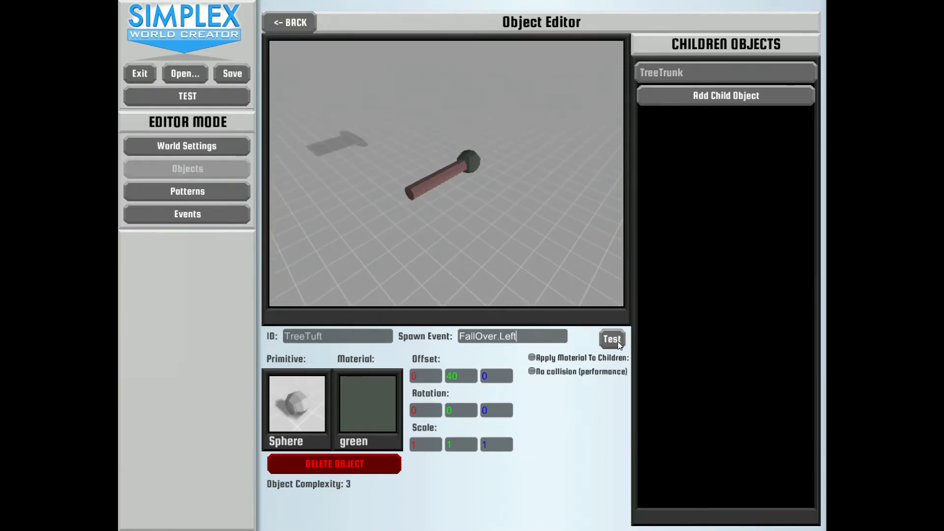
{"action": "left_click", "coordinate": [612, 339]}
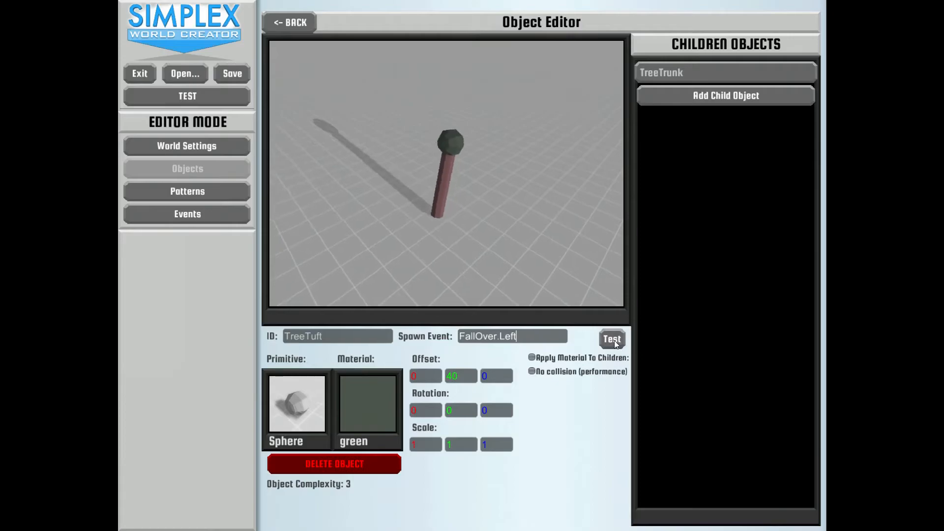
{"action": "left_click", "coordinate": [611, 338]}
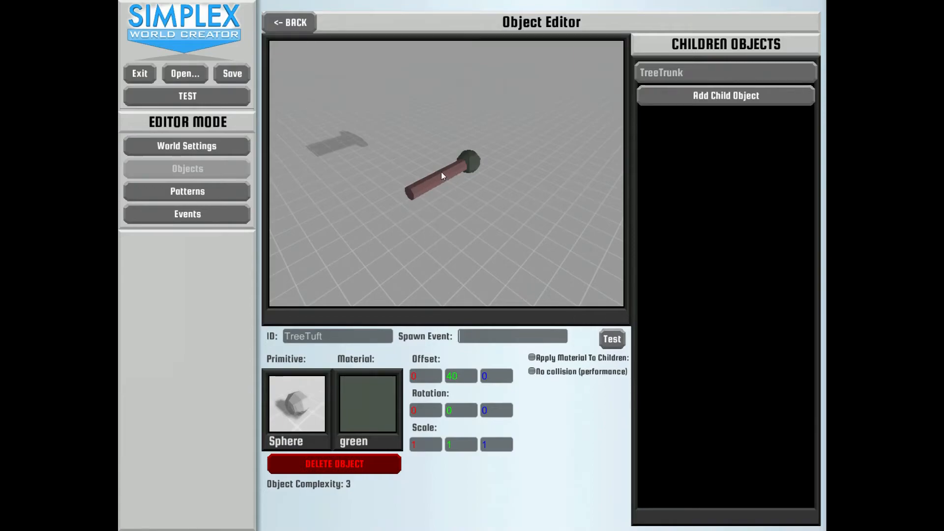
{"action": "mouse_move", "coordinate": [439, 179]}
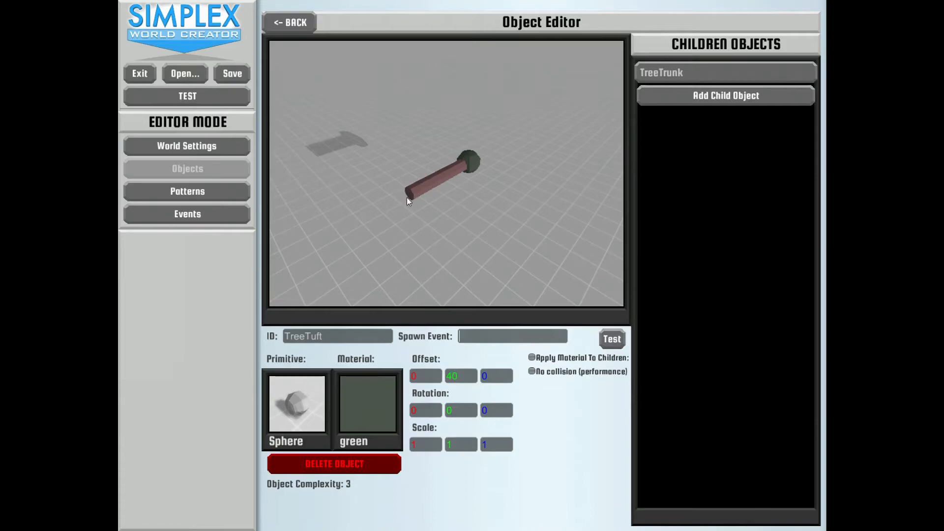
{"action": "mouse_move", "coordinate": [338, 215]}
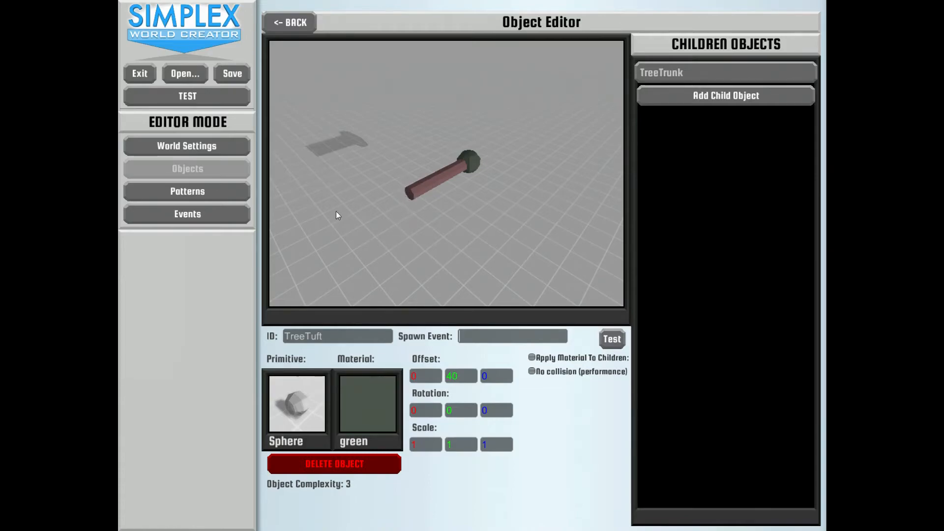
{"action": "left_click", "coordinate": [290, 23]}
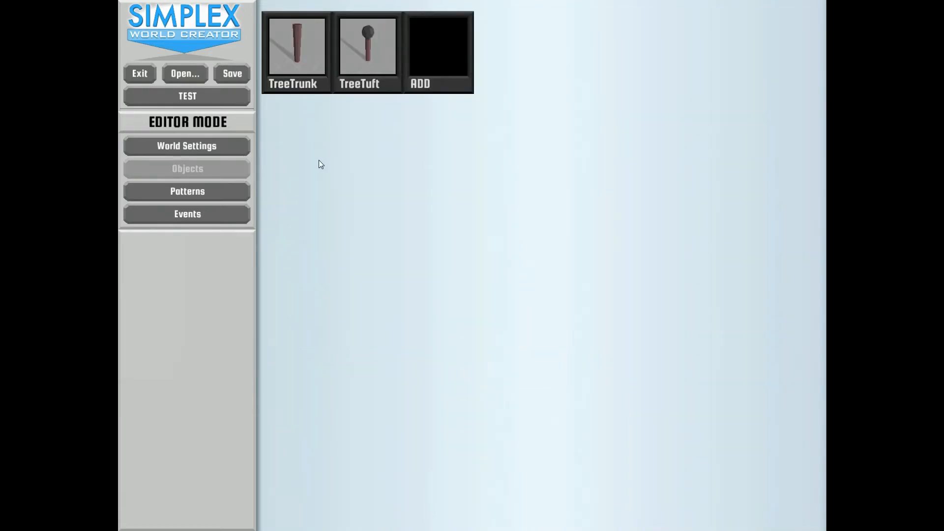
Create a new object named Tree with an empty primitive
{"action": "left_click", "coordinate": [438, 50]}
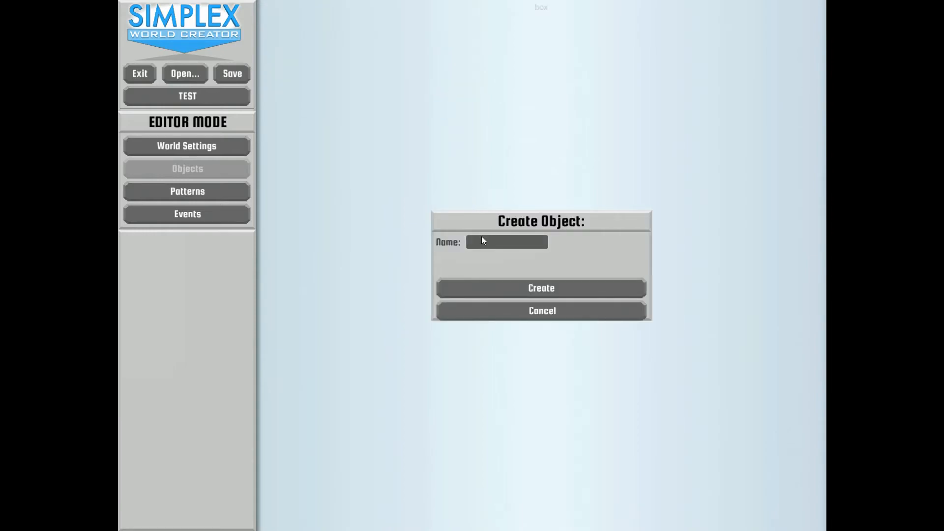
{"action": "type", "text": "Tree"}
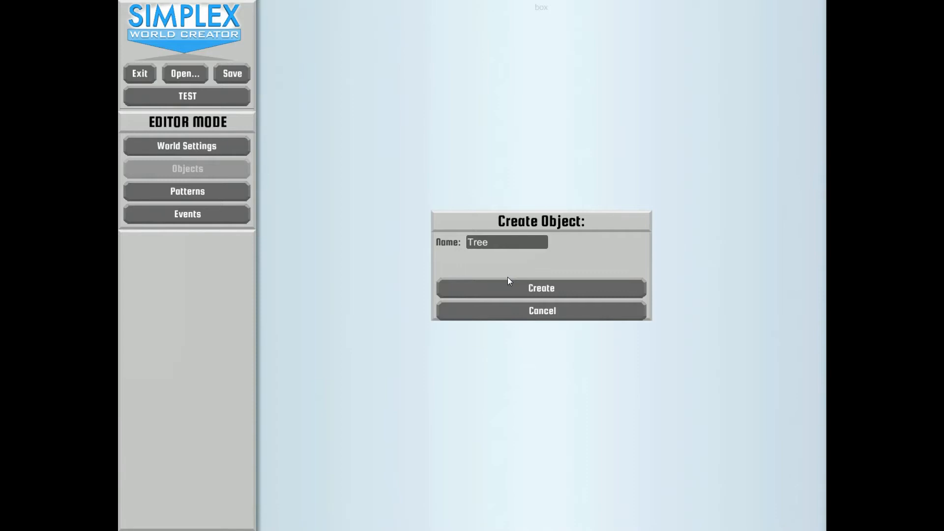
{"action": "mouse_move", "coordinate": [507, 293]}
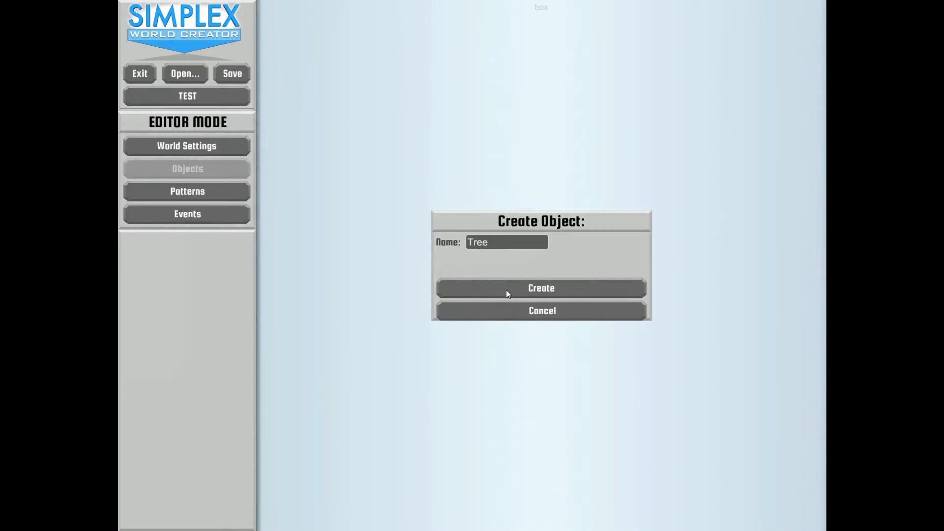
{"action": "left_click", "coordinate": [540, 288]}
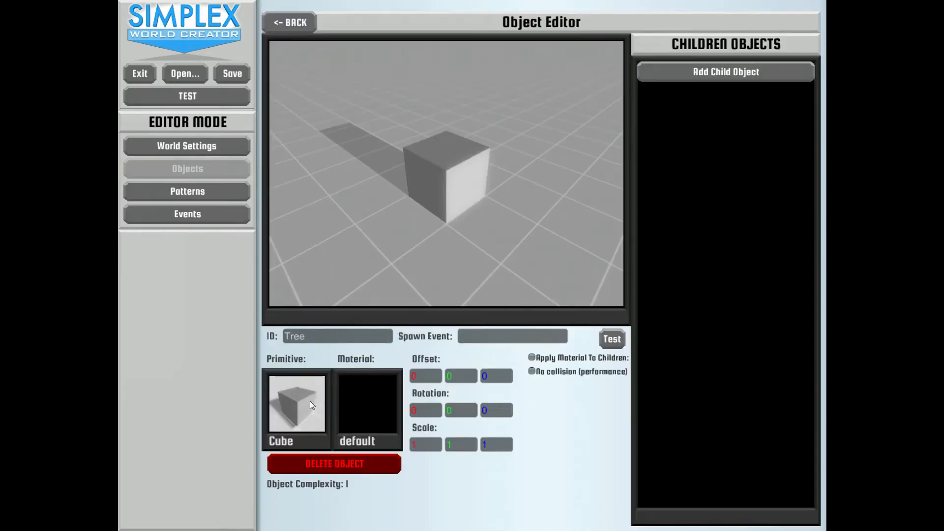
{"action": "left_click", "coordinate": [296, 404]}
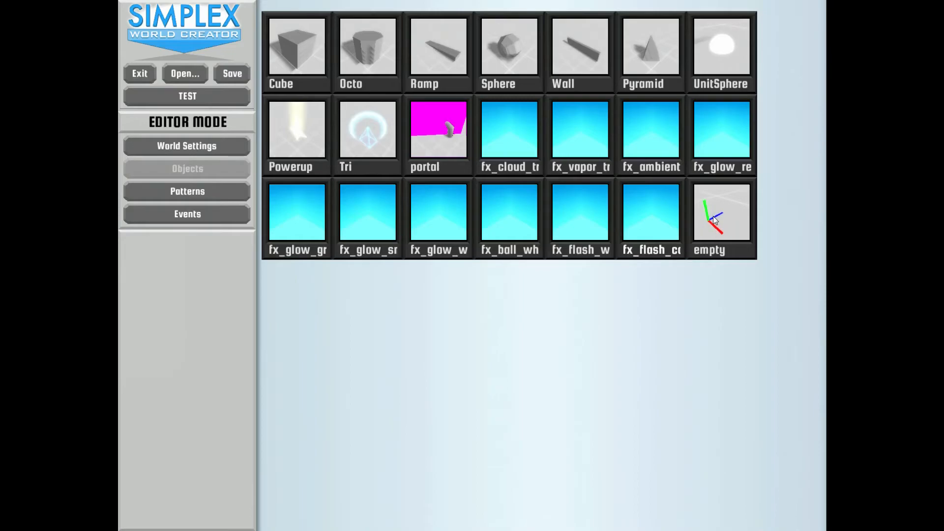
{"action": "left_click", "coordinate": [721, 211]}
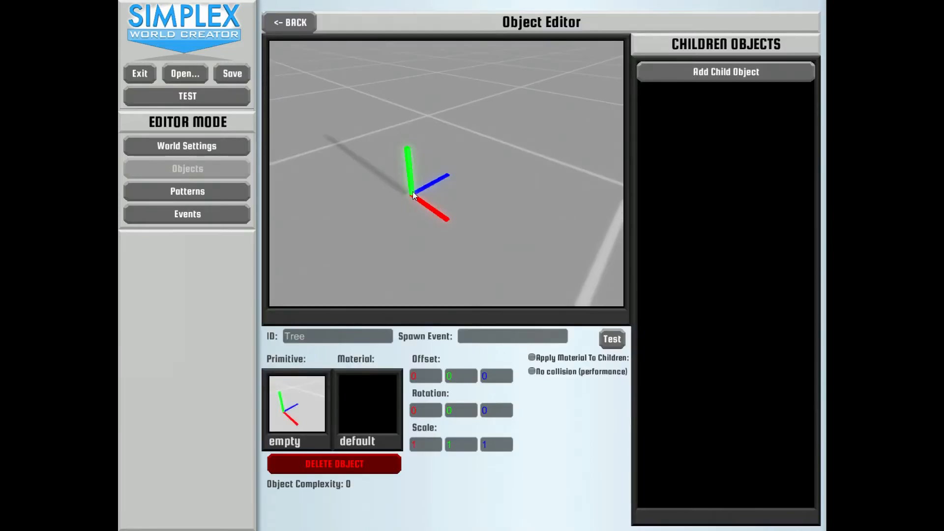
Add TreeTuft as Tree's child, set spawn event FallOver.Right, and test it
{"action": "left_click", "coordinate": [289, 22]}
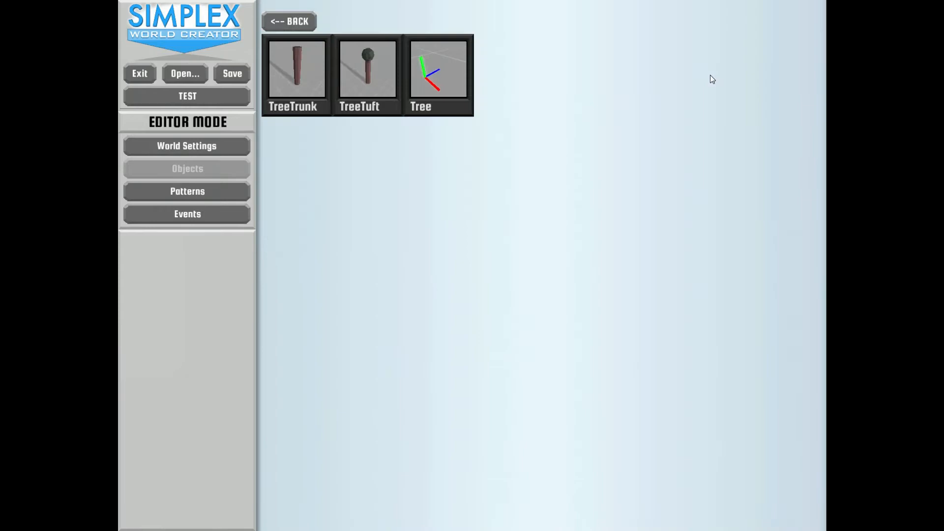
{"action": "mouse_move", "coordinate": [370, 80]}
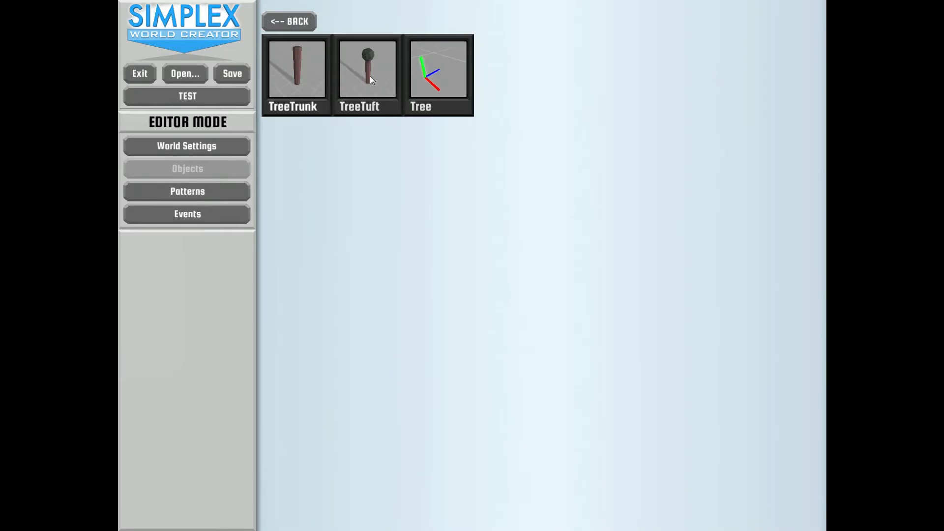
{"action": "mouse_move", "coordinate": [290, 65]}
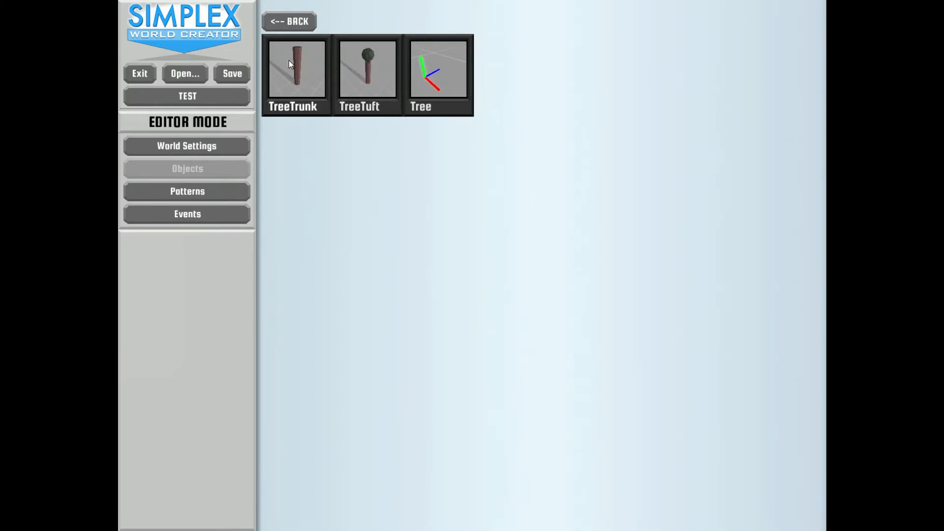
{"action": "mouse_move", "coordinate": [363, 66]}
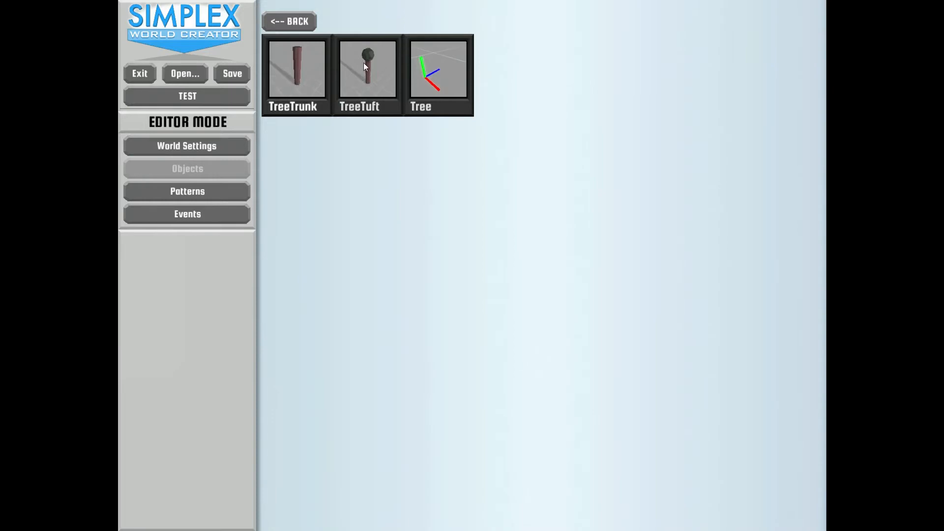
{"action": "left_click", "coordinate": [437, 68]}
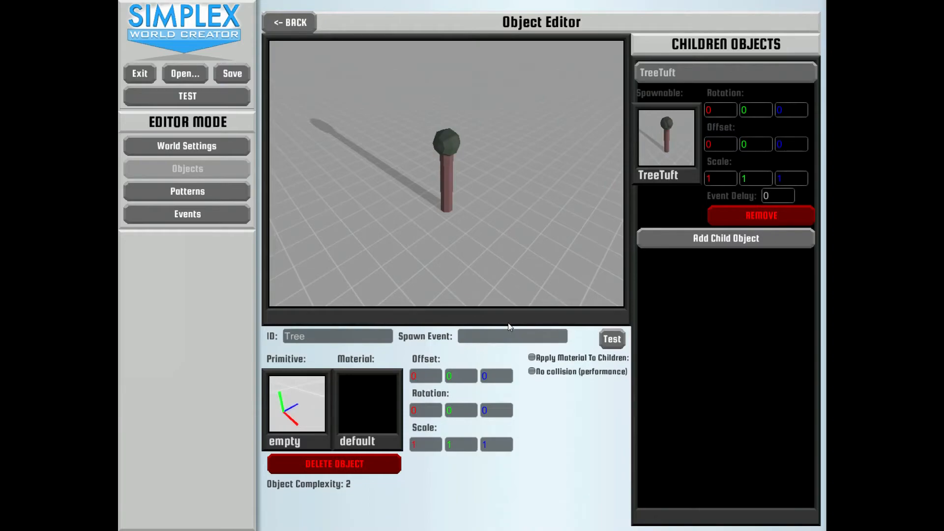
{"action": "type", "text": "FallOve"}
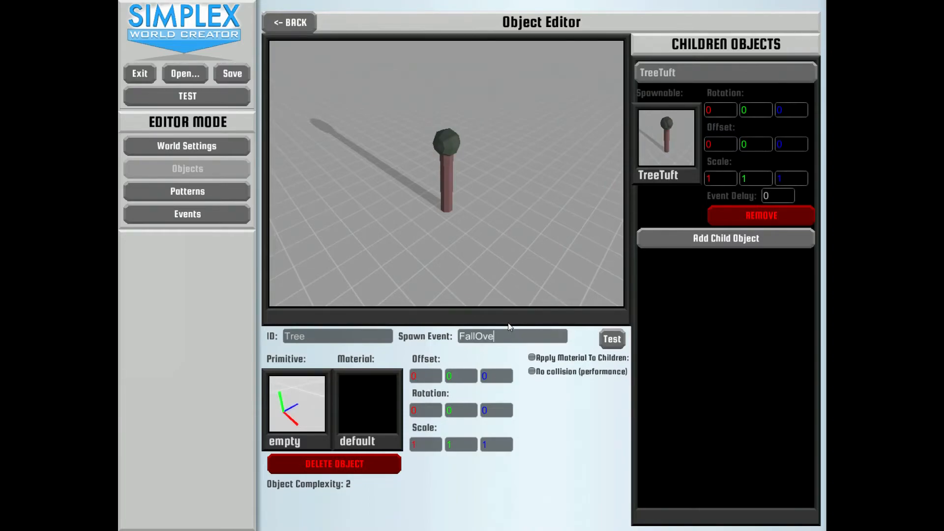
{"action": "type", "text": "r.Right"}
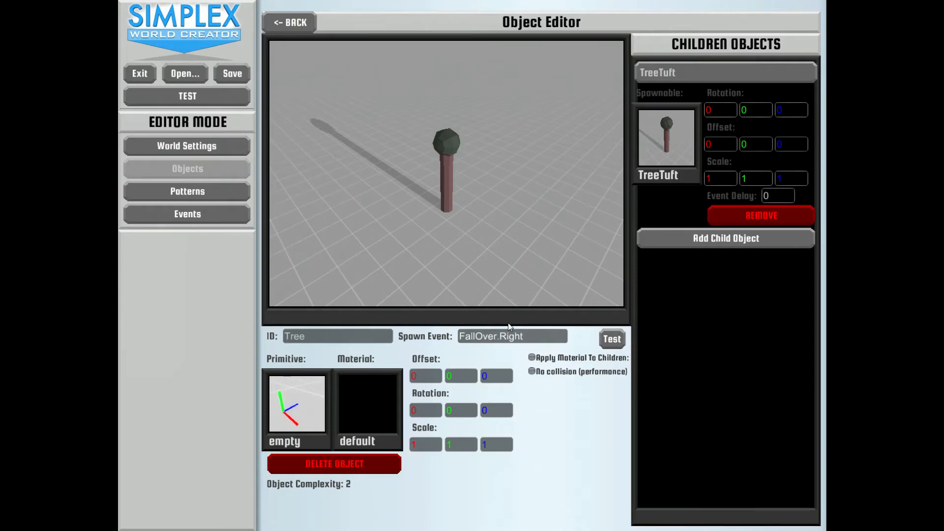
{"action": "left_click", "coordinate": [611, 338]}
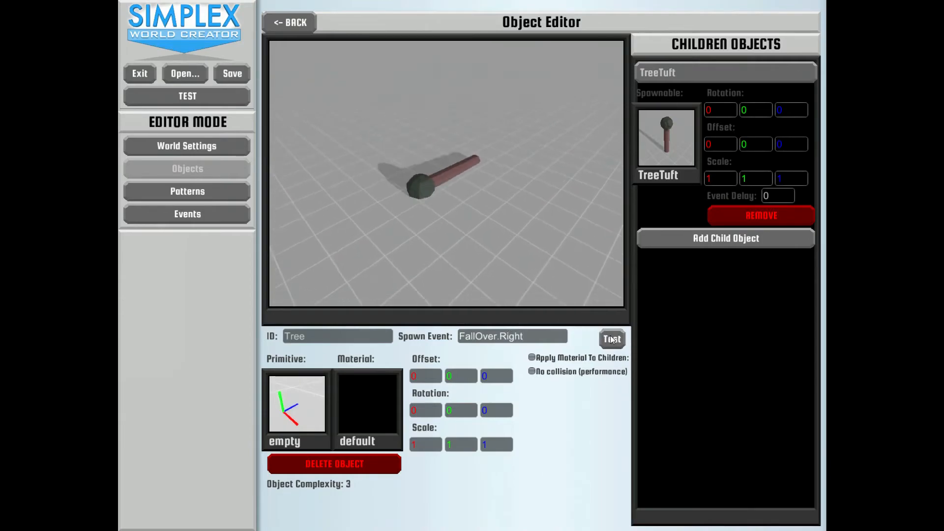
{"action": "left_click", "coordinate": [611, 339]}
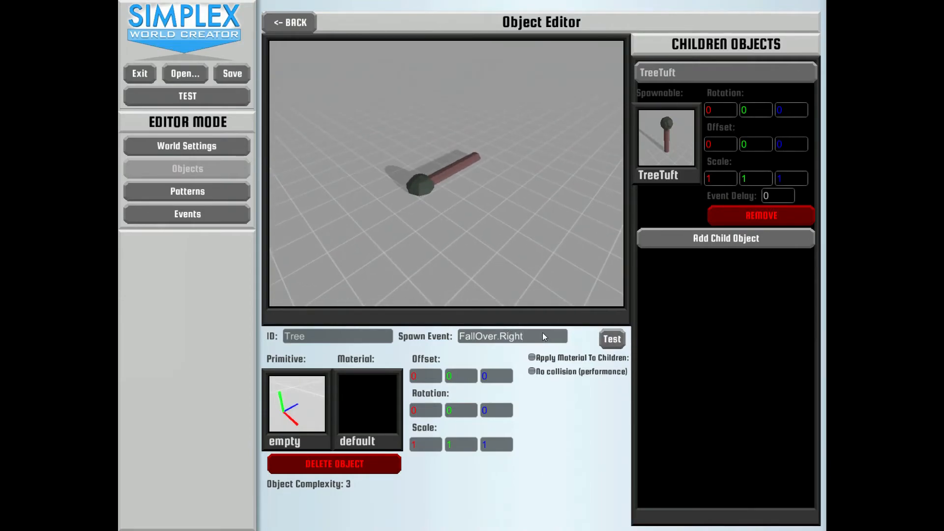
{"action": "mouse_move", "coordinate": [512, 336]}
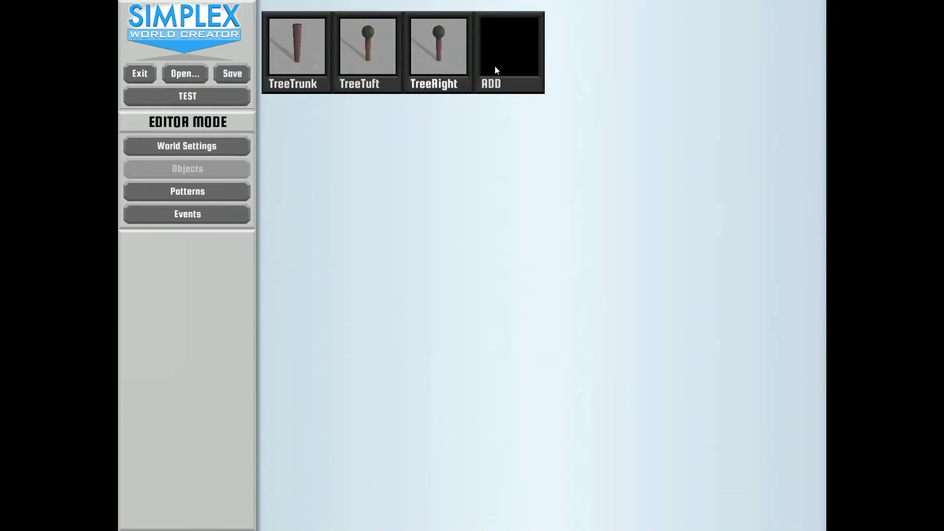
Create a new object TreeLeft with an empty primitive
{"action": "left_click", "coordinate": [507, 46]}
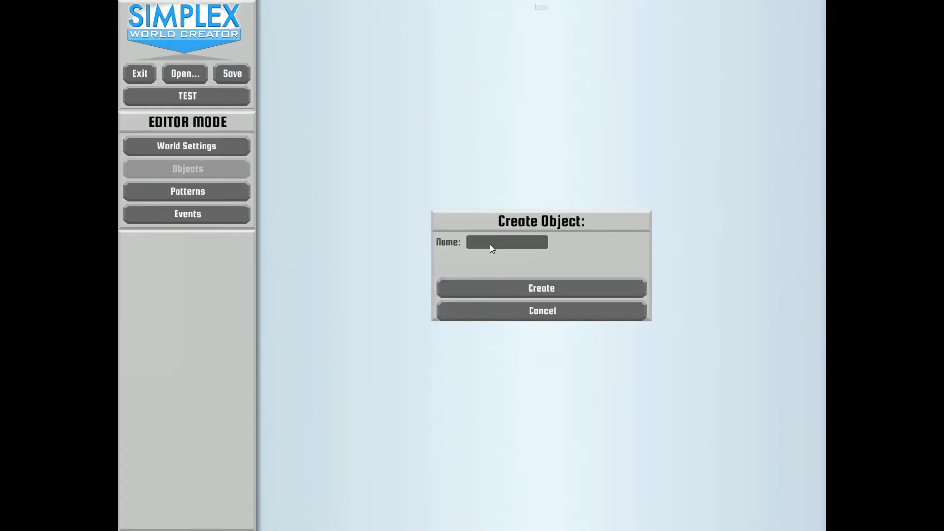
{"action": "type", "text": "Tree_e"}
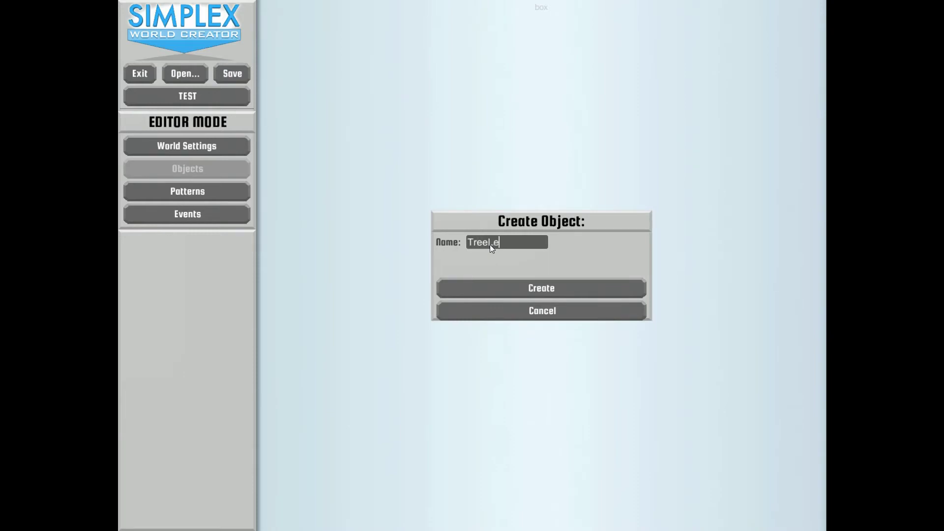
{"action": "left_click", "coordinate": [540, 287]}
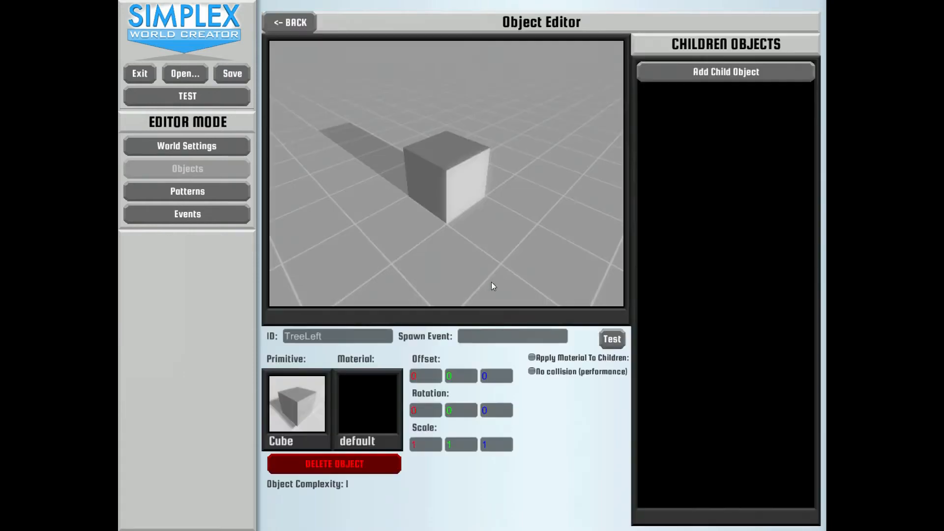
{"action": "left_click", "coordinate": [296, 403]}
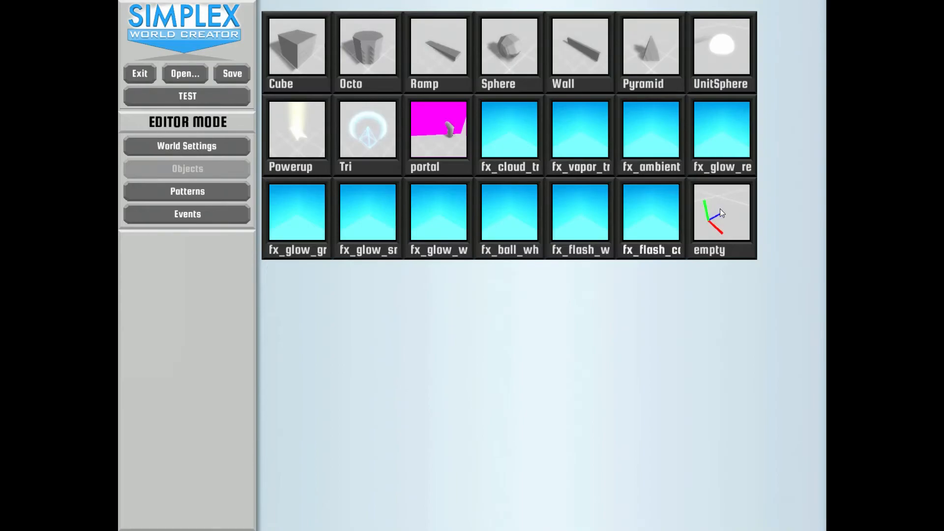
{"action": "left_click", "coordinate": [720, 212]}
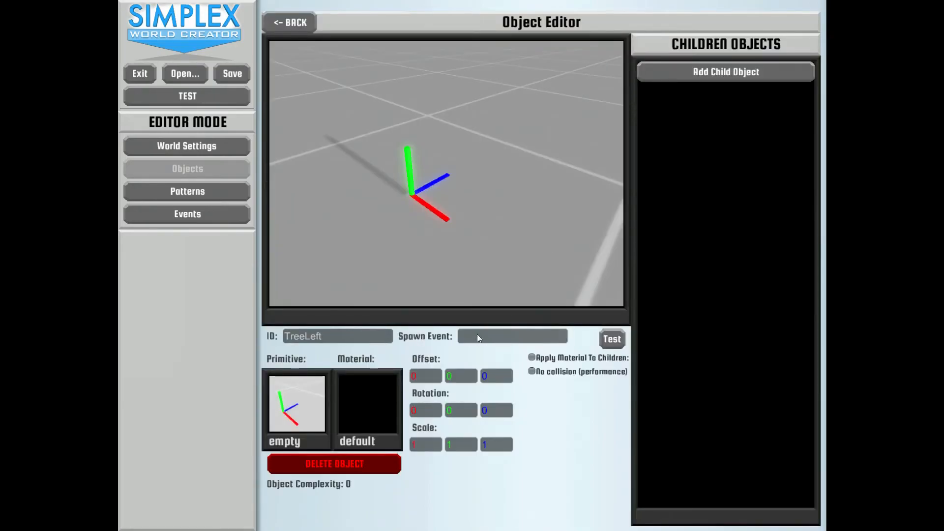
Add TreeTuft as TreeLeft's child, set spawn event FallOver.Left, test, and go back
{"action": "left_click", "coordinate": [289, 22]}
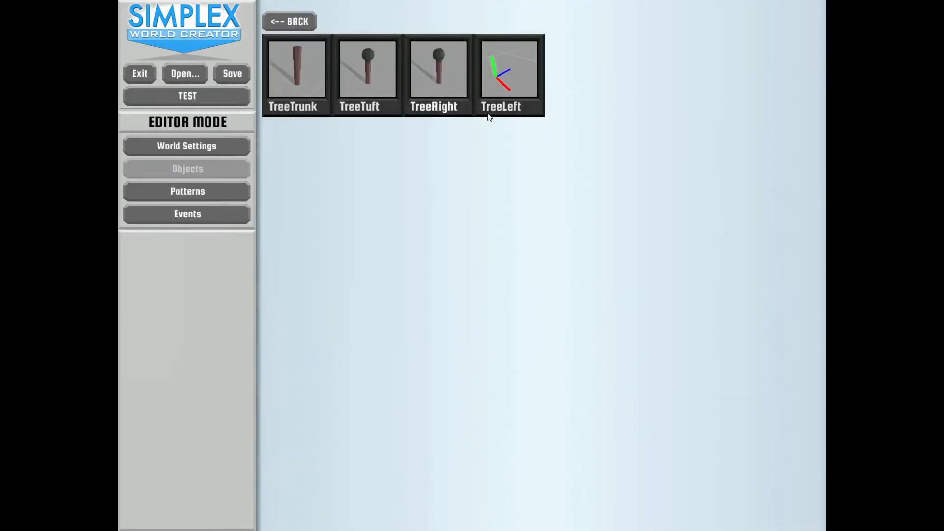
{"action": "left_click", "coordinate": [508, 67]}
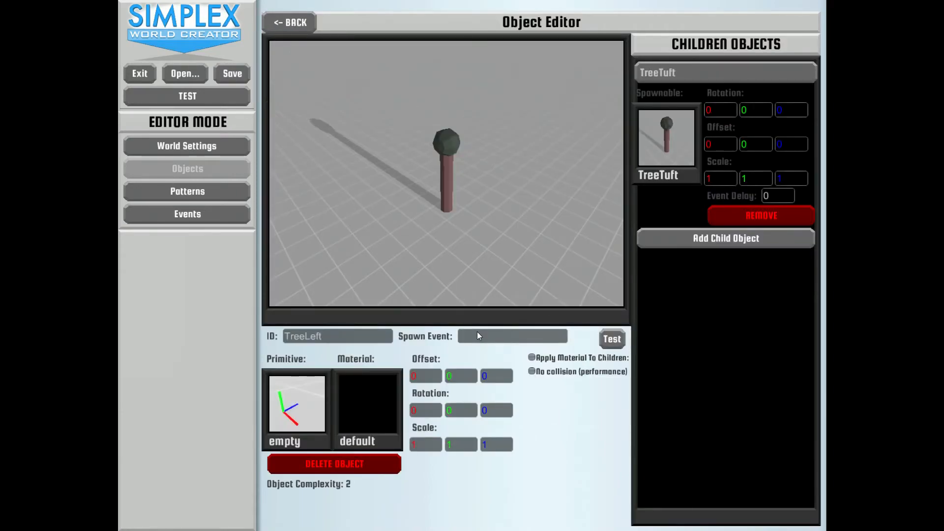
{"action": "type", "text": "FallOver.L"}
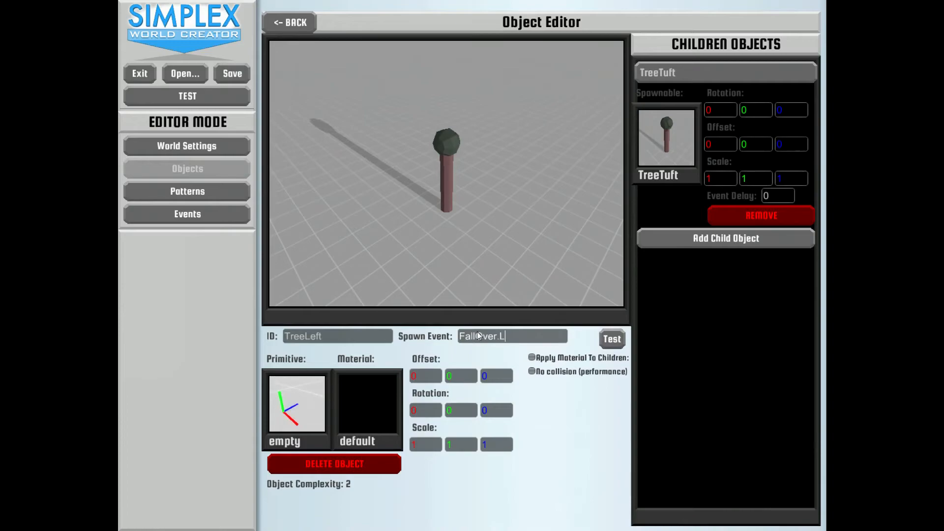
{"action": "type", "text": "eft"}
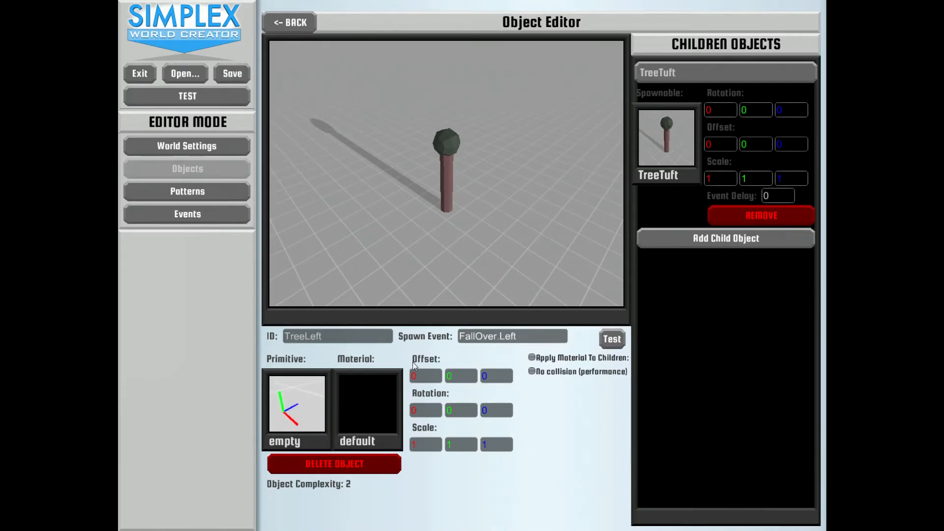
{"action": "left_click", "coordinate": [611, 338]}
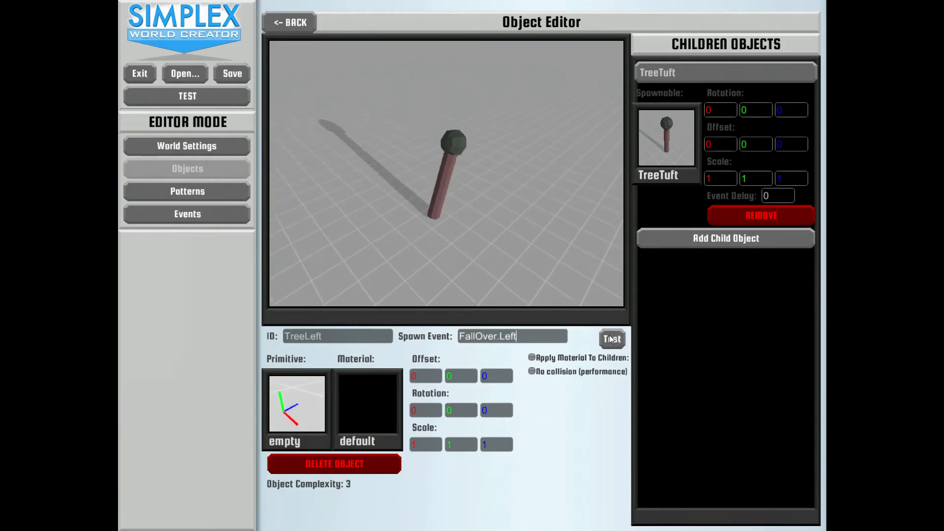
{"action": "left_click", "coordinate": [611, 339]}
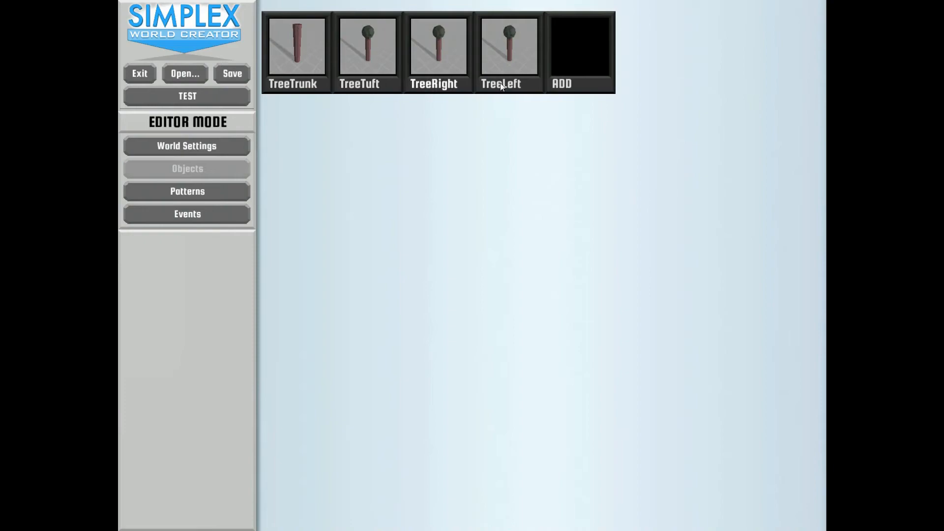
Delete pattern 3, then add a fifth row tree and a diagonal tree line to pattern 2
{"action": "left_click", "coordinate": [187, 191]}
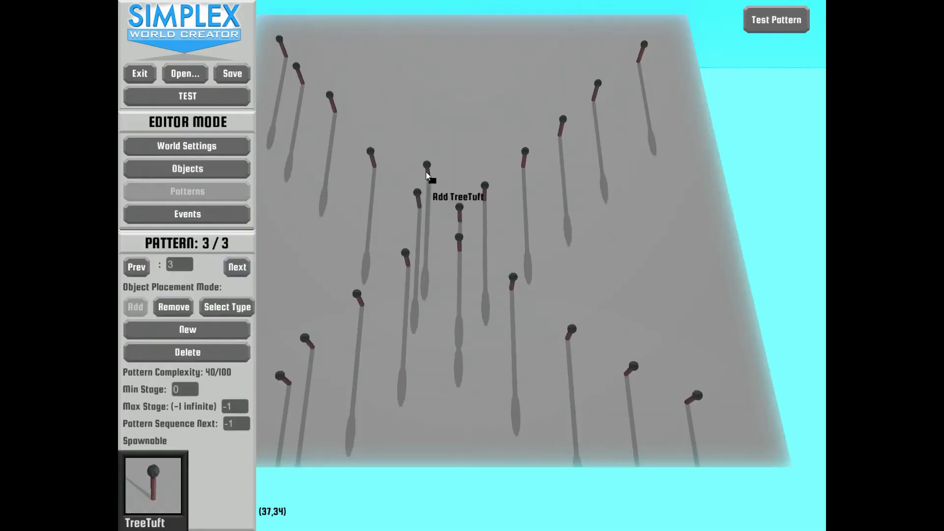
{"action": "mouse_move", "coordinate": [389, 189]}
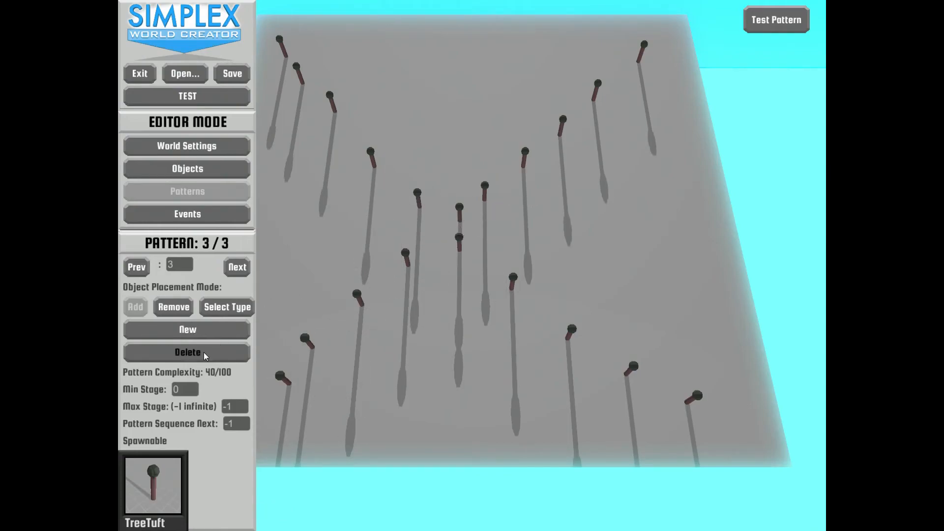
{"action": "left_click", "coordinate": [187, 351]}
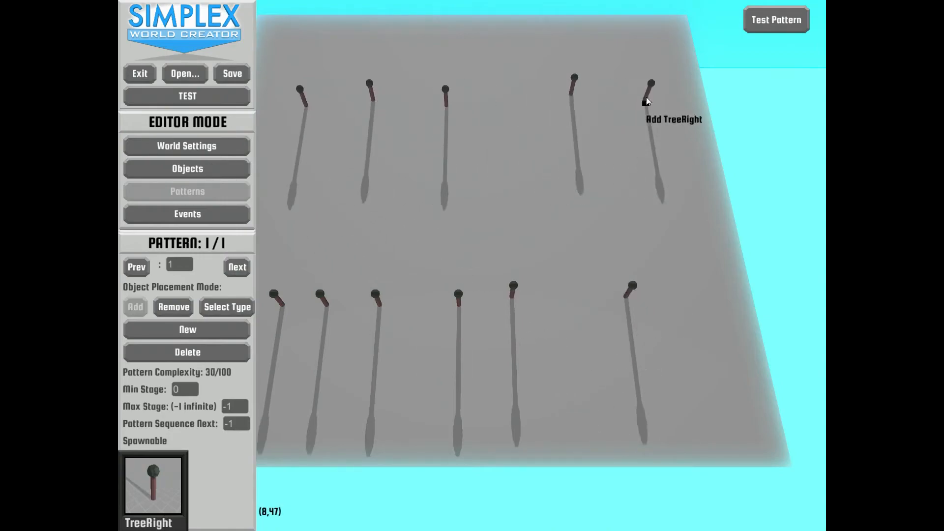
{"action": "left_click", "coordinate": [187, 329]}
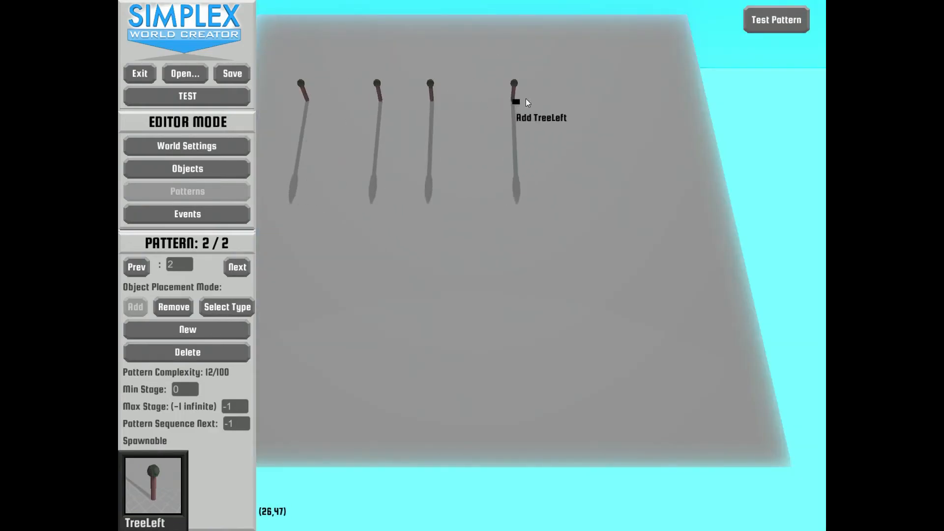
{"action": "left_click", "coordinate": [515, 99]}
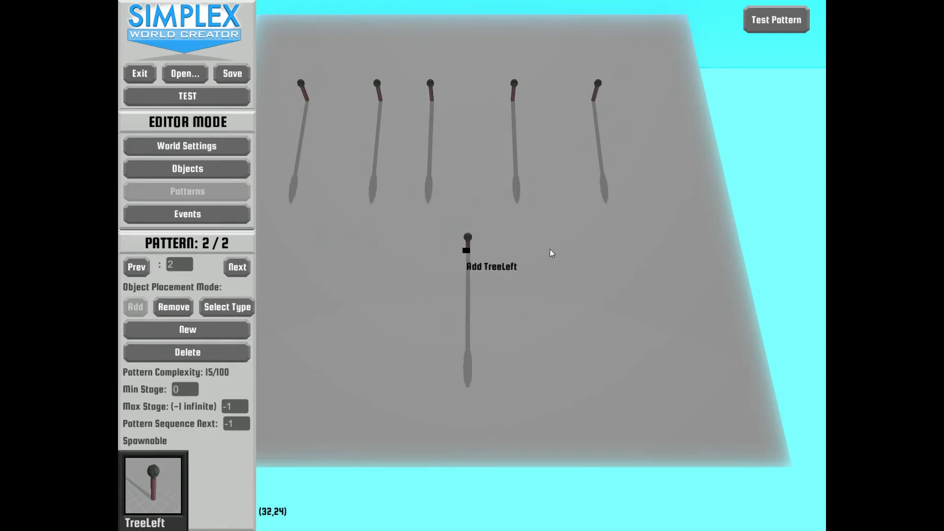
{"action": "left_click", "coordinate": [600, 198]}
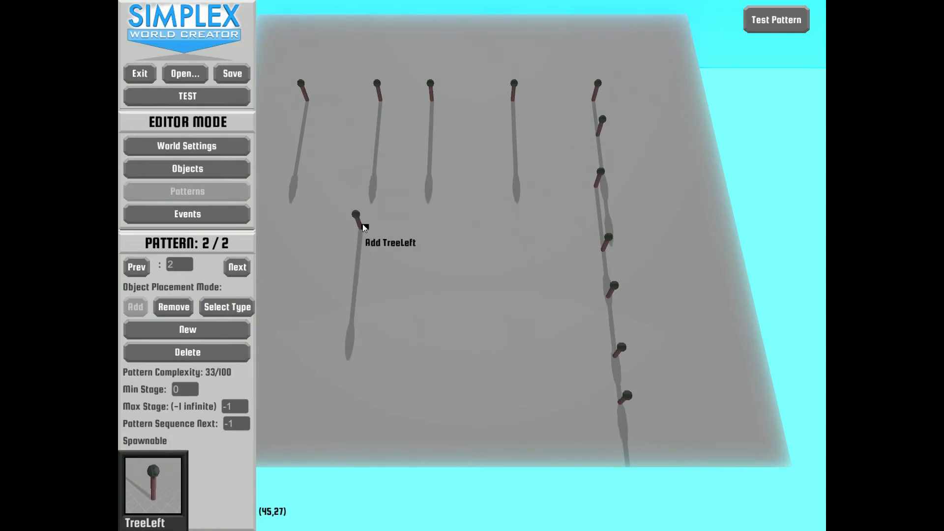
{"action": "left_click", "coordinate": [187, 96]}
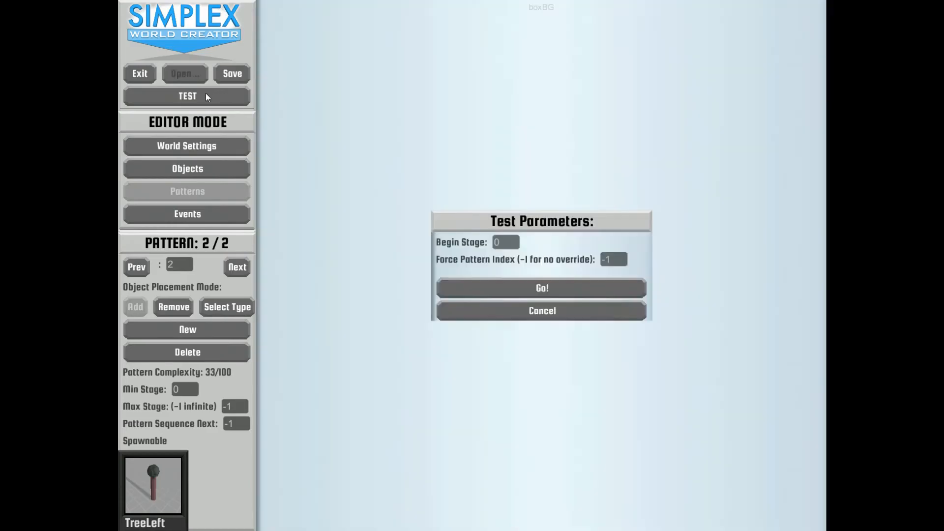
{"action": "left_click", "coordinate": [540, 287]}
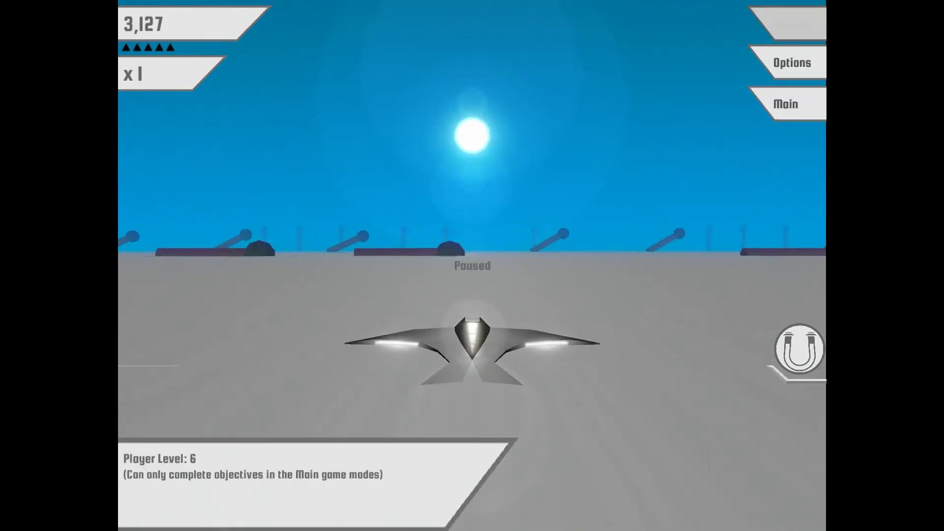
{"action": "left_click", "coordinate": [785, 104]}
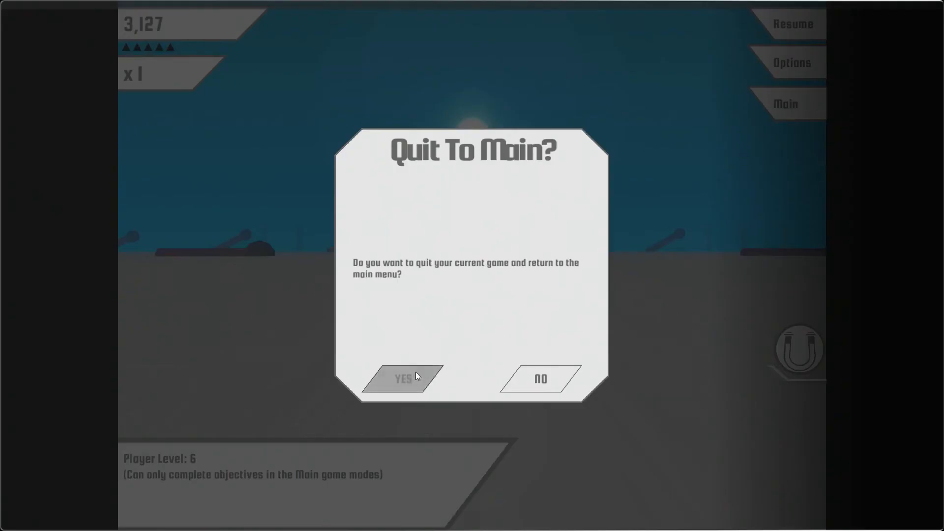
{"action": "left_click", "coordinate": [402, 378]}
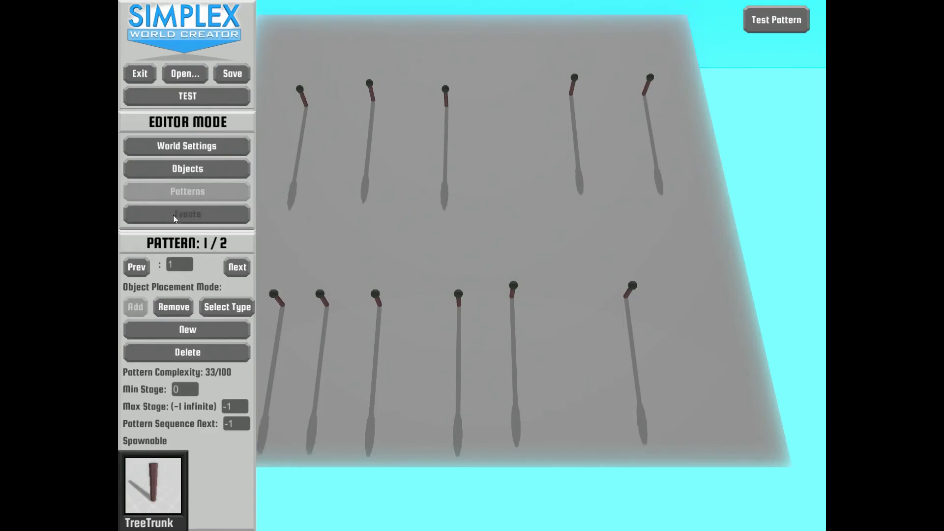
Set the Left delay's player time to impact to 1.5 and Right's to 1
{"action": "left_click", "coordinate": [187, 214]}
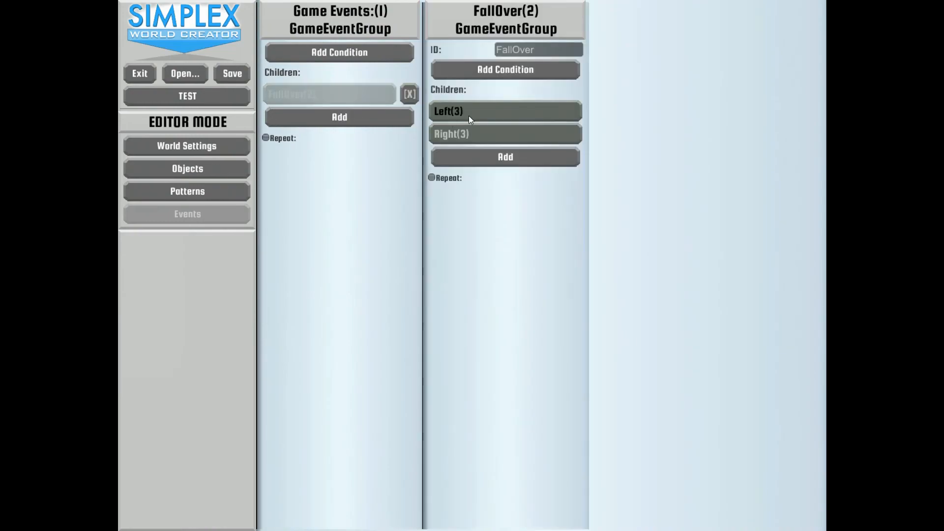
{"action": "left_click", "coordinate": [505, 111]}
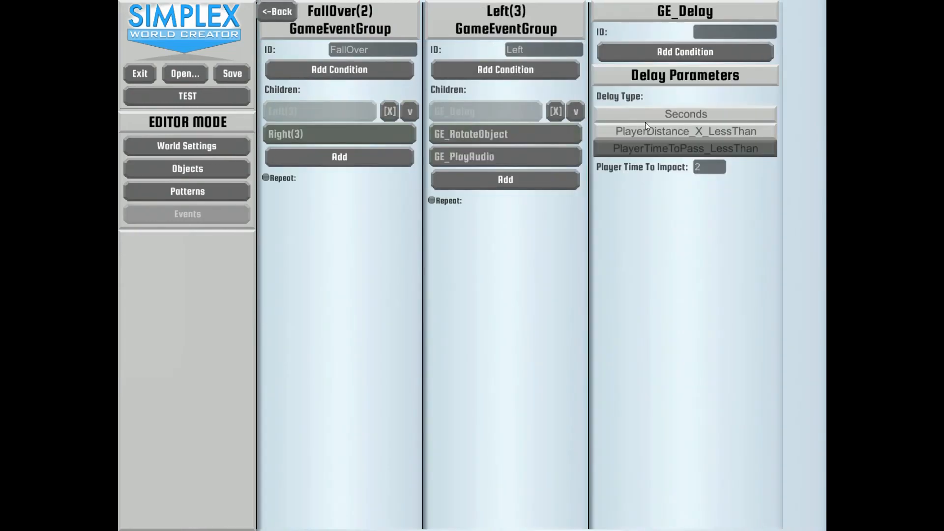
{"action": "mouse_move", "coordinate": [749, 193]}
{"action": "type", "text": "1.5"}
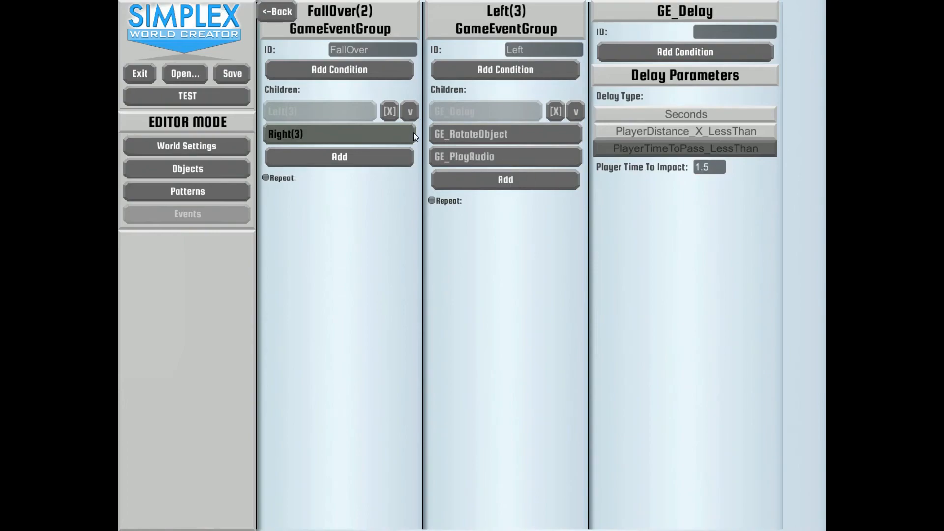
{"action": "left_click", "coordinate": [276, 11]}
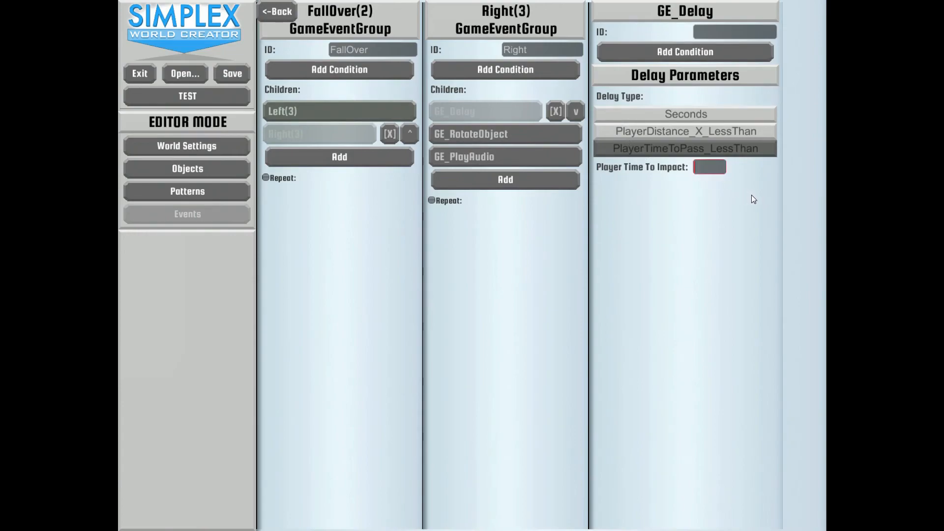
{"action": "type", "text": "1"}
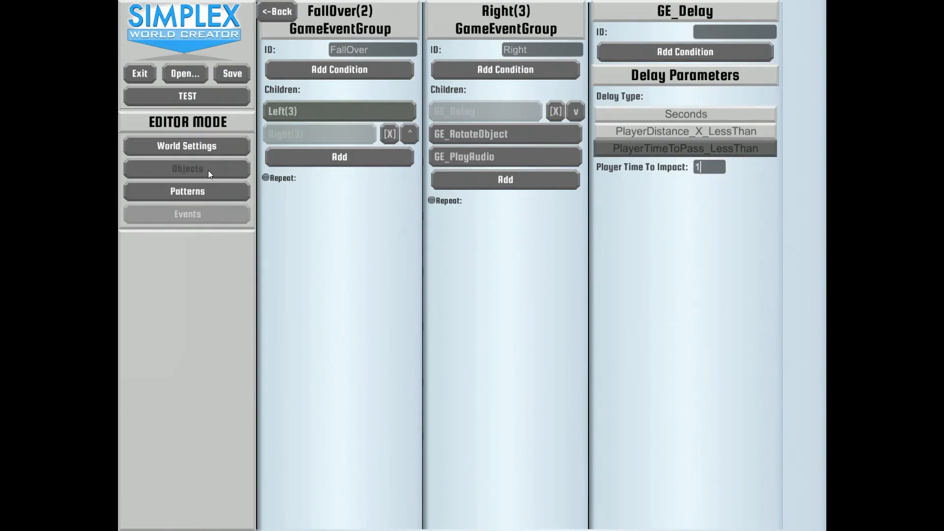
{"action": "left_click", "coordinate": [187, 96]}
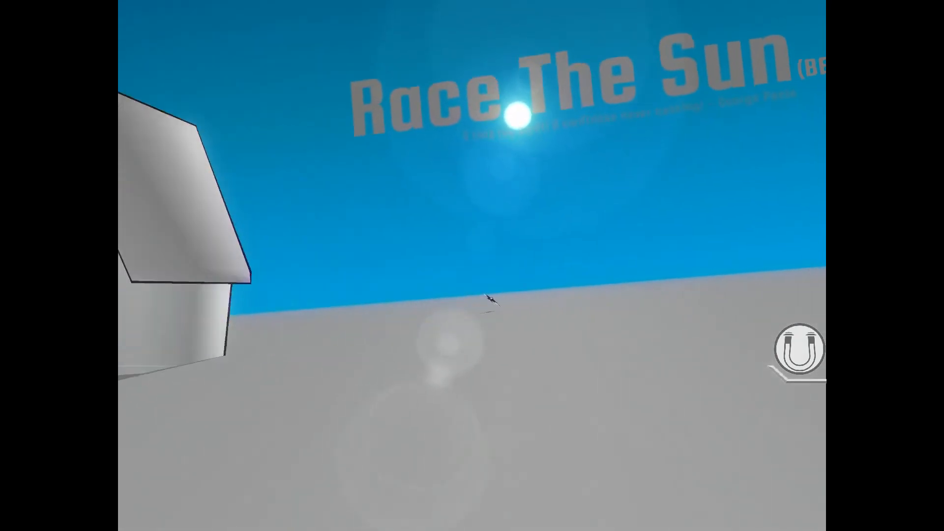